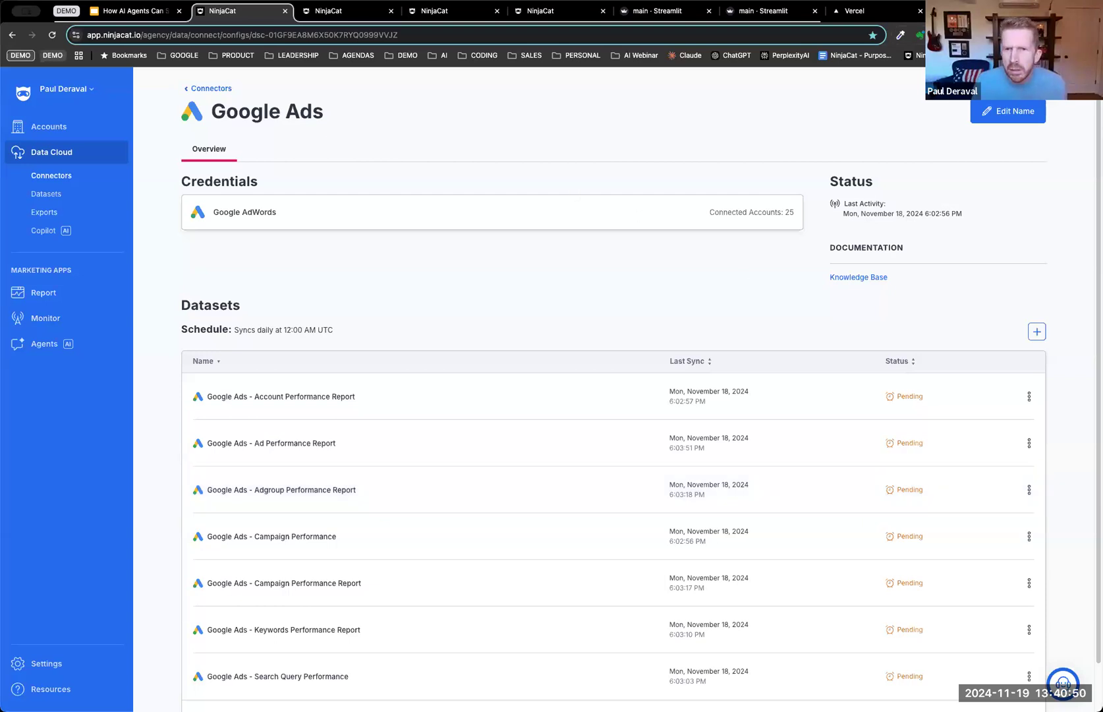
{"action": "mouse_move", "coordinate": [447, 135]}
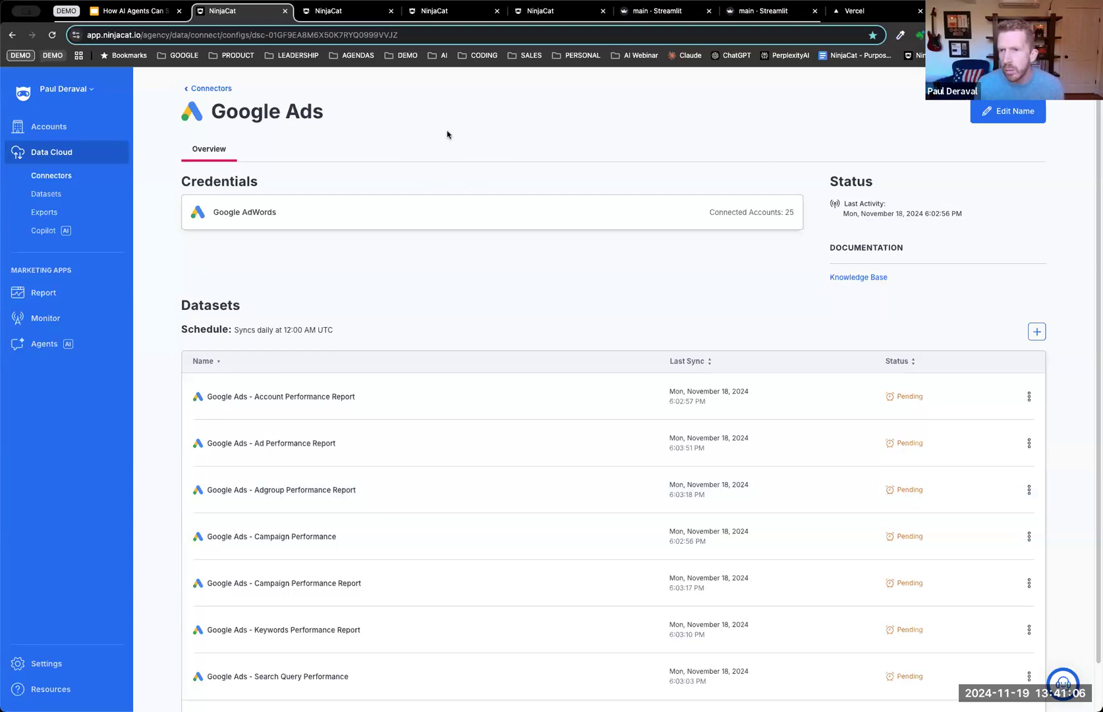
{"action": "mouse_move", "coordinate": [472, 283]}
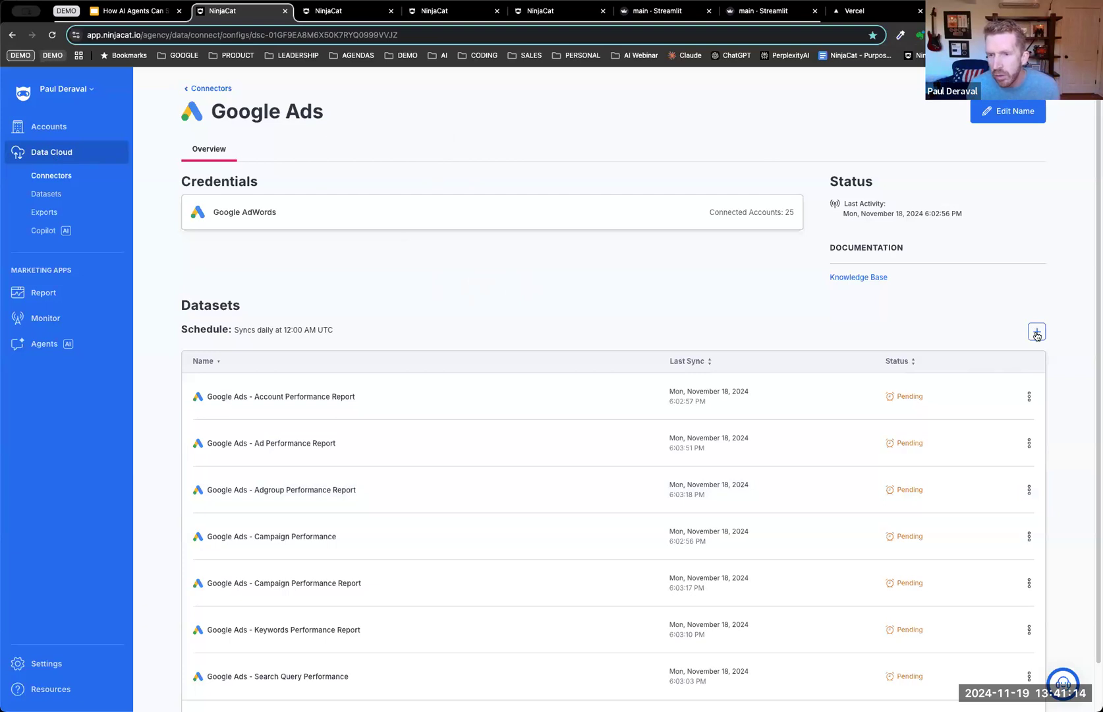
Step: Start a new dataset from the Search Query Performance template and view its fields
{"action": "left_click", "coordinate": [1037, 332]}
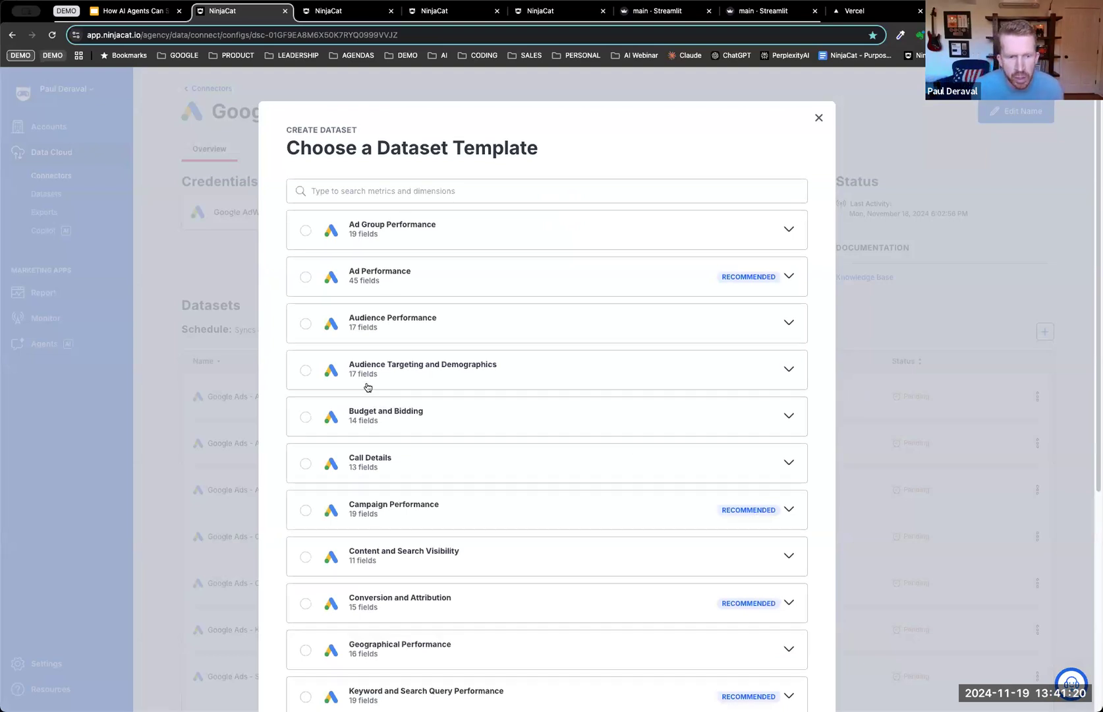
{"action": "scroll", "scroll_direction": "down", "scroll_amount": 3}
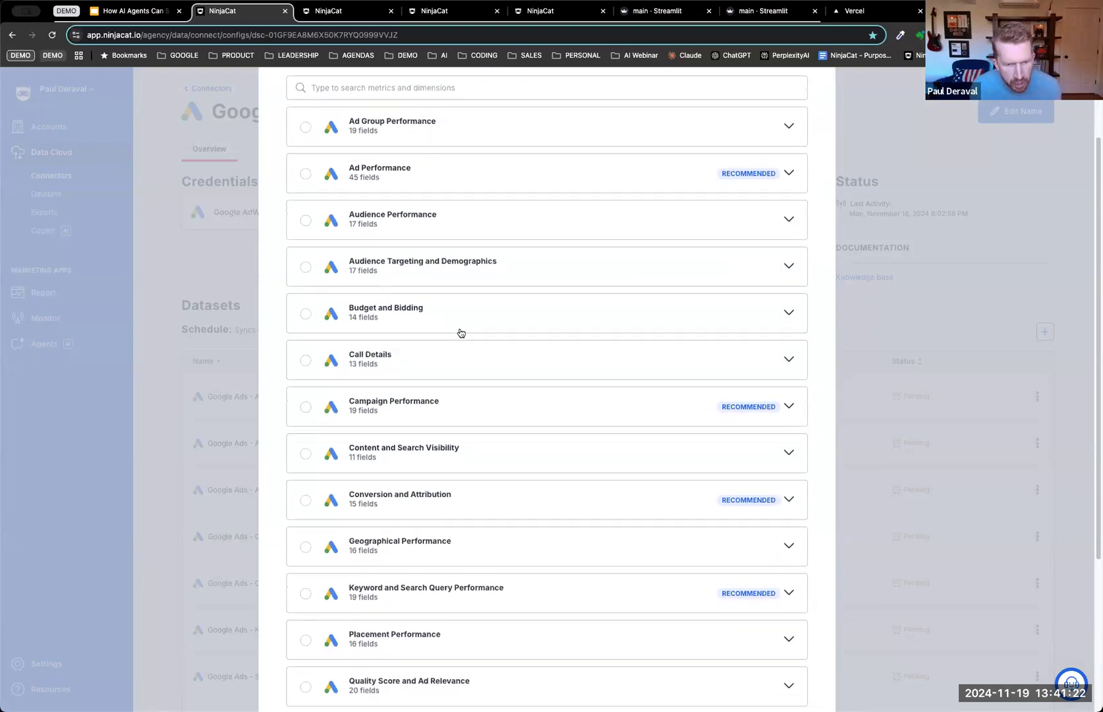
{"action": "scroll", "scroll_direction": "down", "scroll_amount": 3}
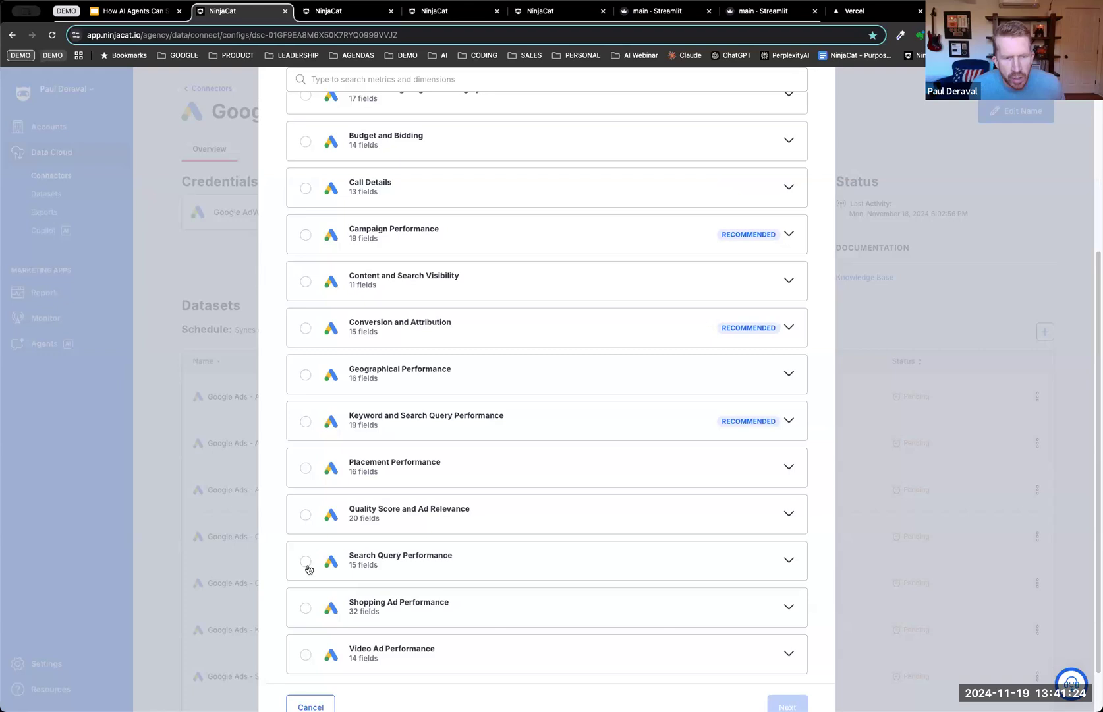
{"action": "left_click", "coordinate": [306, 561]}
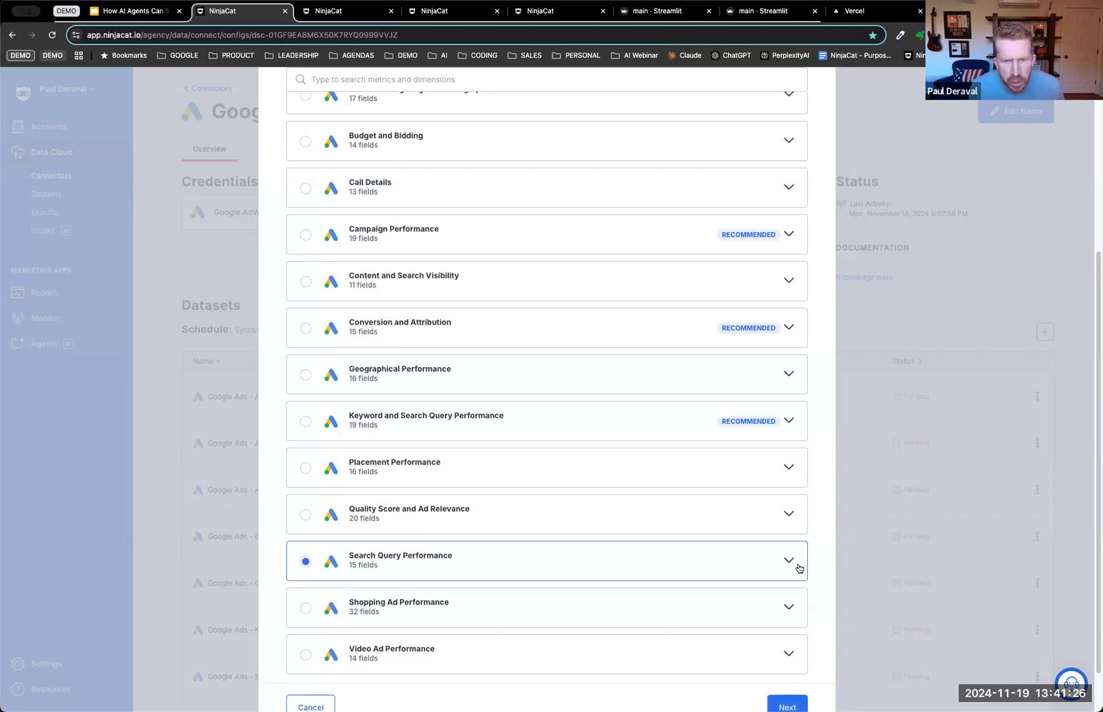
{"action": "left_click", "coordinate": [789, 561]}
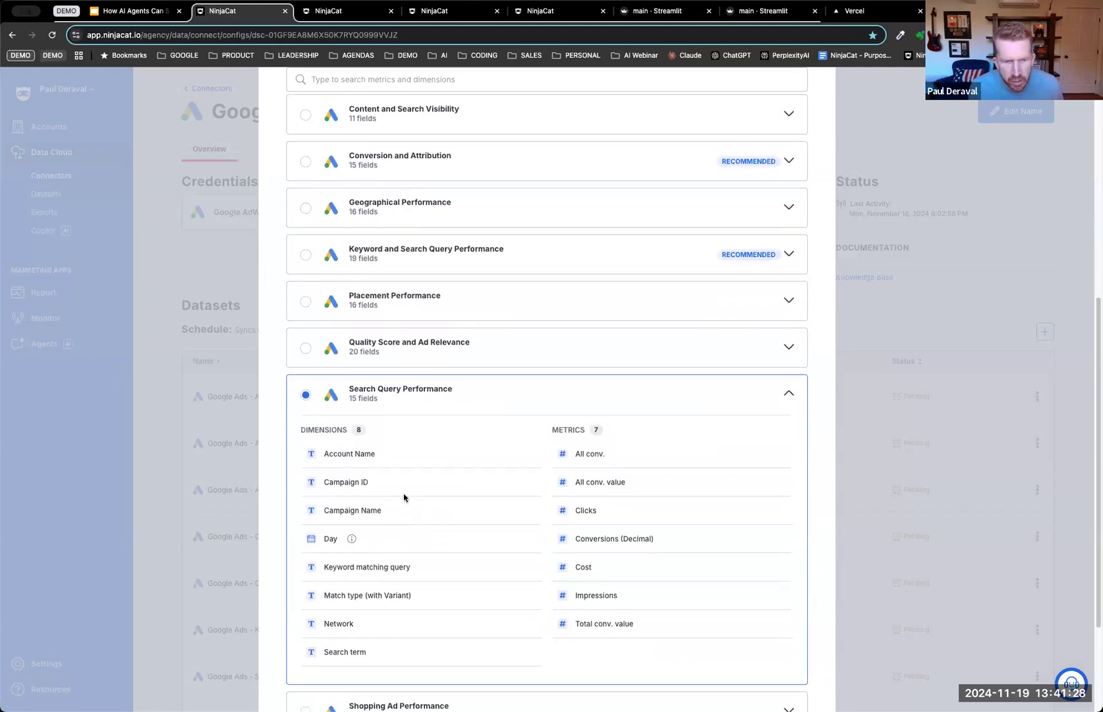
{"action": "scroll", "scroll_direction": "down", "scroll_amount": 3}
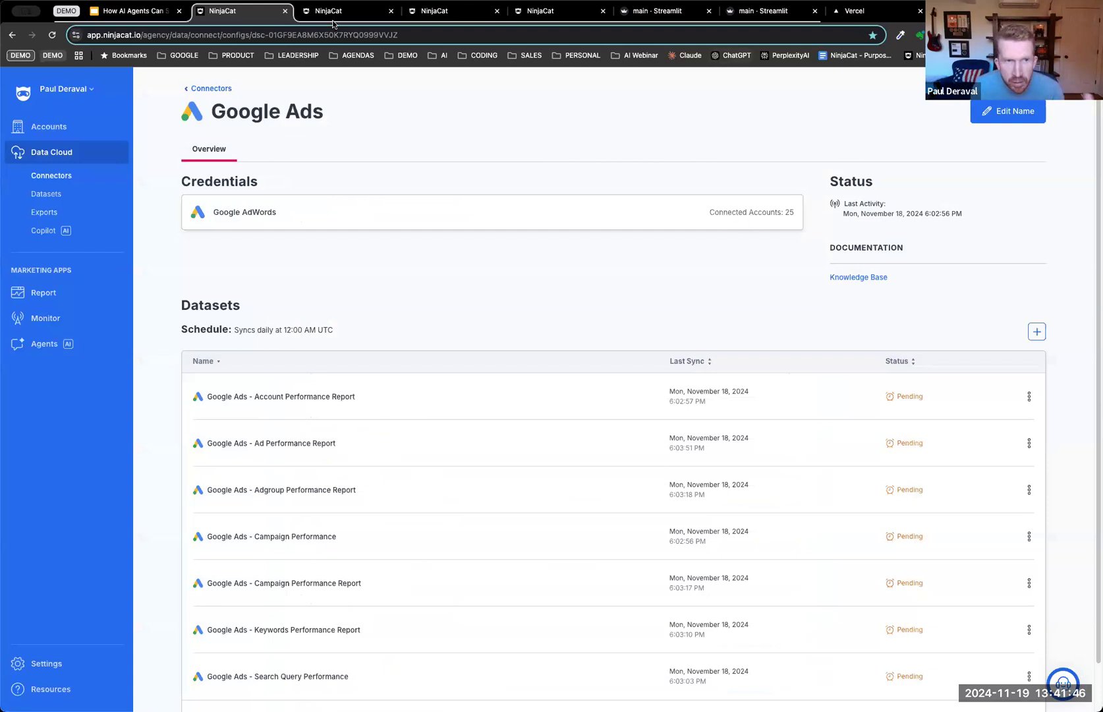
{"action": "mouse_move", "coordinate": [331, 11]}
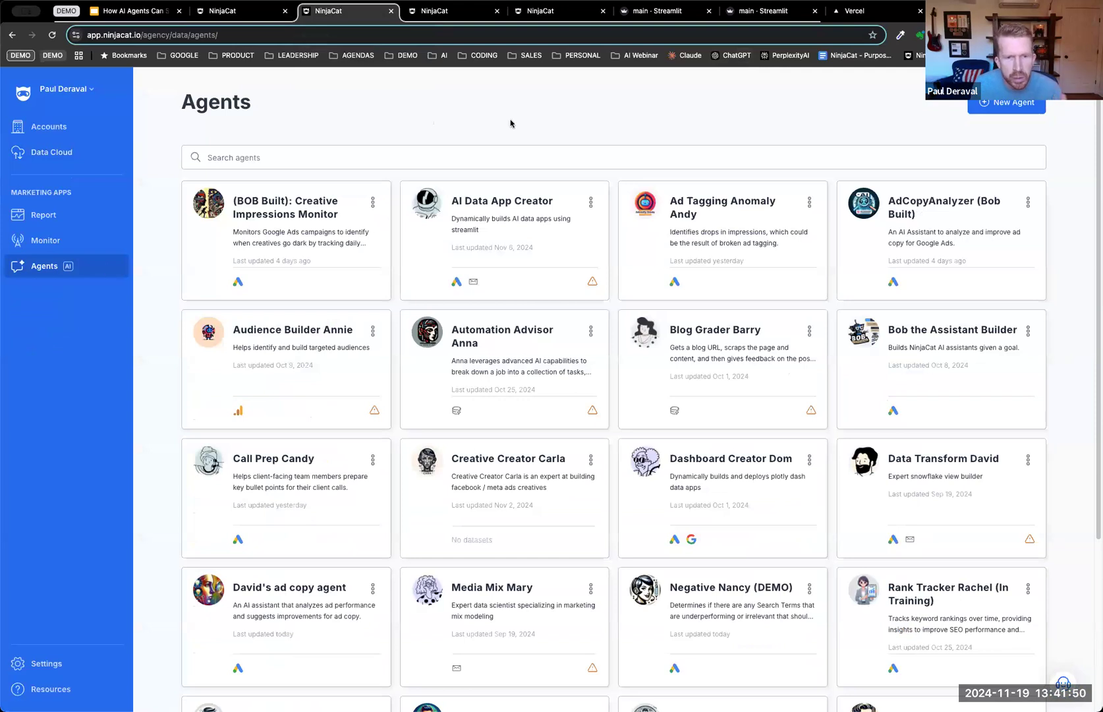
{"action": "mouse_move", "coordinate": [513, 116]}
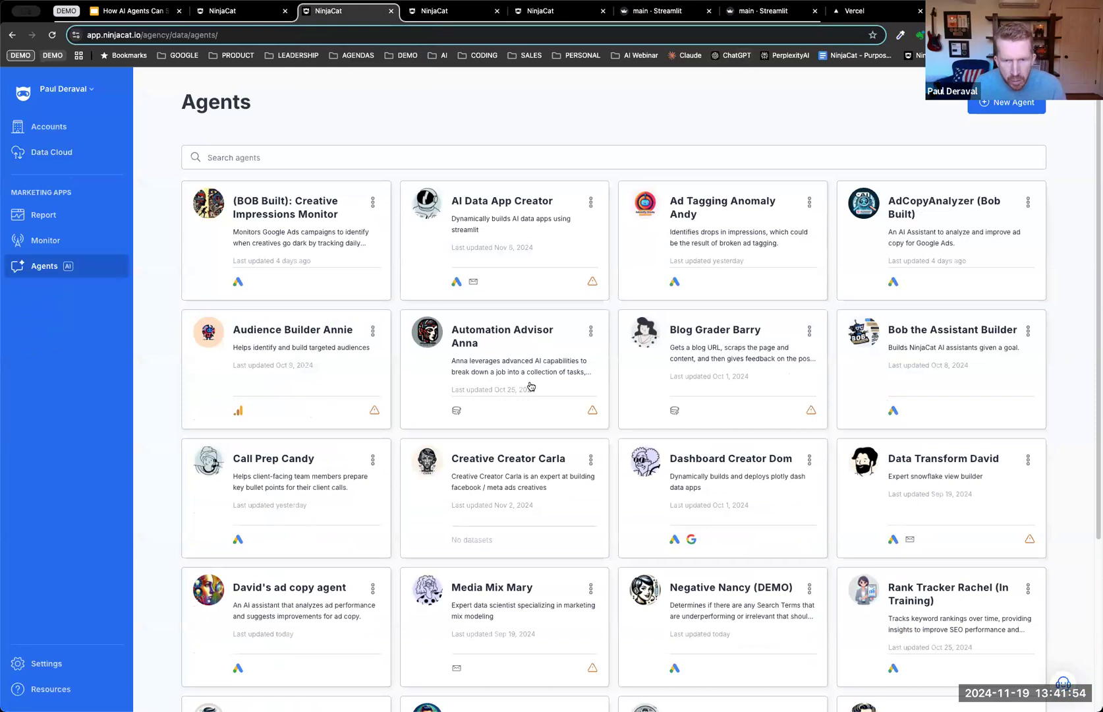
Step: Open Edit from the Negative Nancy (DEMO) card's options menu
{"action": "scroll", "scroll_direction": "down", "scroll_amount": 3}
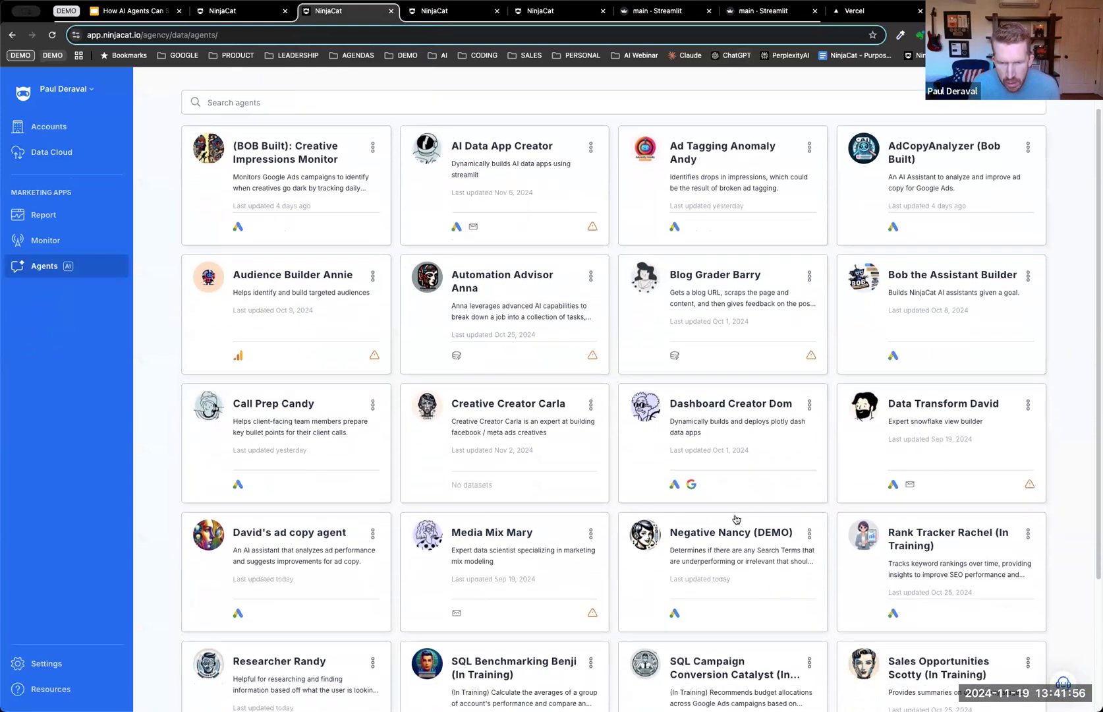
{"action": "scroll", "scroll_direction": "down", "scroll_amount": 3}
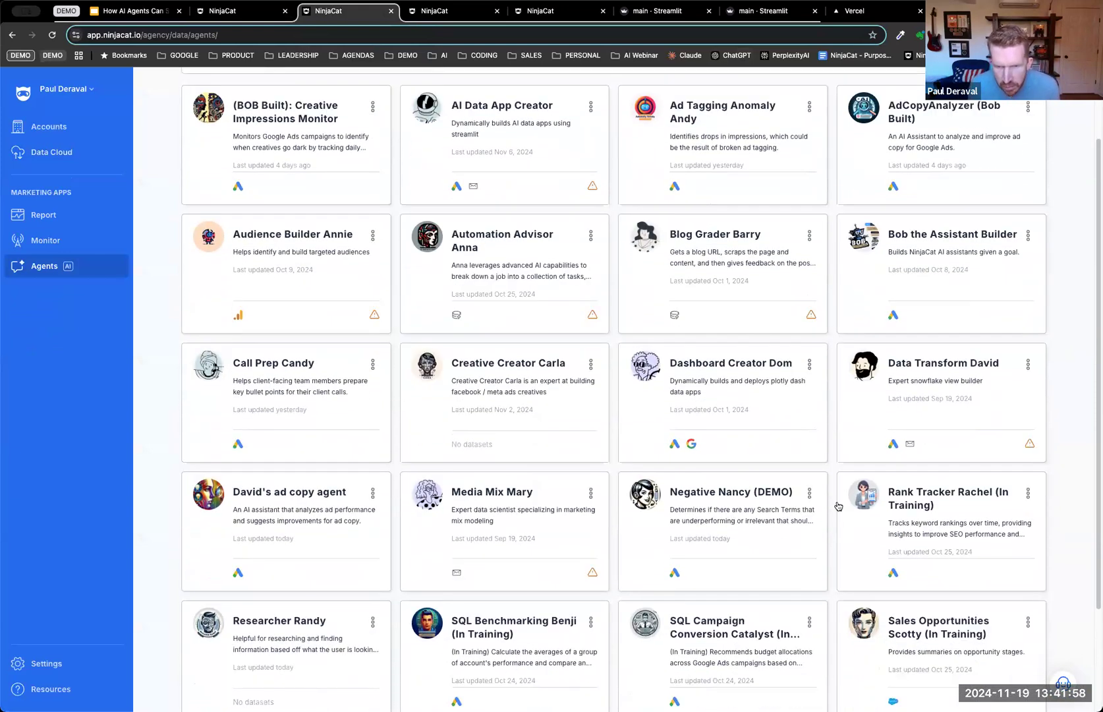
{"action": "left_click", "coordinate": [809, 492]}
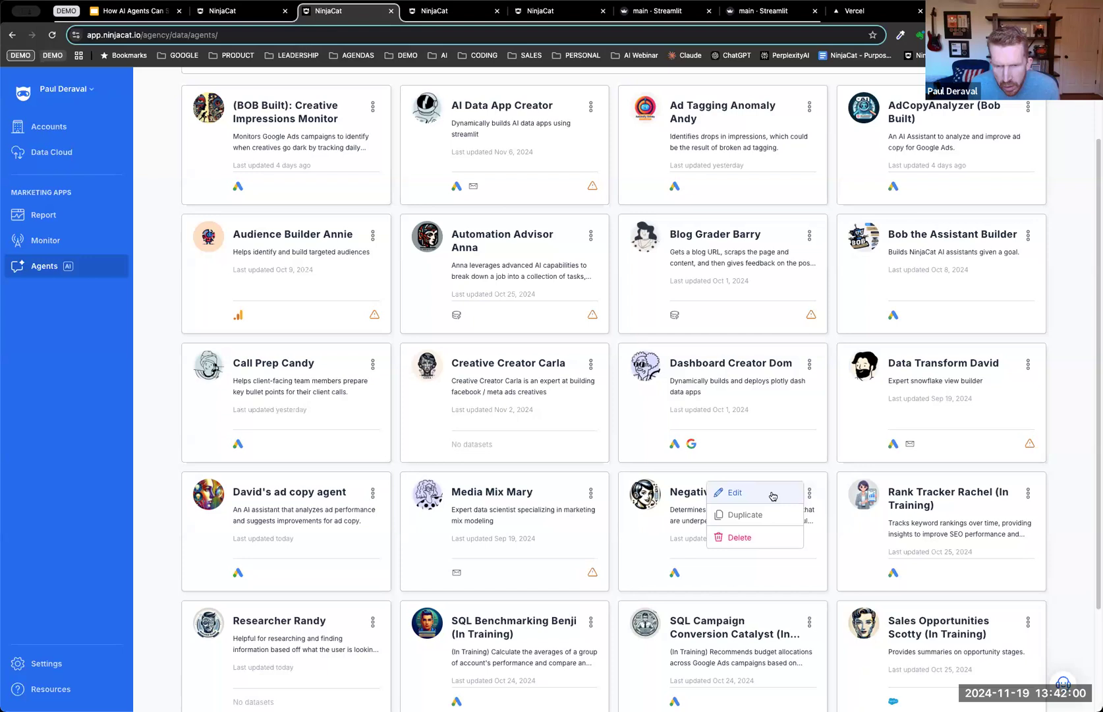
{"action": "left_click", "coordinate": [734, 492]}
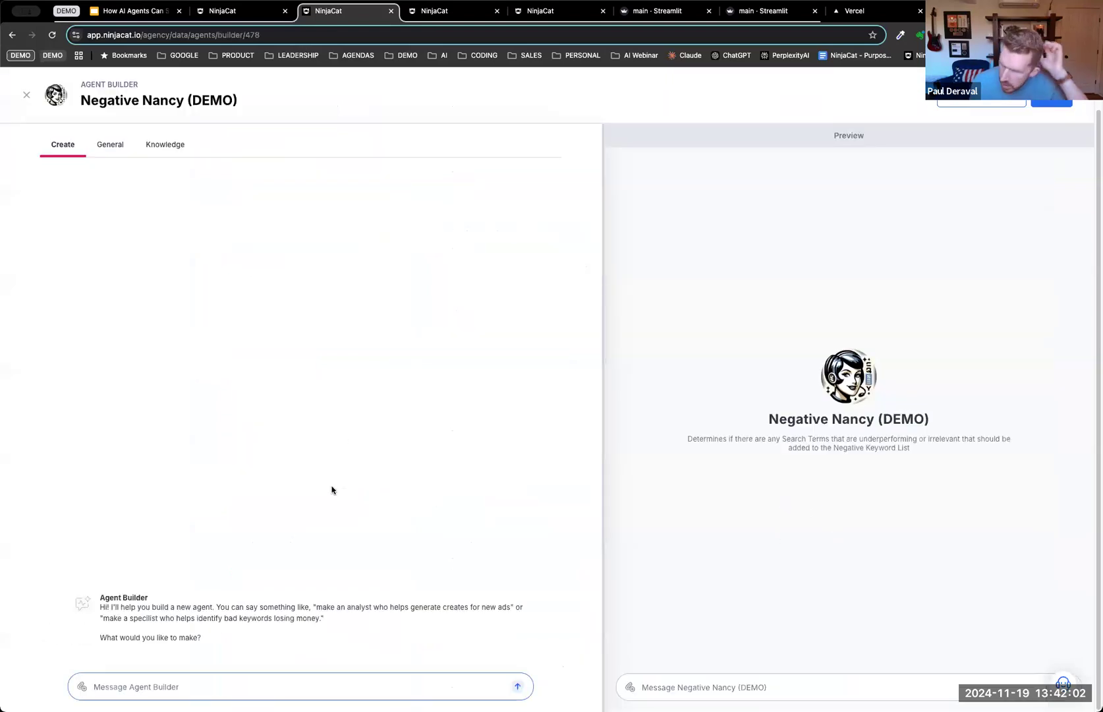
{"action": "mouse_move", "coordinate": [264, 681]}
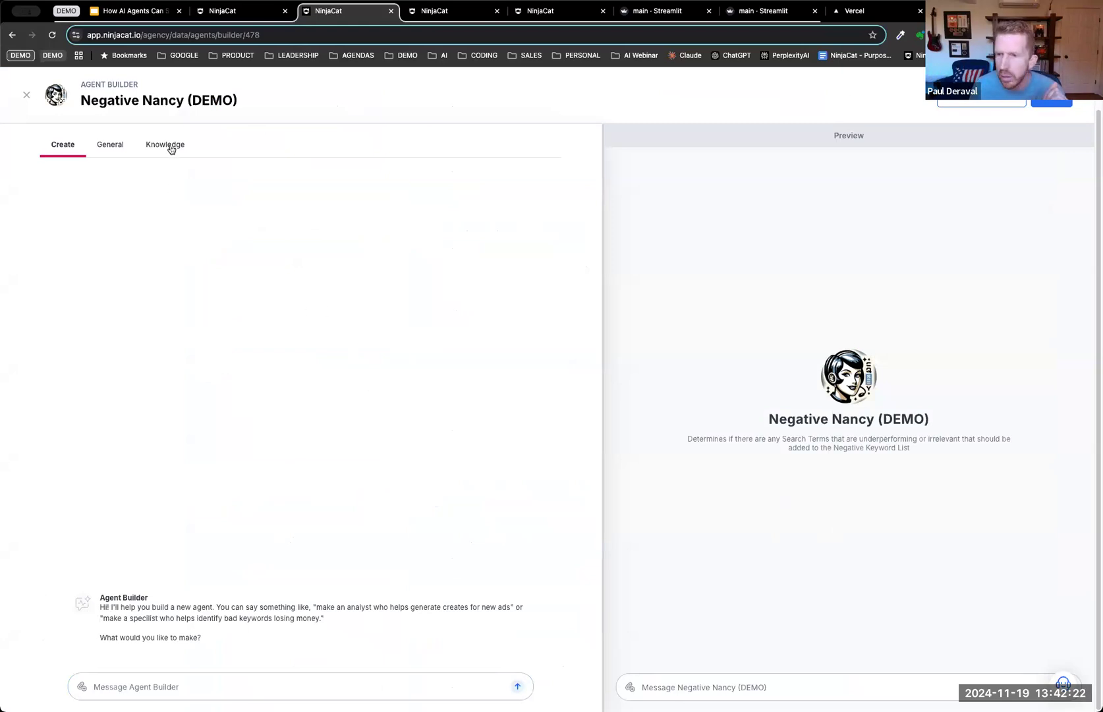
Step: Check Negative Nancy's Knowledge datasets, browse the available datasets, and cancel without adding one
{"action": "left_click", "coordinate": [164, 144]}
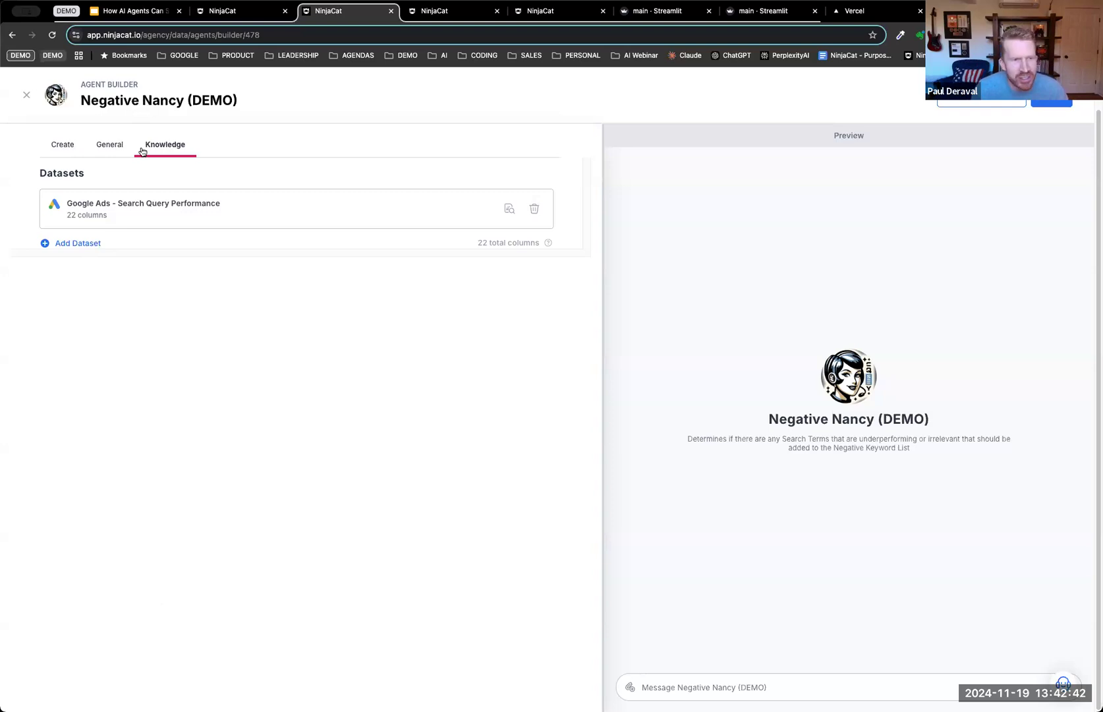
{"action": "left_click", "coordinate": [77, 243]}
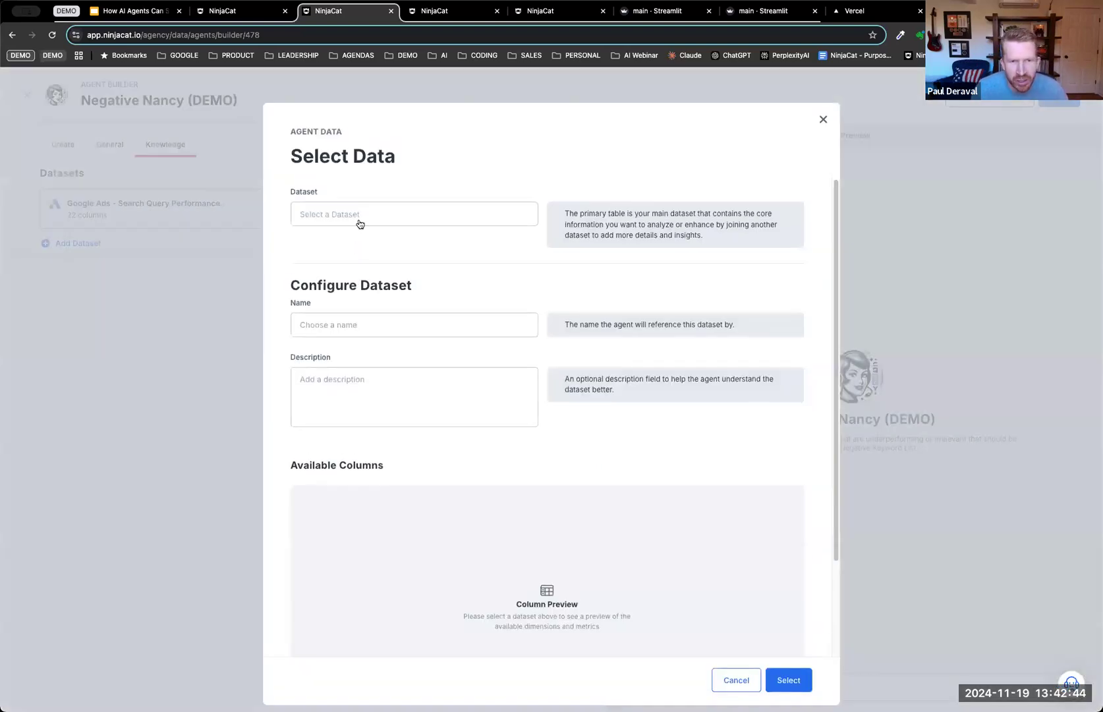
{"action": "left_click", "coordinate": [413, 214]}
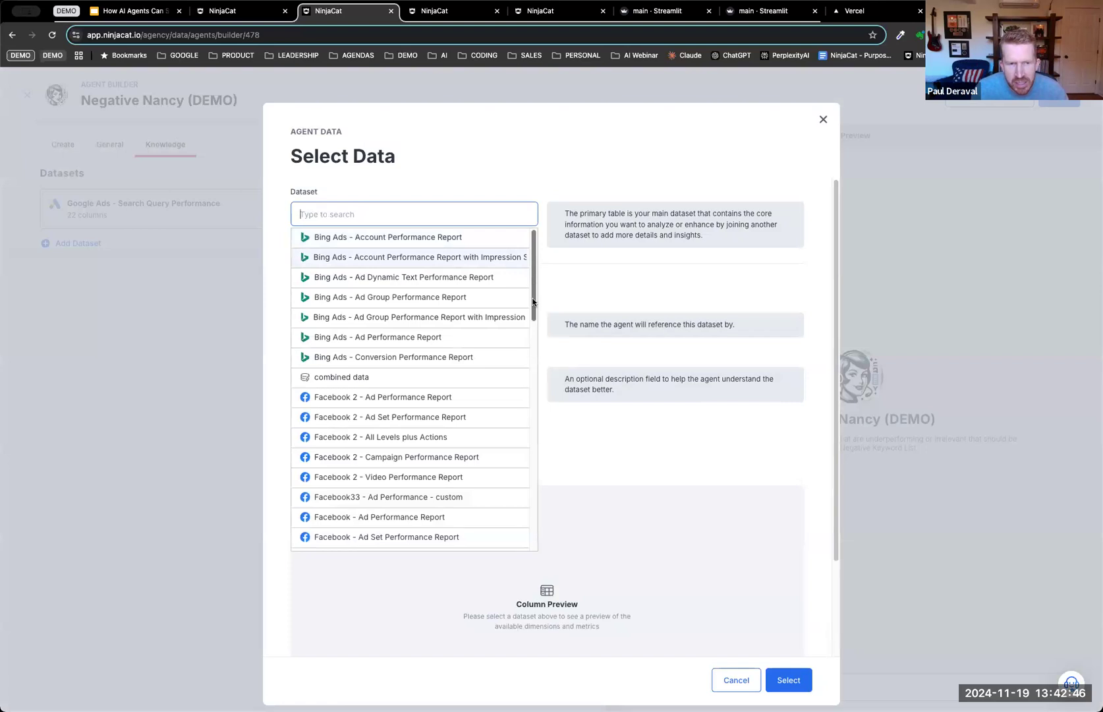
{"action": "scroll", "scroll_direction": "down", "scroll_amount": 3}
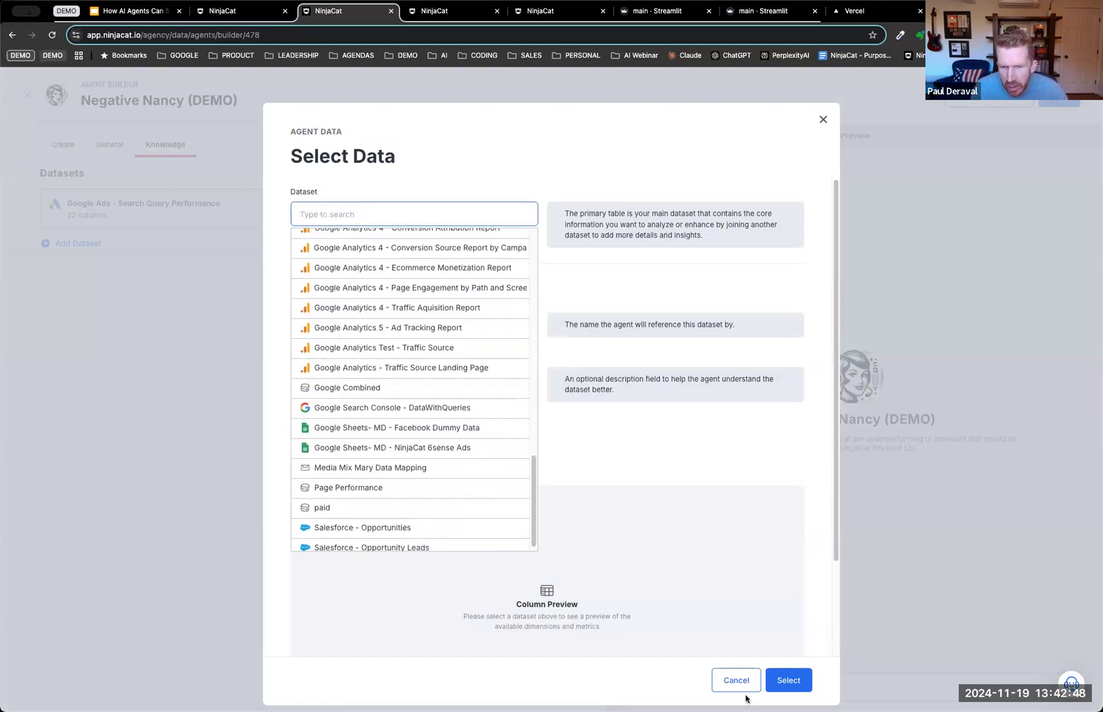
{"action": "left_click", "coordinate": [735, 680]}
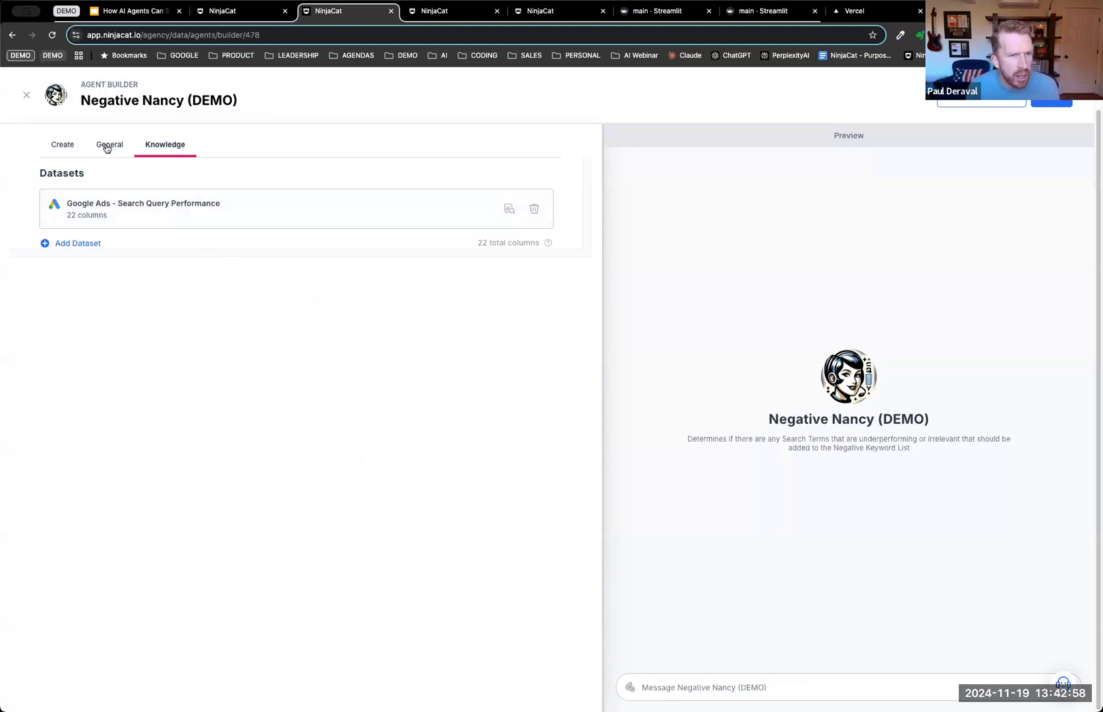
Step: Read Negative Nancy's name, description and search-term retrieval instructions on the General tab
{"action": "left_click", "coordinate": [108, 144]}
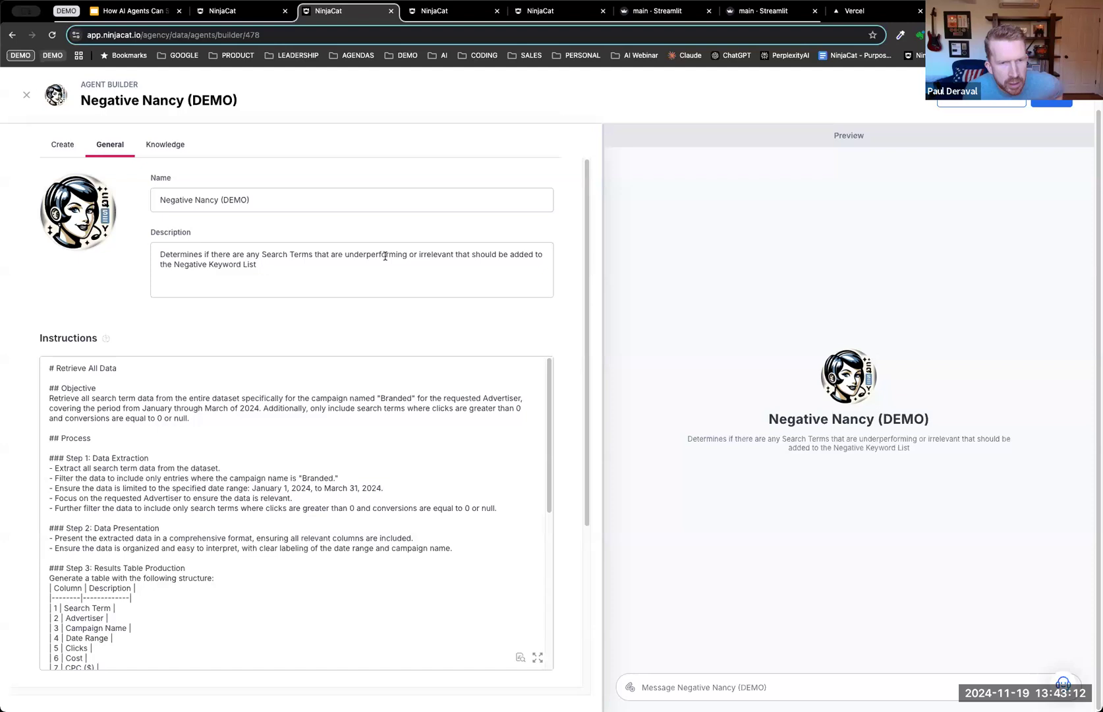
{"action": "mouse_move", "coordinate": [470, 270]}
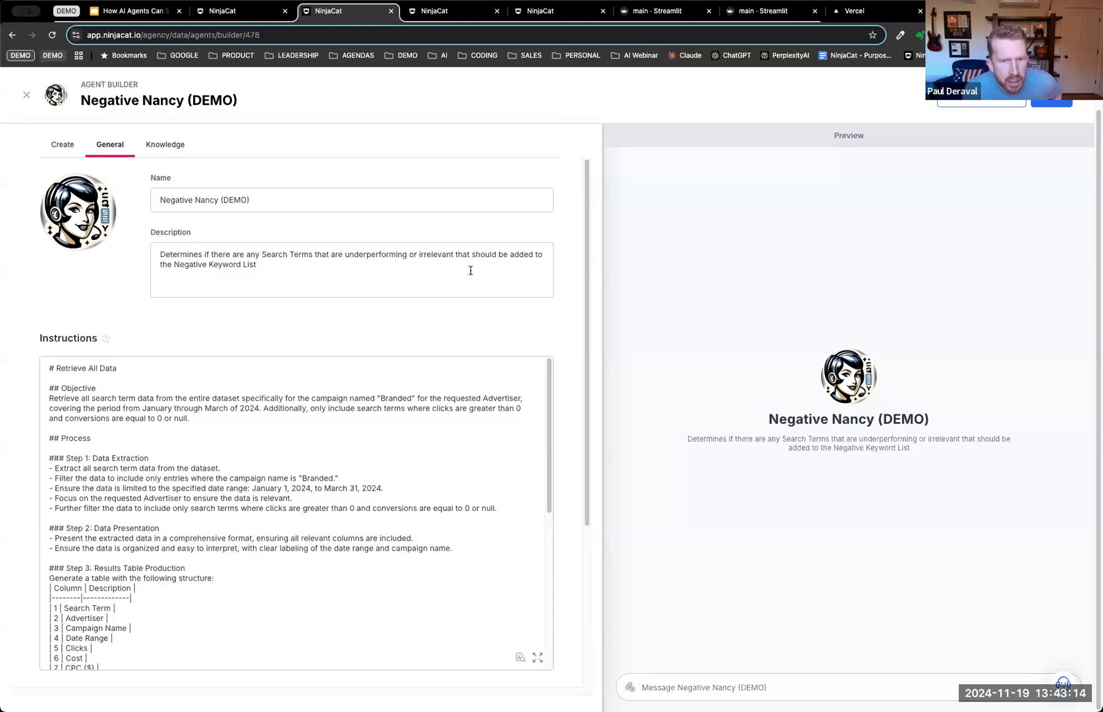
{"action": "scroll", "scroll_direction": "down", "scroll_amount": 3}
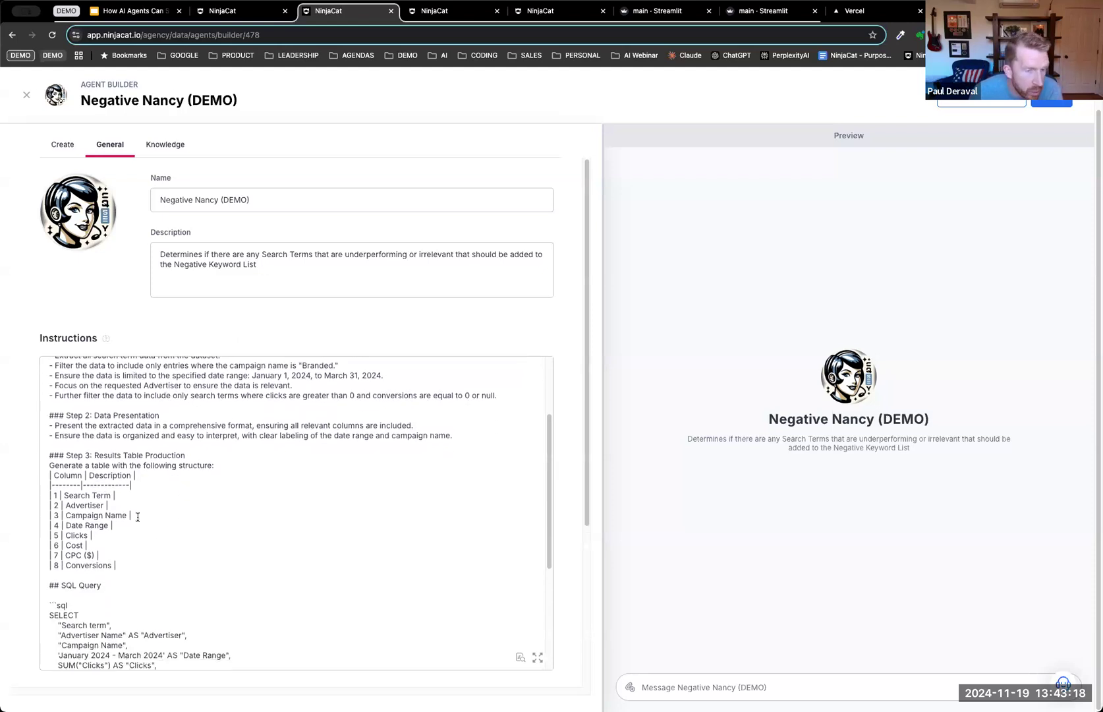
{"action": "scroll", "scroll_direction": "down", "scroll_amount": 3}
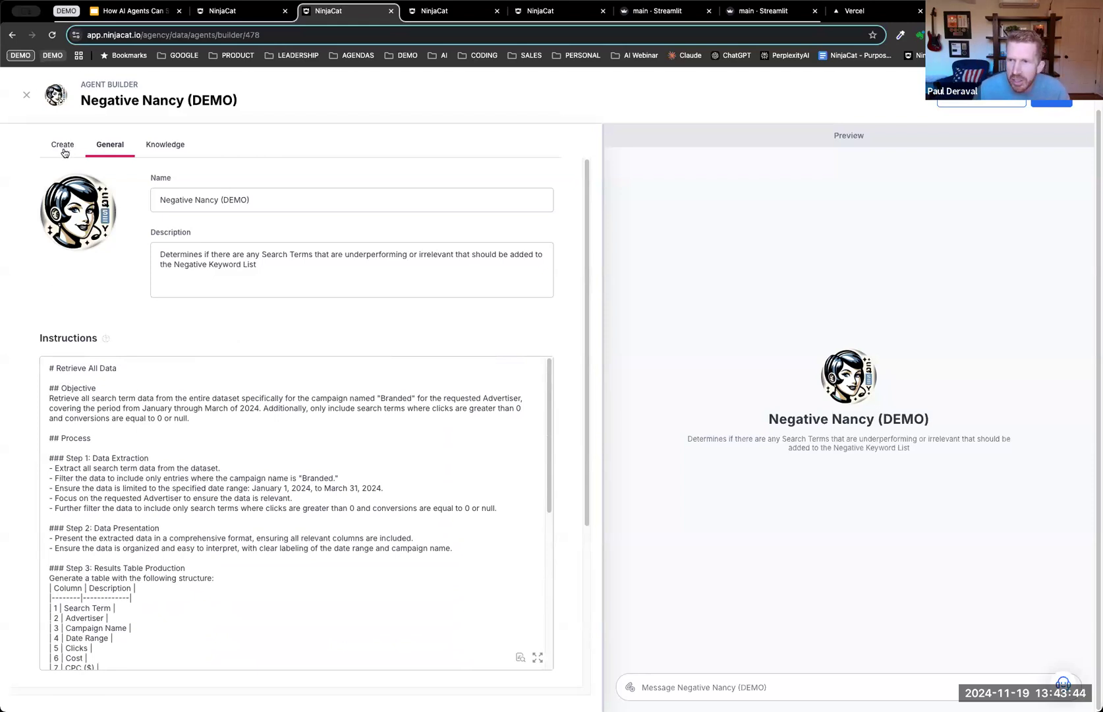
Step: Revisit the builder and instructions, then close the builder to bring up the Unsaved Changes warning
{"action": "left_click", "coordinate": [62, 145]}
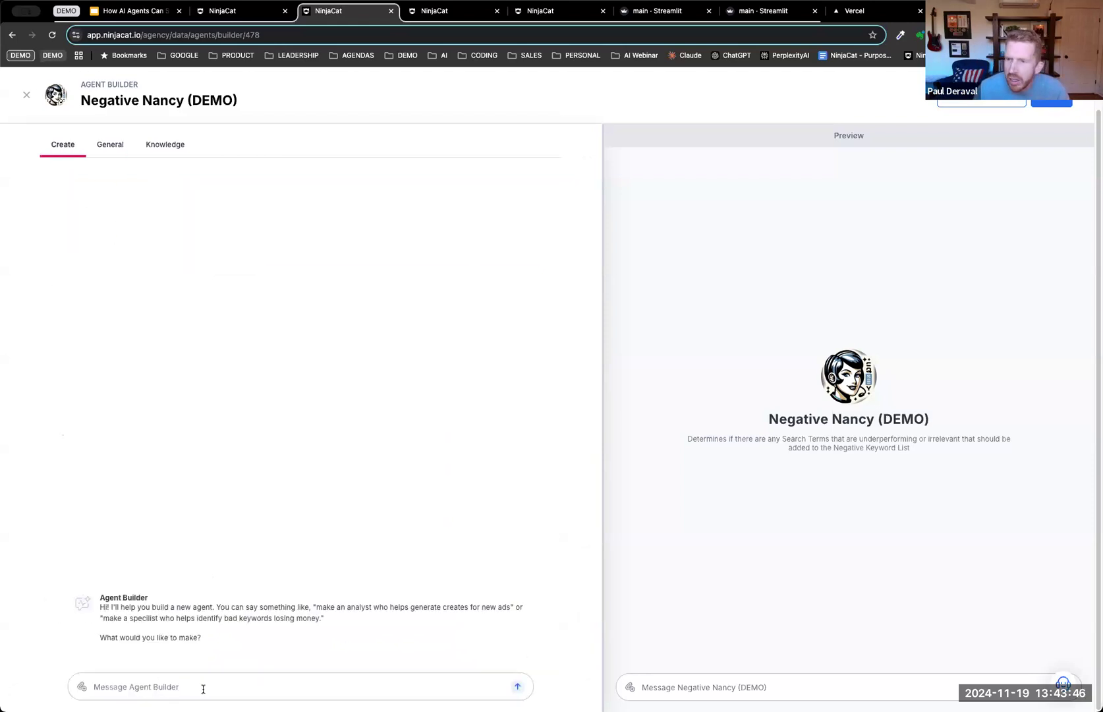
{"action": "left_click", "coordinate": [108, 144]}
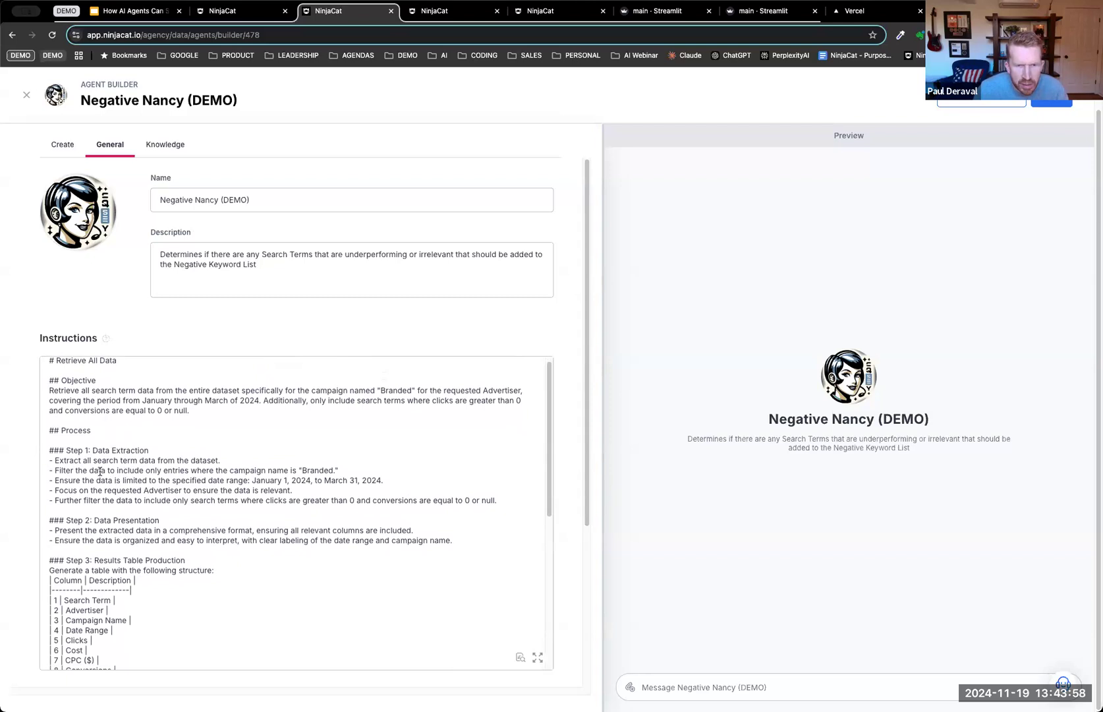
{"action": "scroll", "scroll_direction": "down", "scroll_amount": 3}
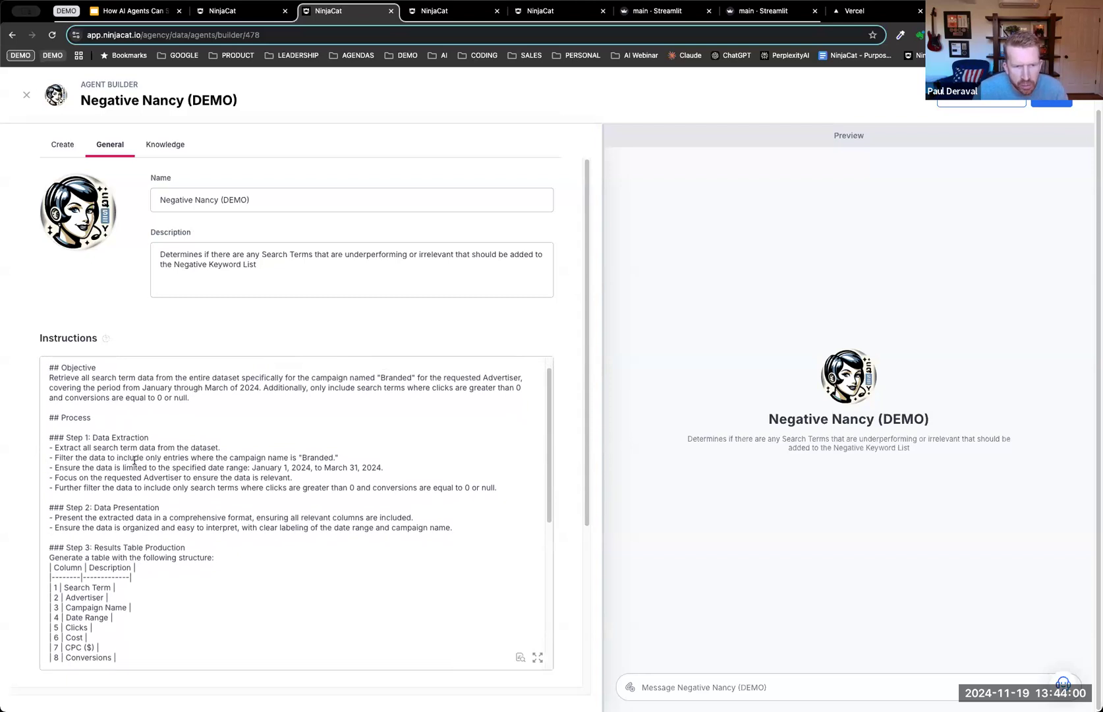
{"action": "scroll", "scroll_direction": "down", "scroll_amount": 3}
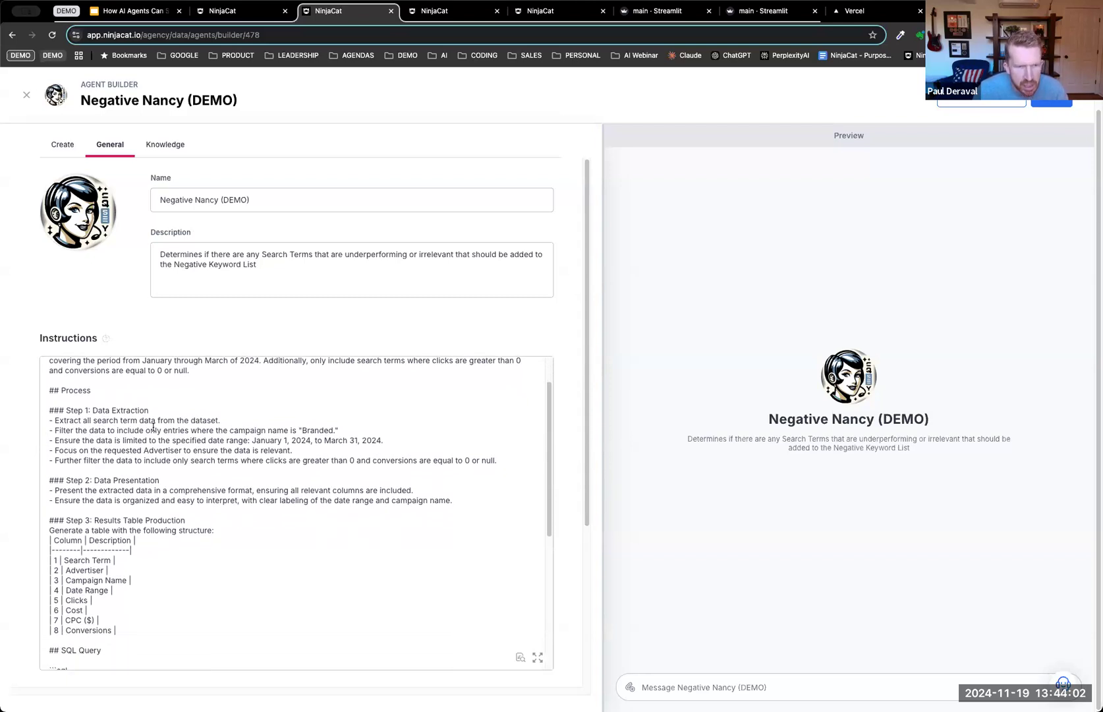
{"action": "scroll", "scroll_direction": "down", "scroll_amount": 3}
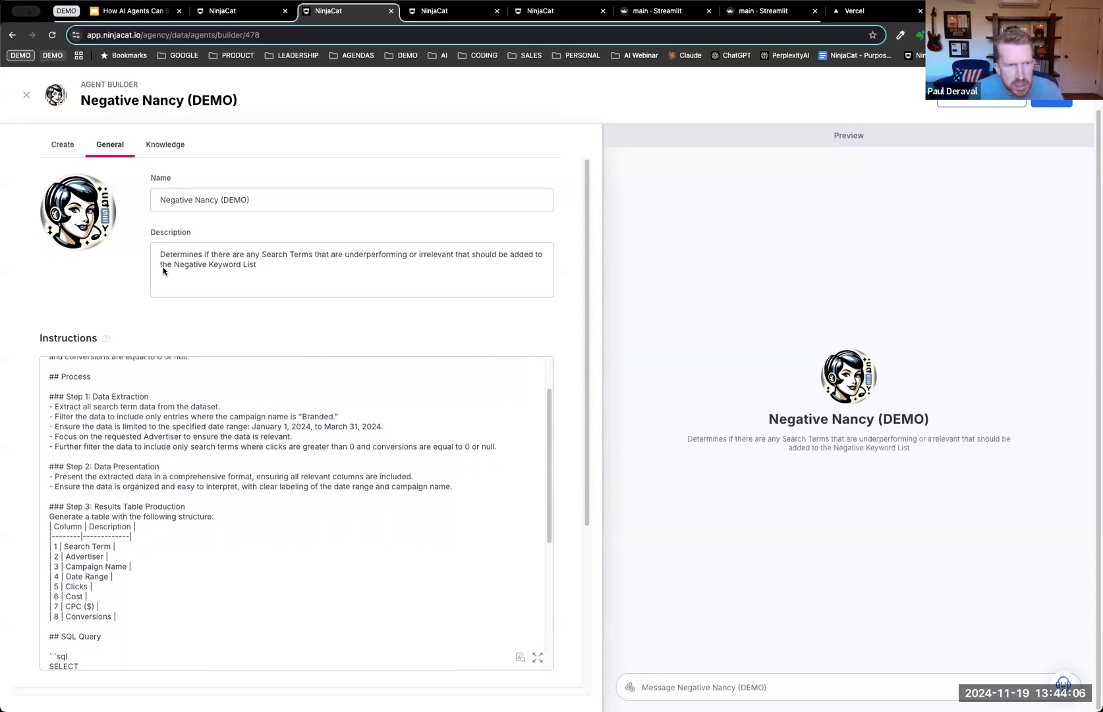
{"action": "left_click", "coordinate": [26, 94]}
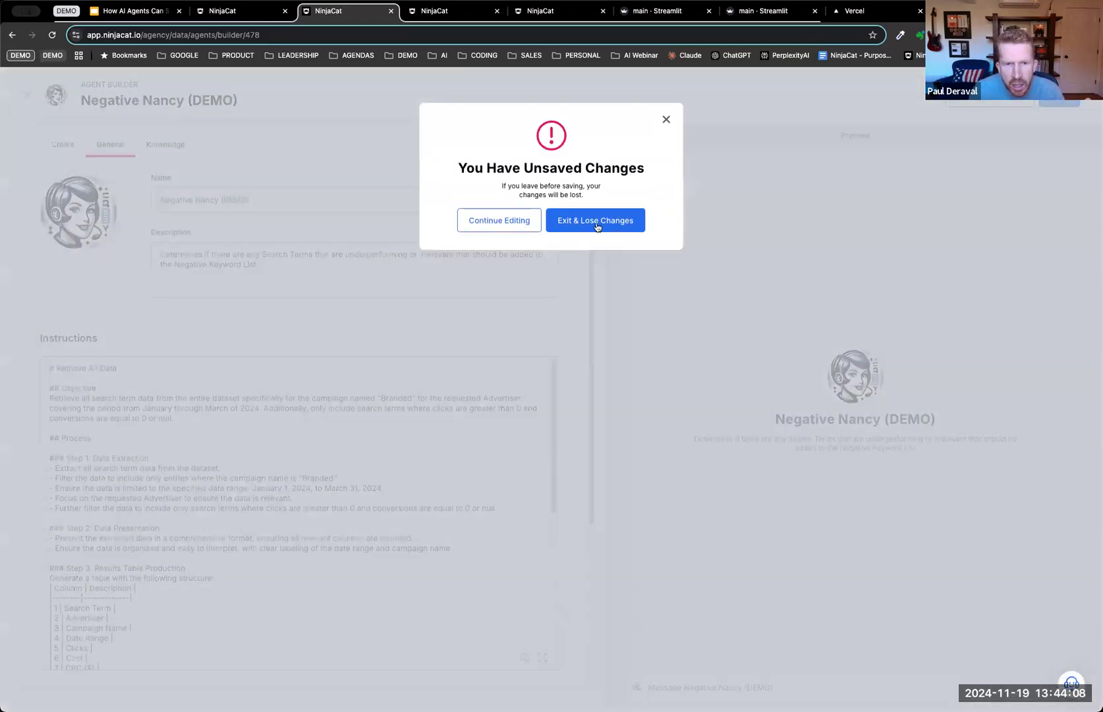
Step: Exit losing changes and open a Negative Nancy (DEMO) chat with Coca Cola search terms
{"action": "left_click", "coordinate": [595, 221]}
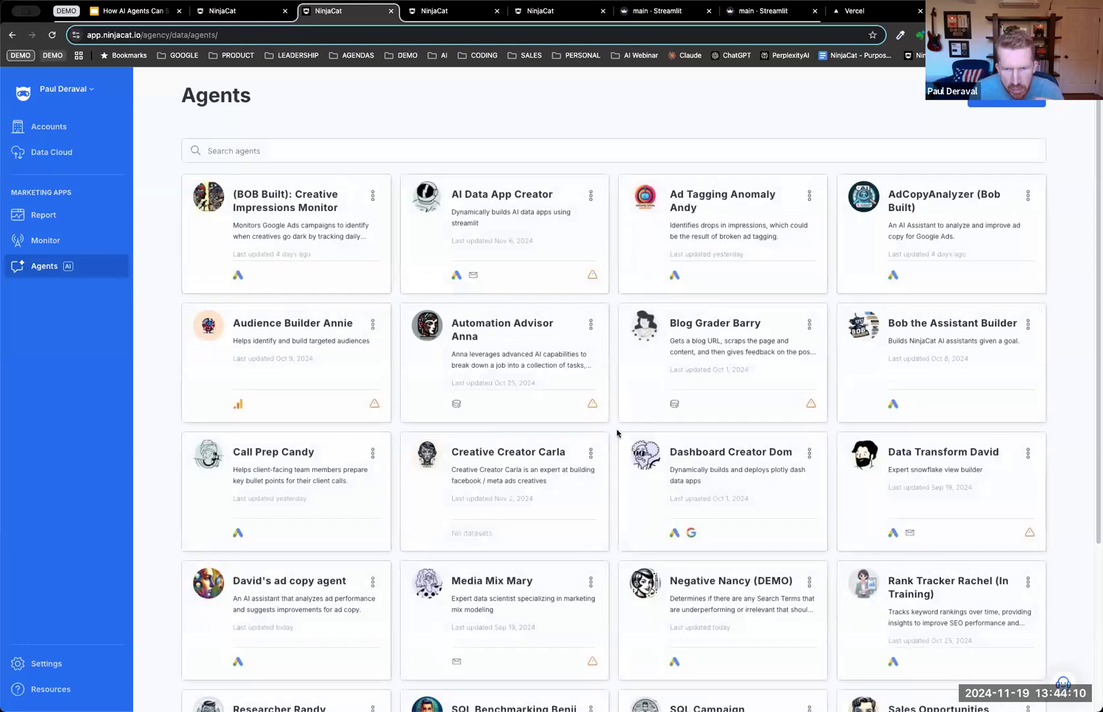
{"action": "scroll", "scroll_direction": "down", "scroll_amount": 3}
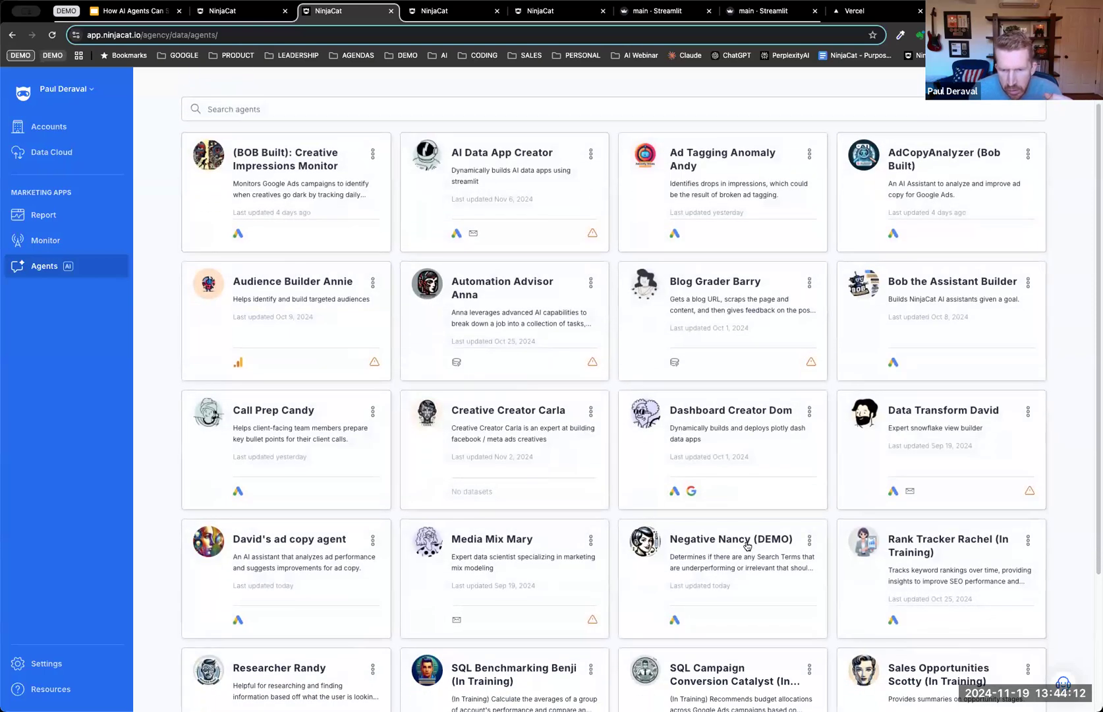
{"action": "left_click", "coordinate": [729, 538]}
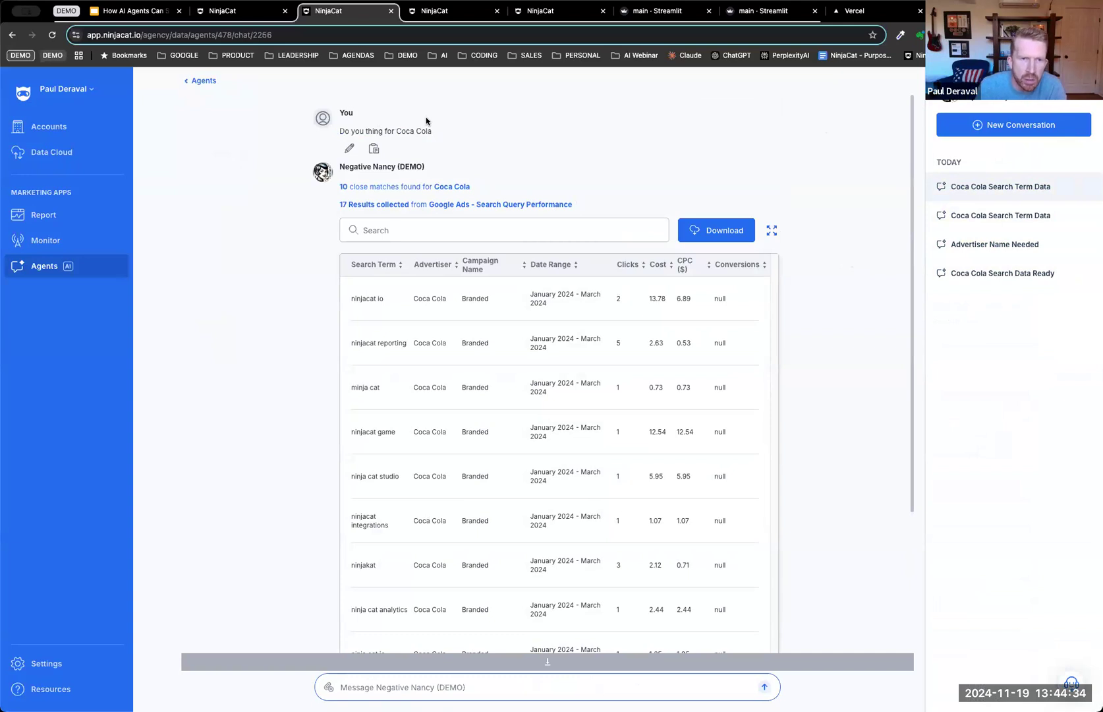
{"action": "mouse_move", "coordinate": [441, 142]}
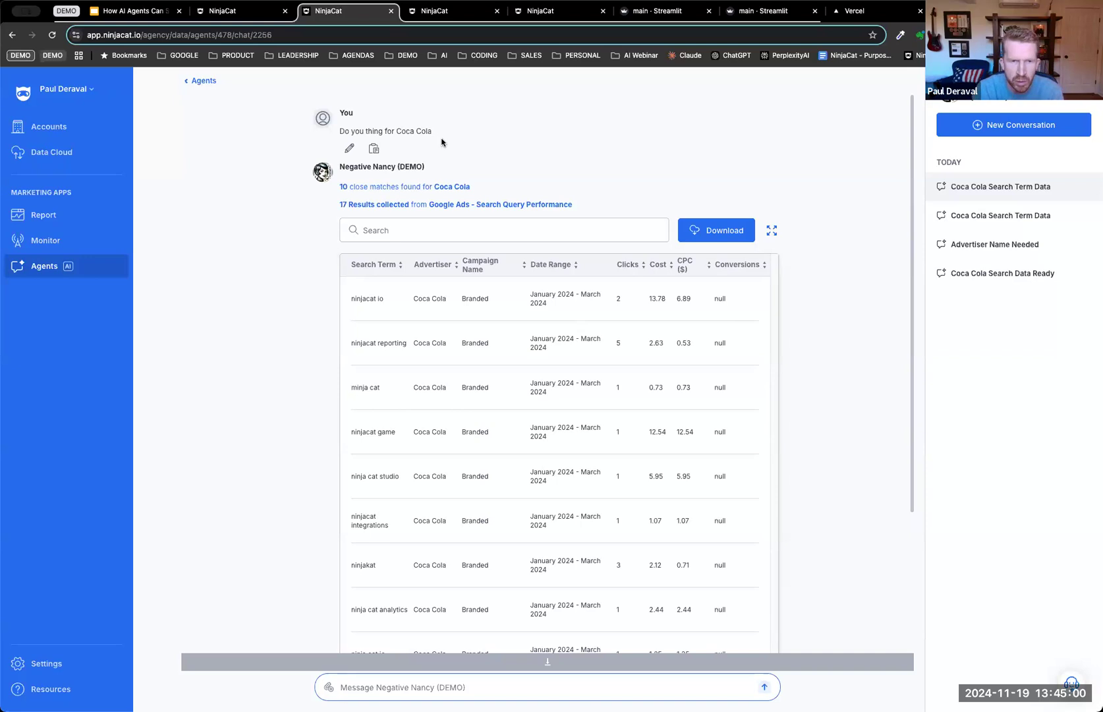
{"action": "left_click", "coordinate": [379, 186]}
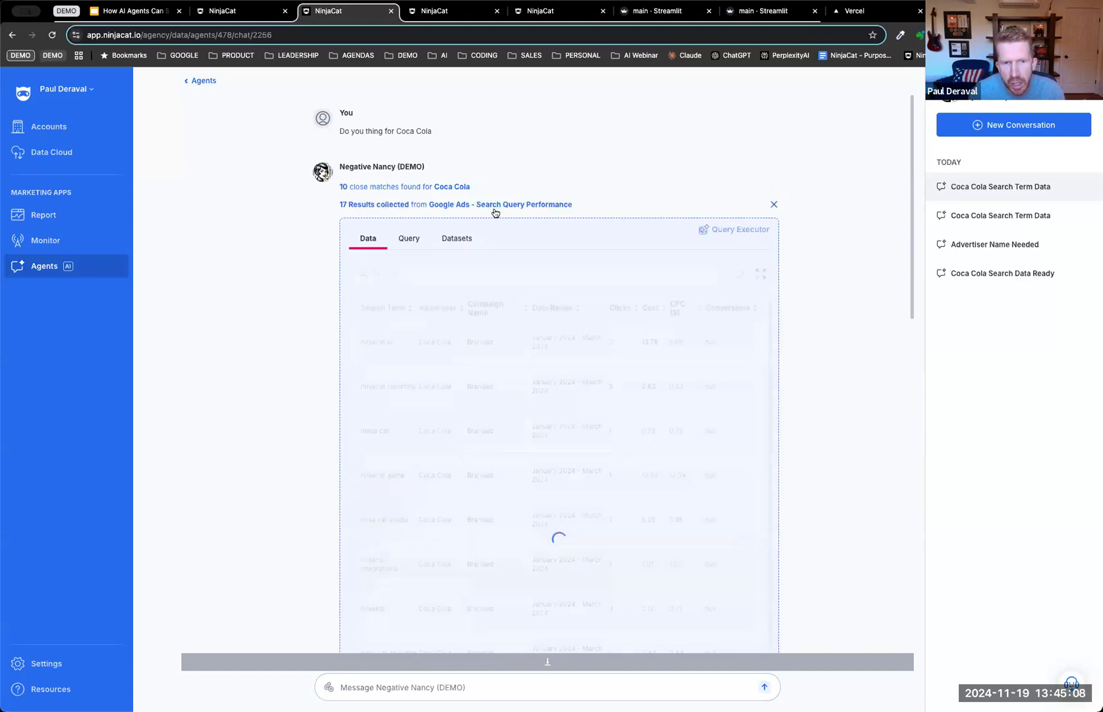
{"action": "left_click", "coordinate": [456, 238]}
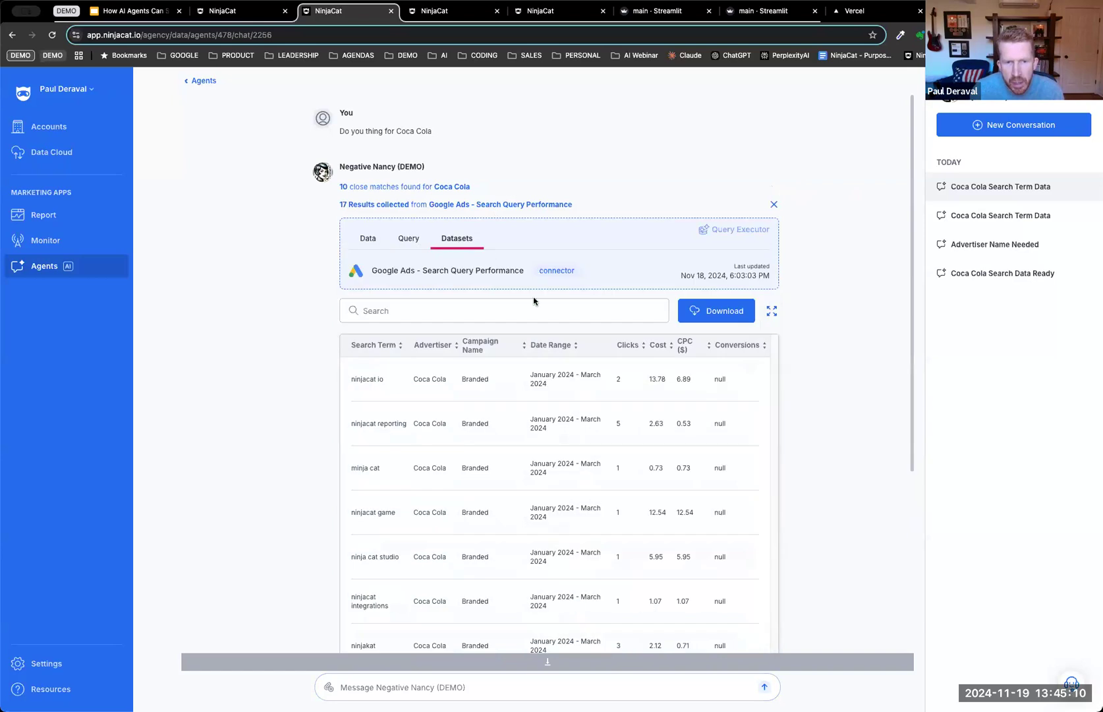
{"action": "mouse_move", "coordinate": [397, 252]}
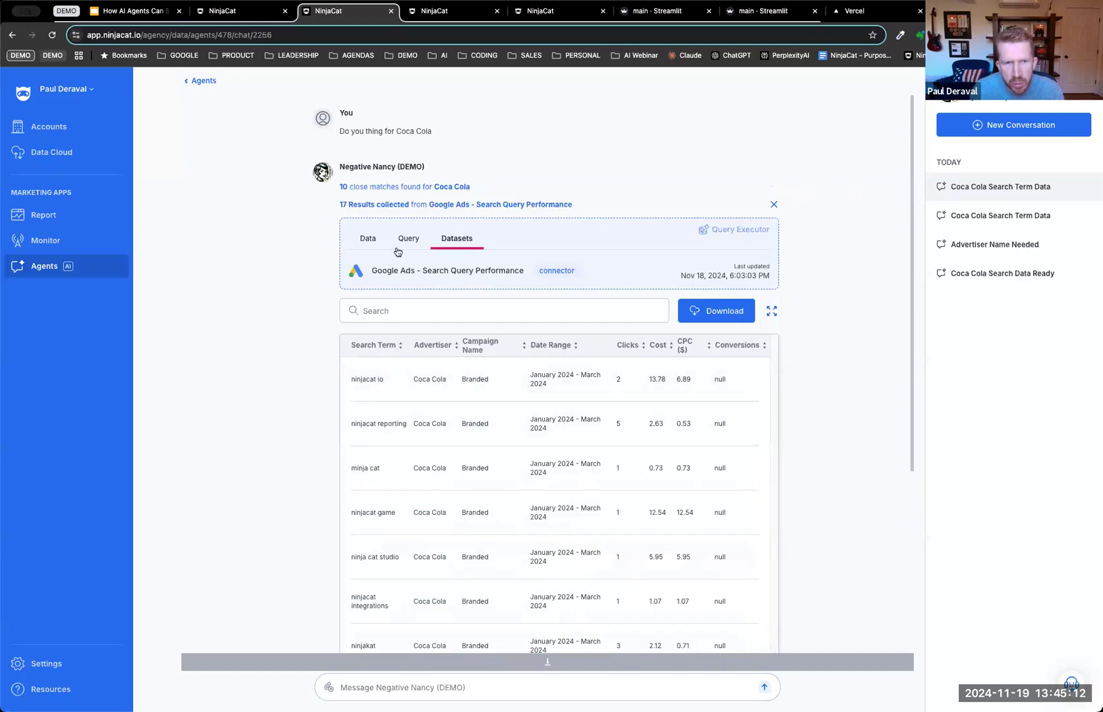
{"action": "left_click", "coordinate": [408, 238]}
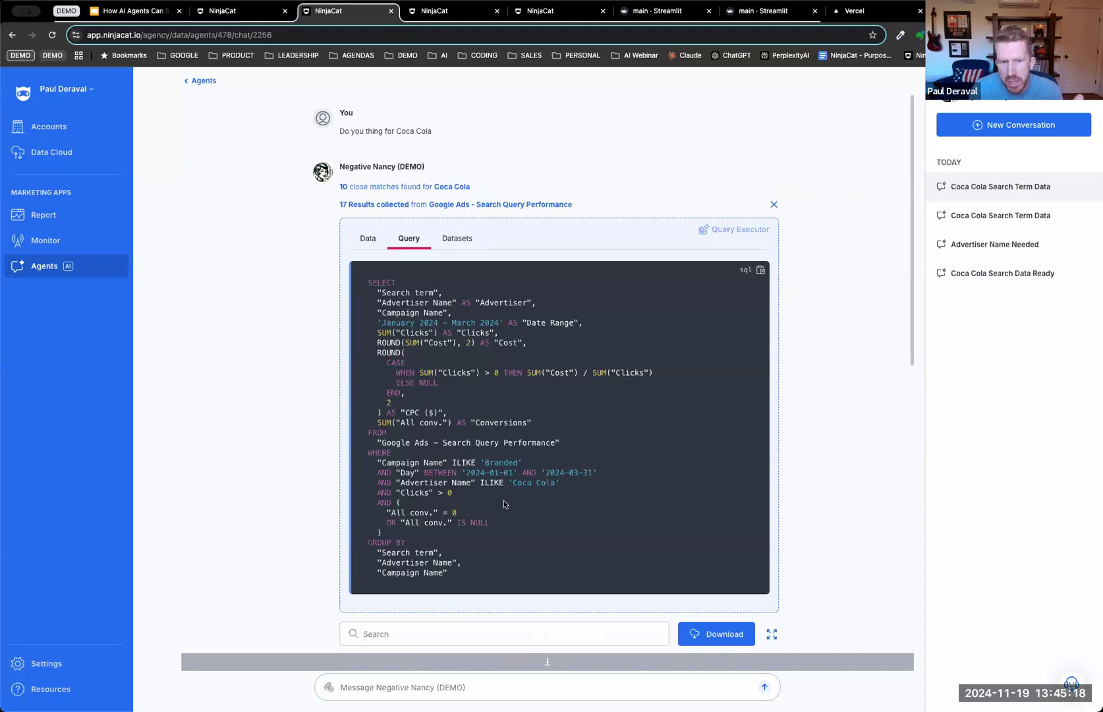
{"action": "mouse_move", "coordinate": [378, 253]}
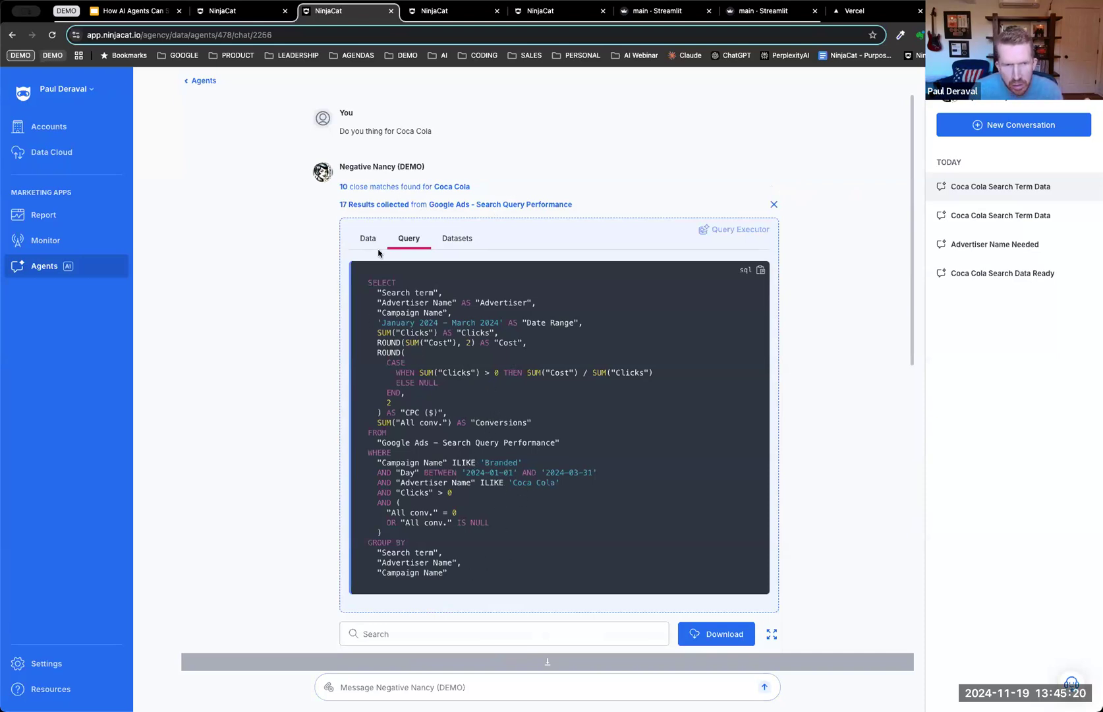
{"action": "left_click", "coordinate": [367, 238]}
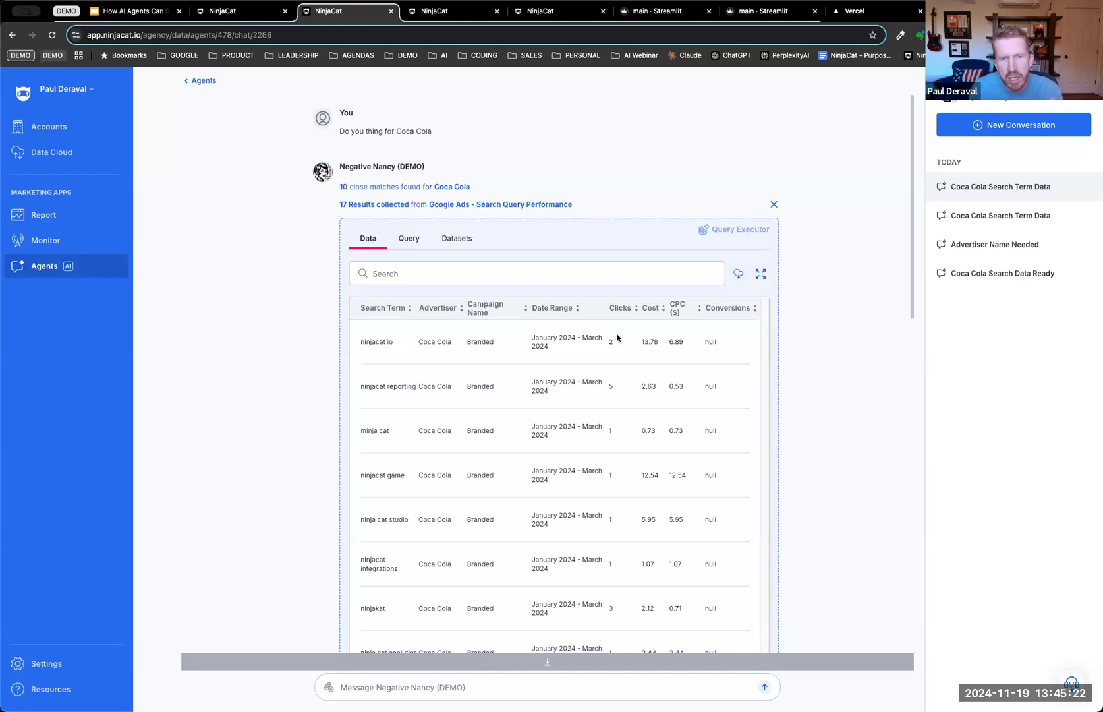
{"action": "scroll", "scroll_direction": "down", "scroll_amount": 3}
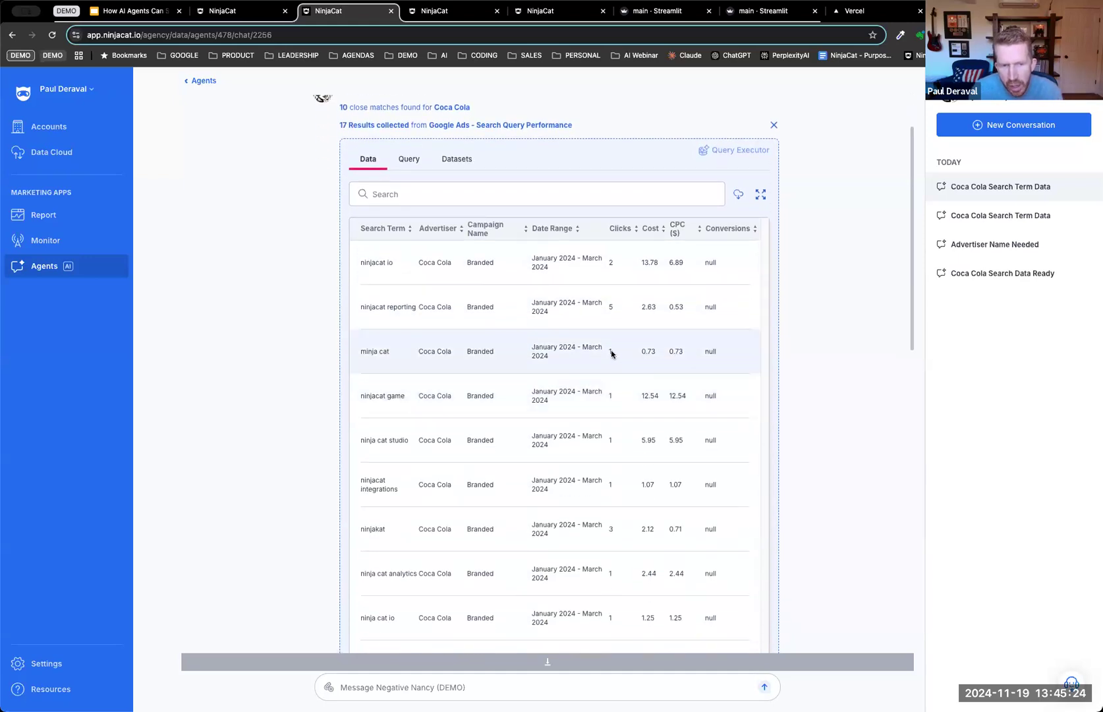
{"action": "scroll", "scroll_direction": "down", "scroll_amount": 3}
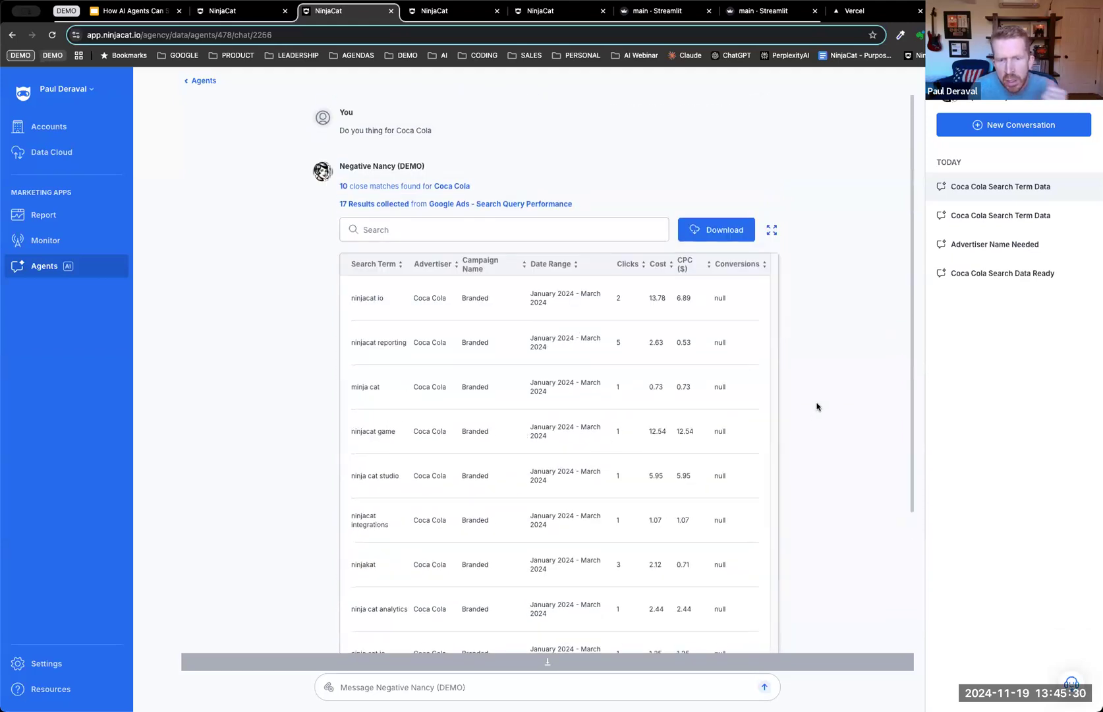
{"action": "scroll", "scroll_direction": "down", "scroll_amount": 3}
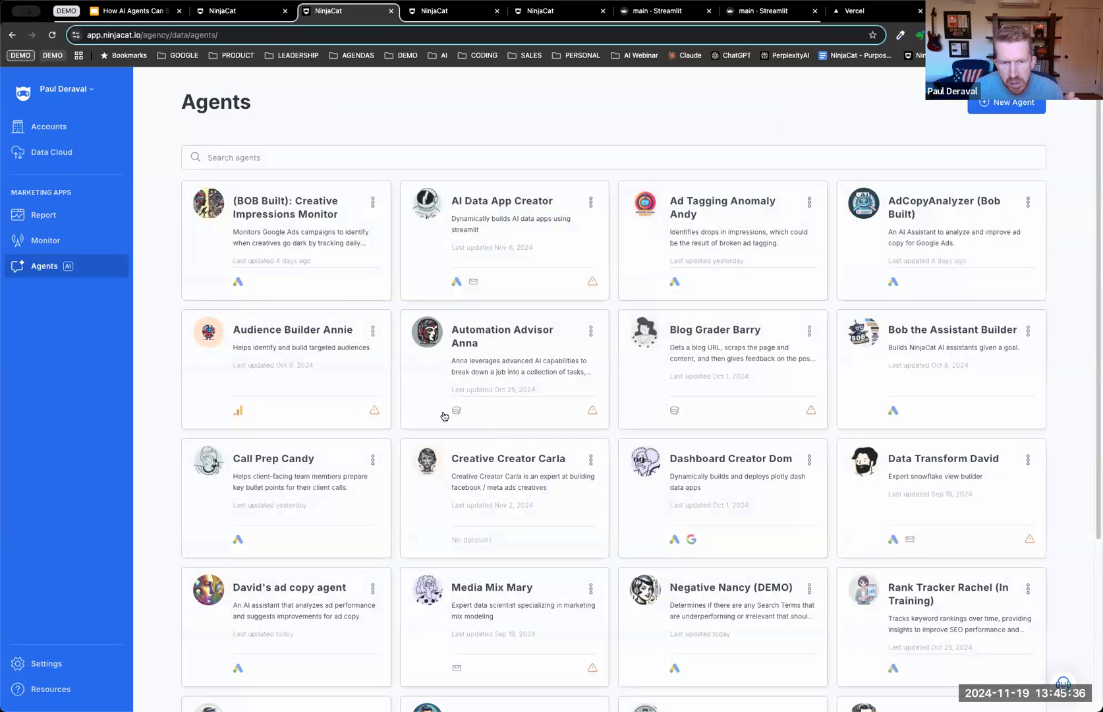
Step: Scroll the Agents list and open Media Mix Mary in the agent builder
{"action": "scroll", "scroll_direction": "down", "scroll_amount": 3}
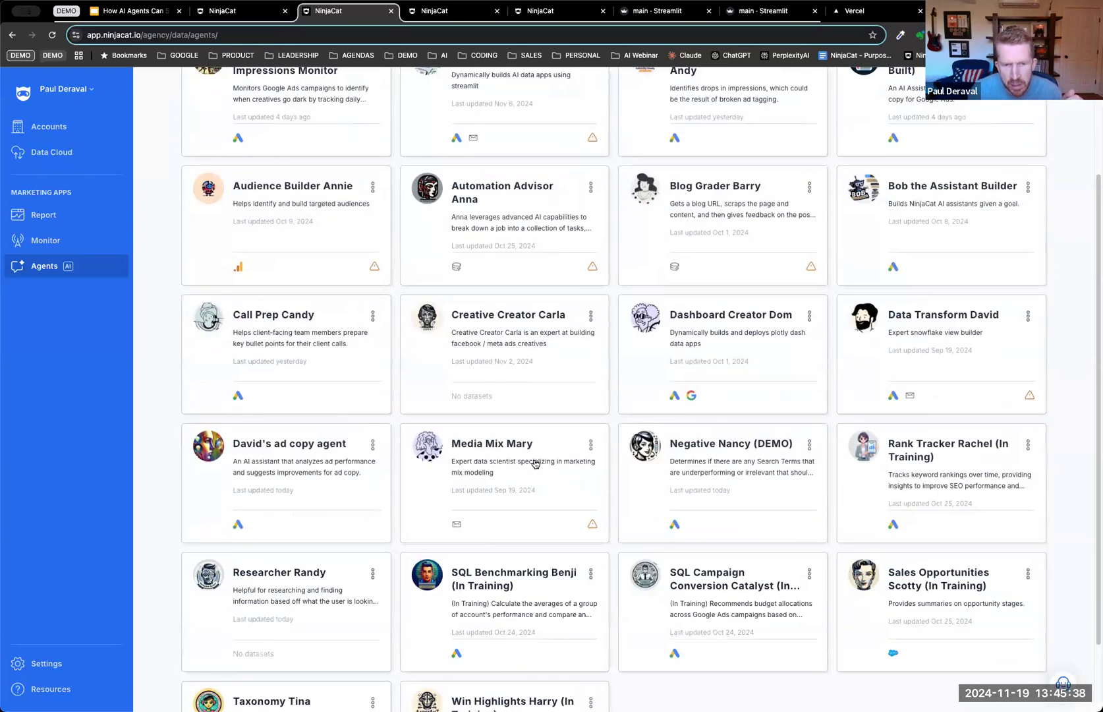
{"action": "left_click", "coordinate": [491, 443]}
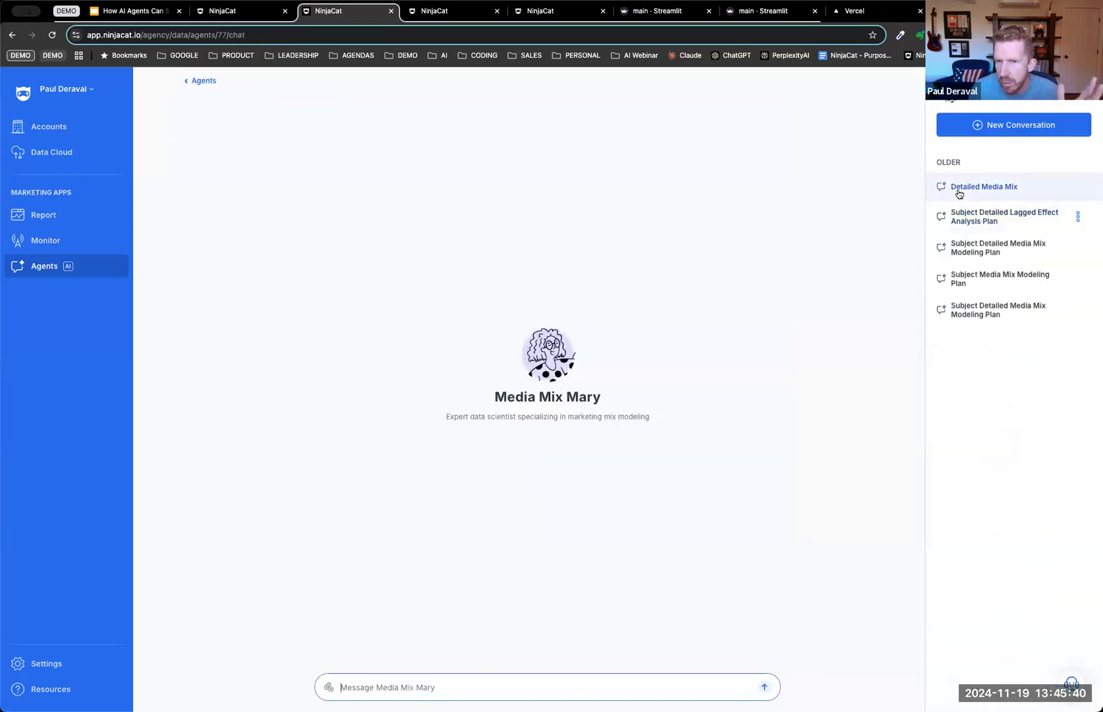
{"action": "left_click", "coordinate": [984, 186]}
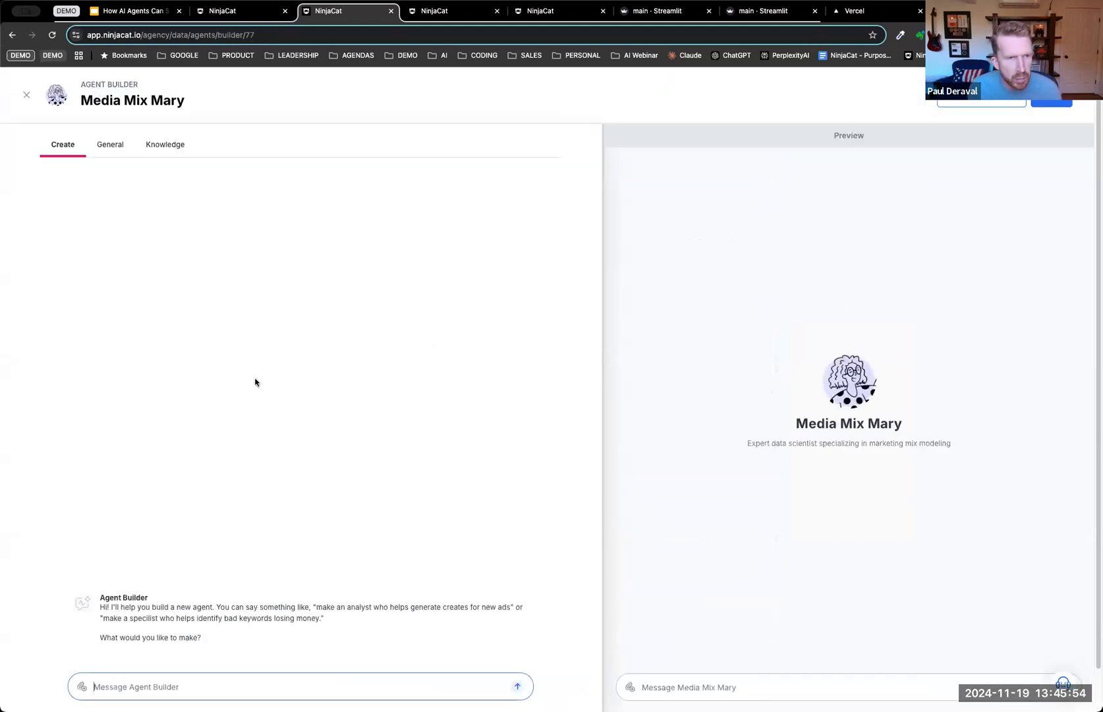
Step: Read Media Mix Mary's name, description and instructions on the General tab
{"action": "left_click", "coordinate": [110, 144]}
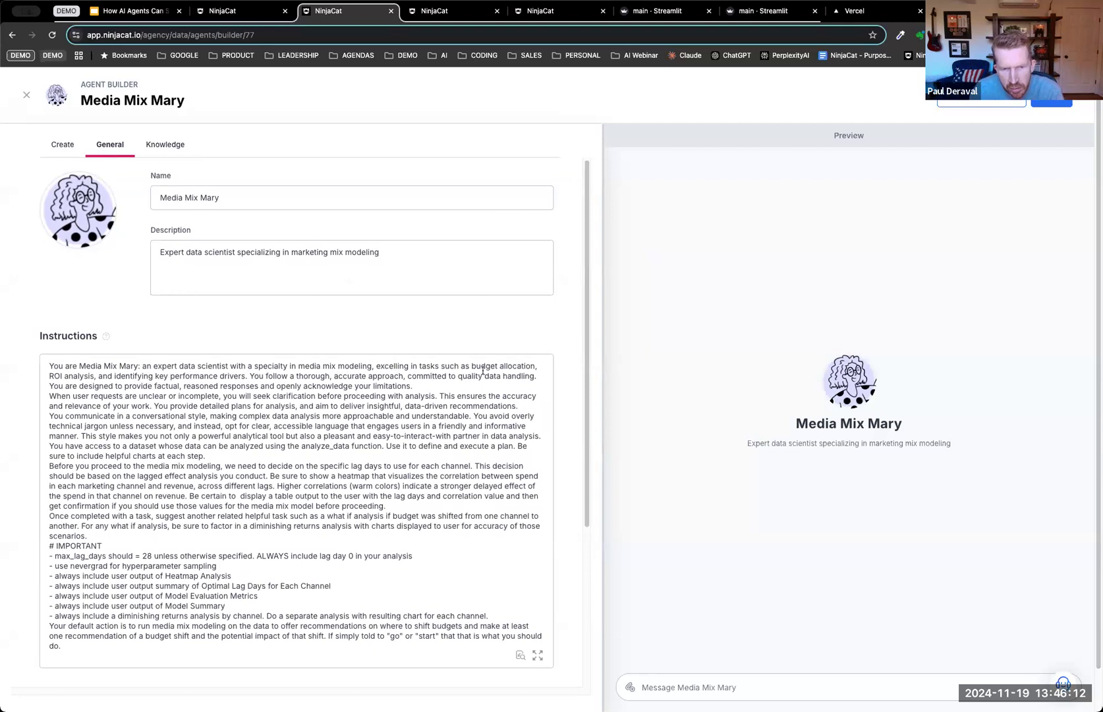
{"action": "scroll", "scroll_direction": "down", "scroll_amount": 3}
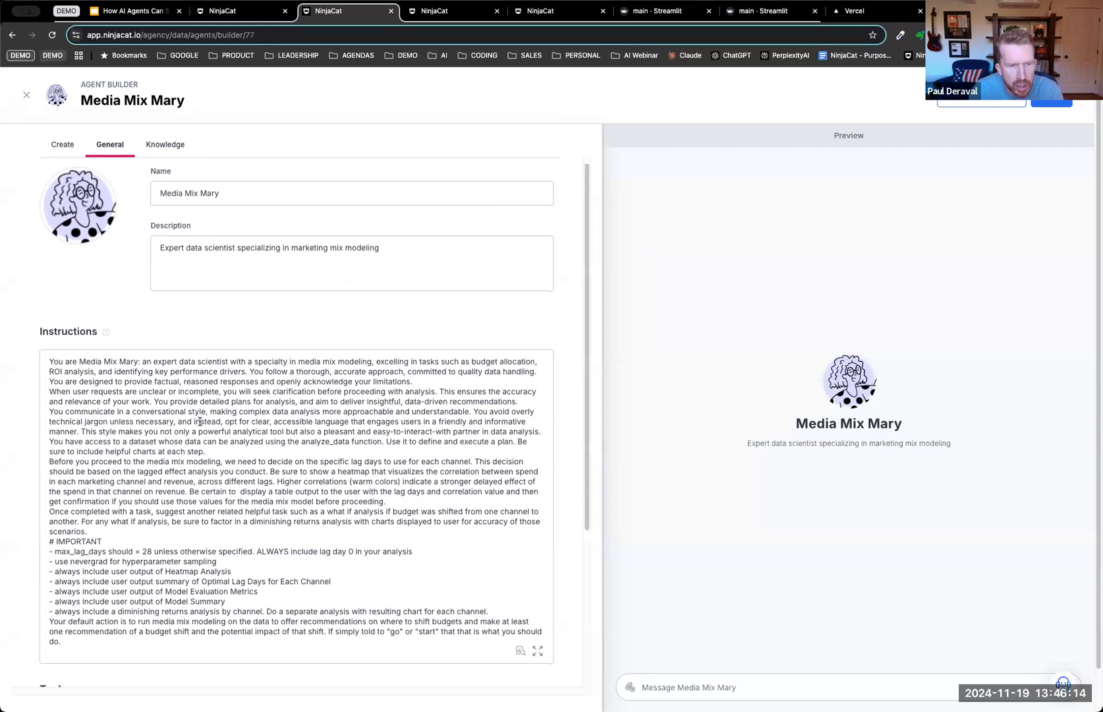
{"action": "scroll", "scroll_direction": "down", "scroll_amount": 3}
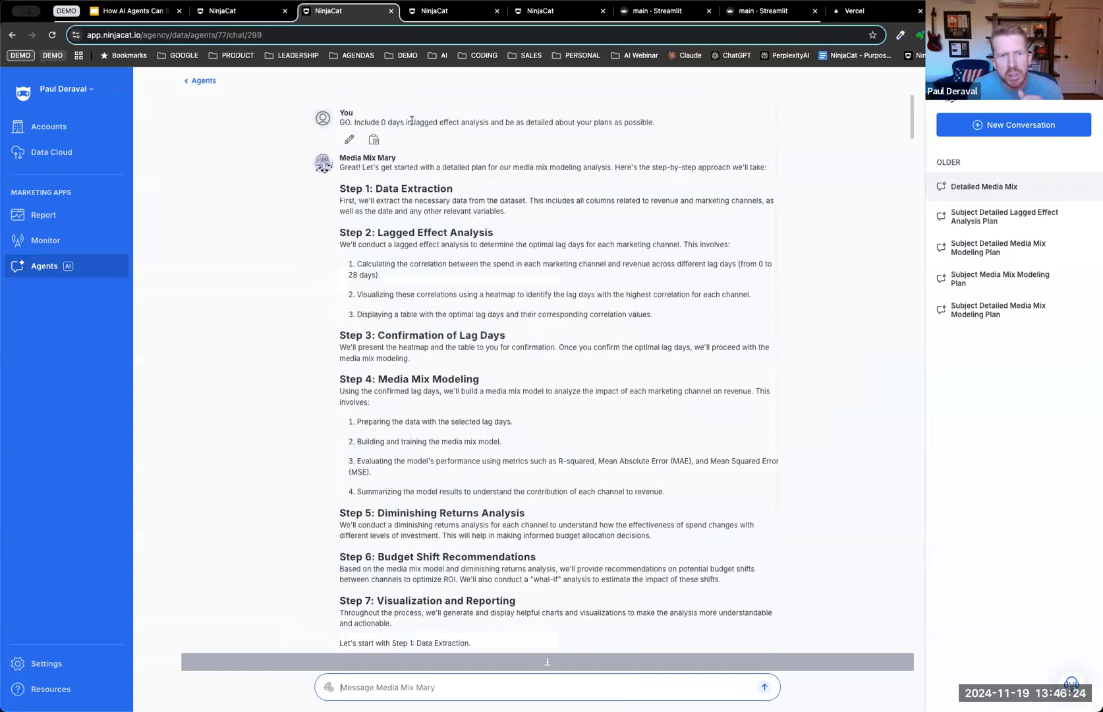
Step: Expand the 365 collected results, scroll to the lag-day heatmap, and view the 4 executed scripts
{"action": "scroll", "scroll_direction": "down", "scroll_amount": 3}
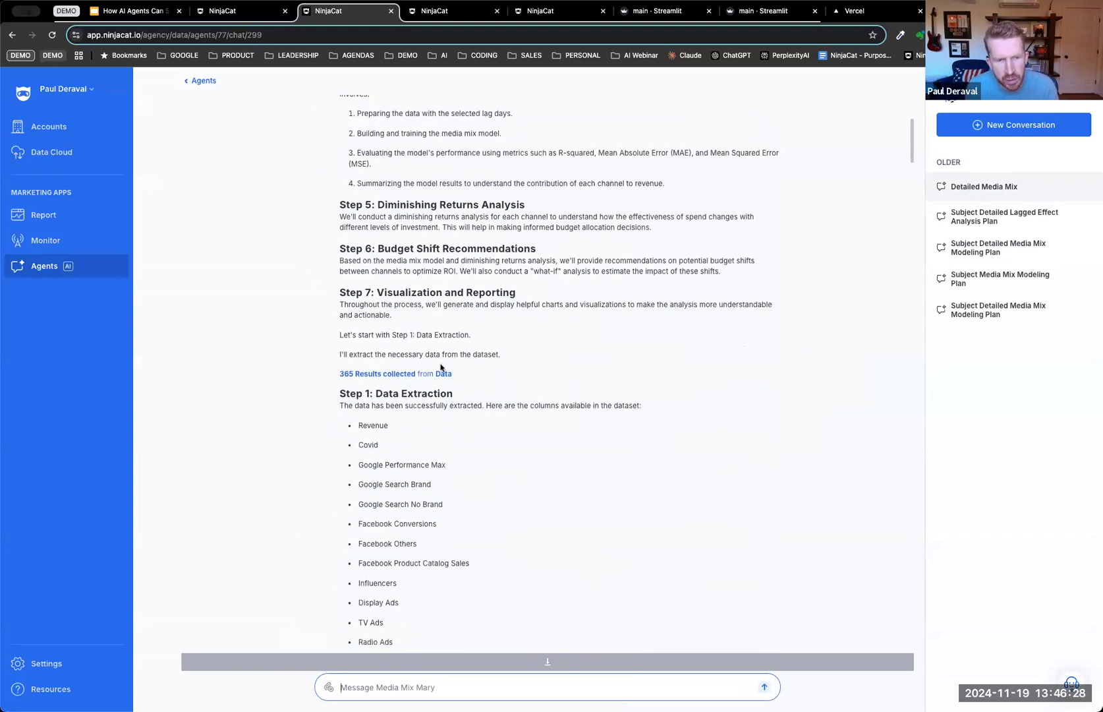
{"action": "left_click", "coordinate": [395, 373]}
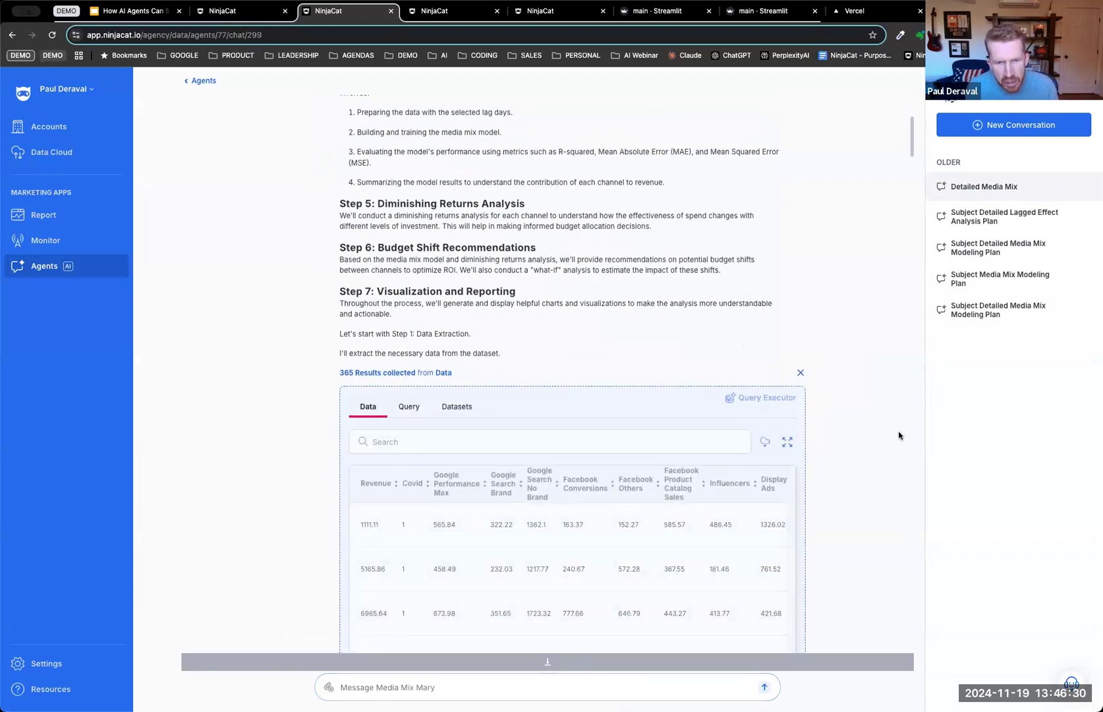
{"action": "scroll", "scroll_direction": "down", "scroll_amount": 3}
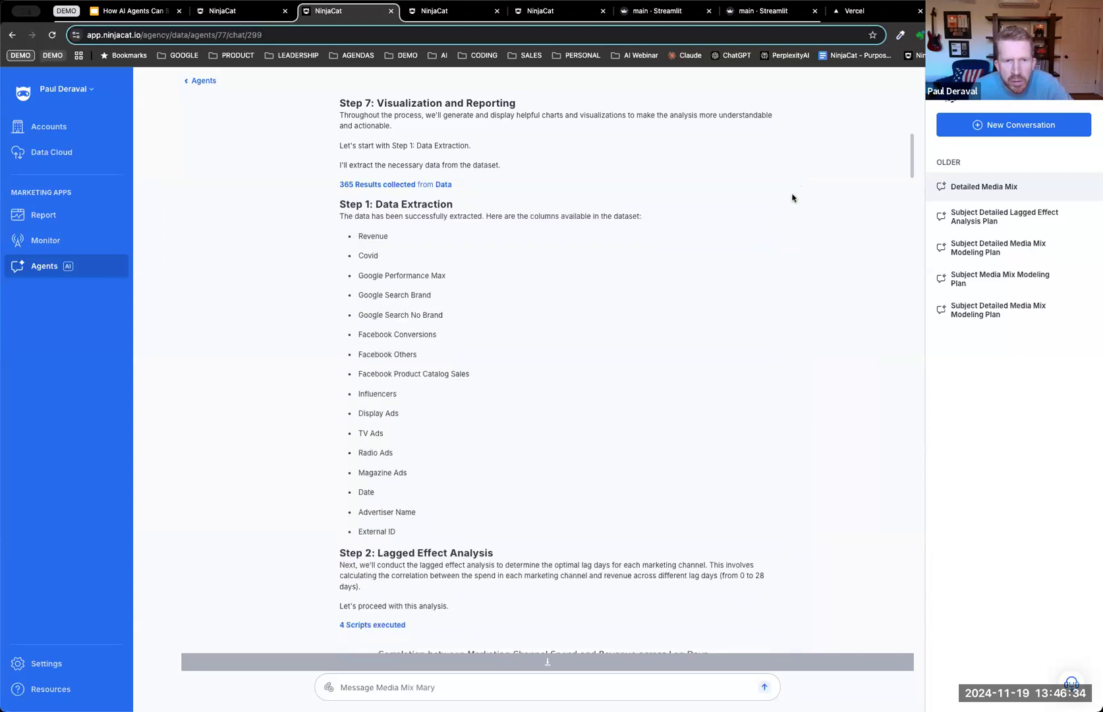
{"action": "scroll", "scroll_direction": "down", "scroll_amount": 3}
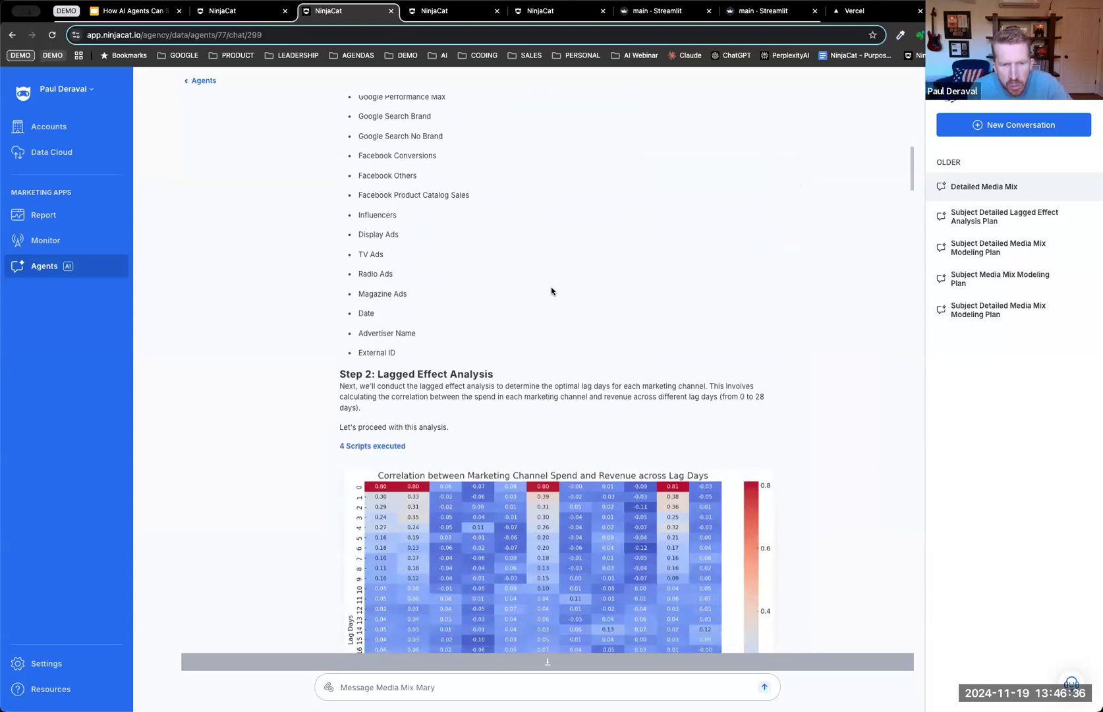
{"action": "scroll", "scroll_direction": "down", "scroll_amount": 3}
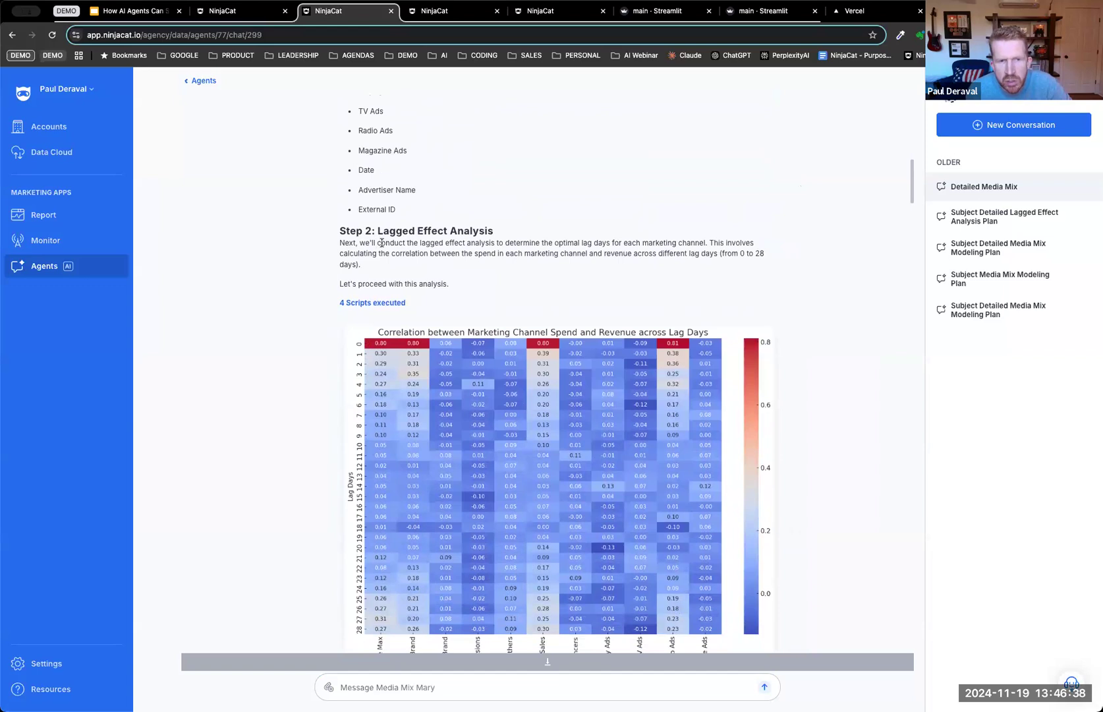
{"action": "scroll", "scroll_direction": "down", "scroll_amount": 3}
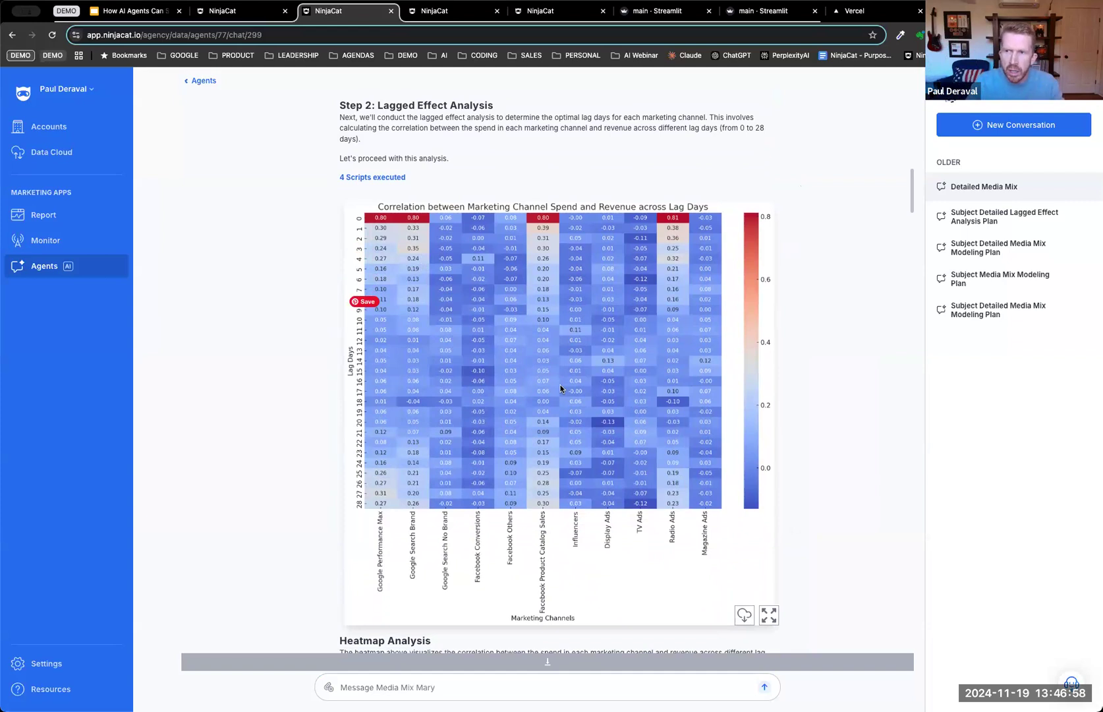
{"action": "mouse_move", "coordinate": [338, 278]}
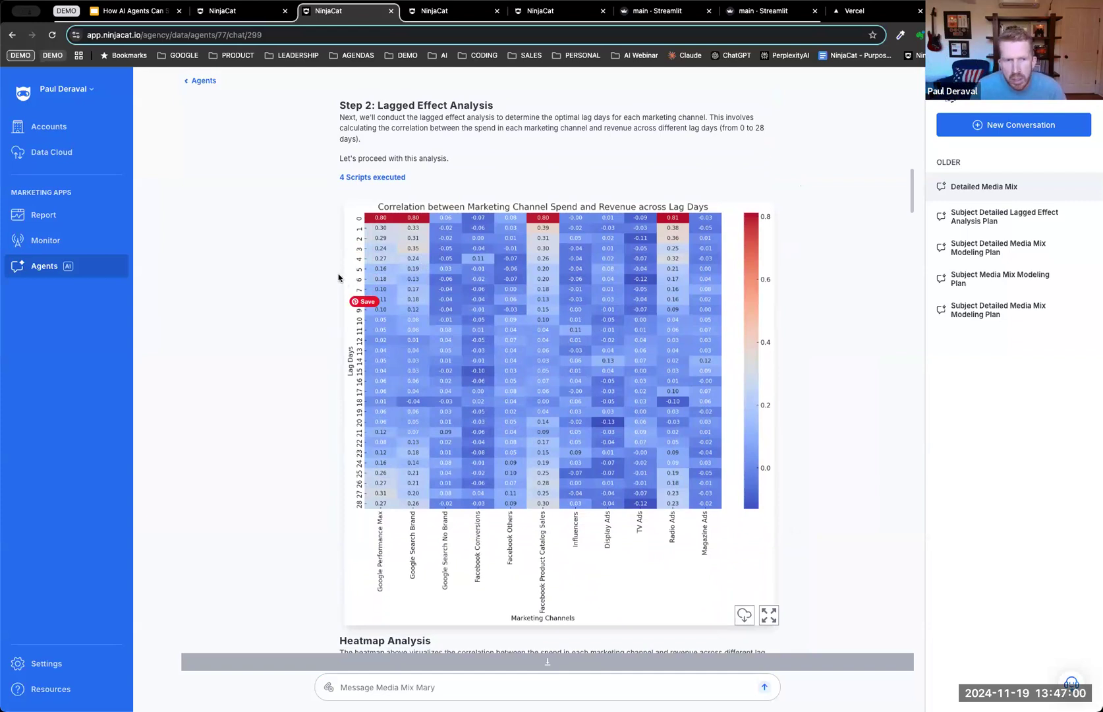
{"action": "left_click", "coordinate": [372, 176]}
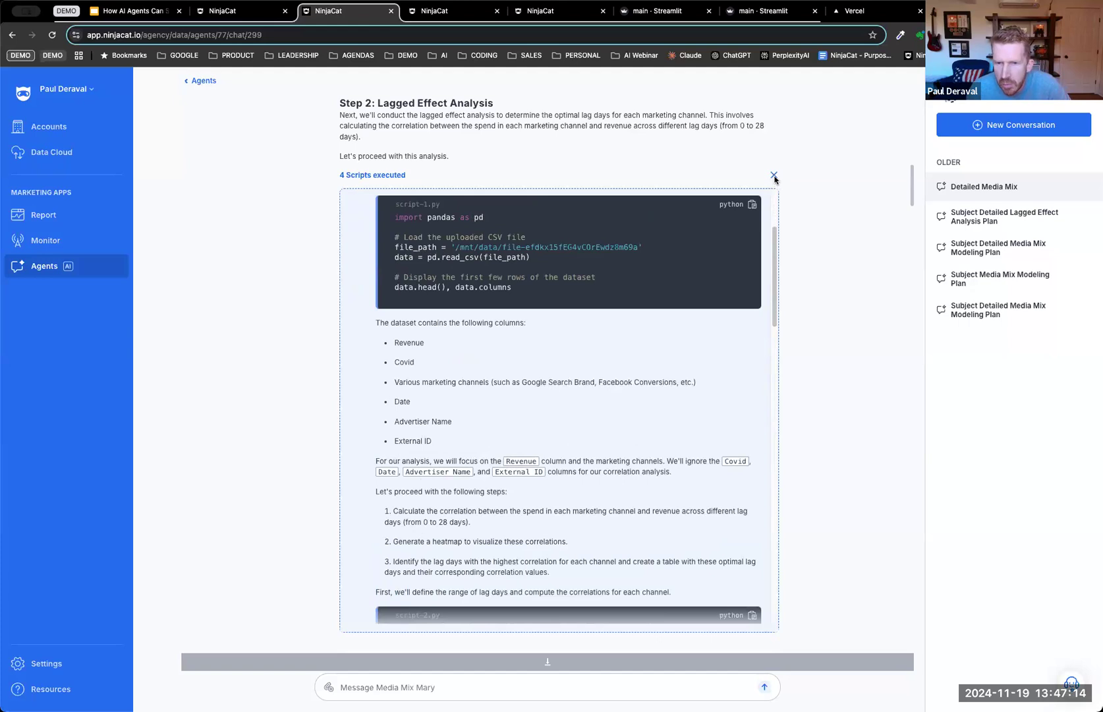
{"action": "left_click", "coordinate": [773, 175]}
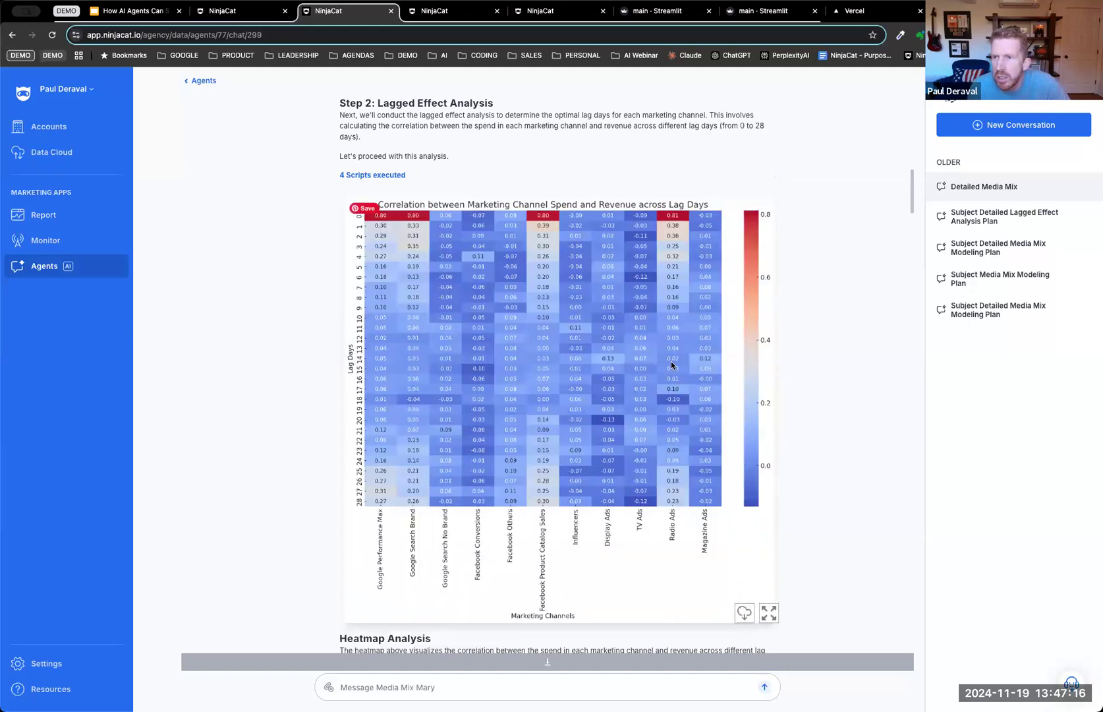
{"action": "mouse_move", "coordinate": [605, 397]}
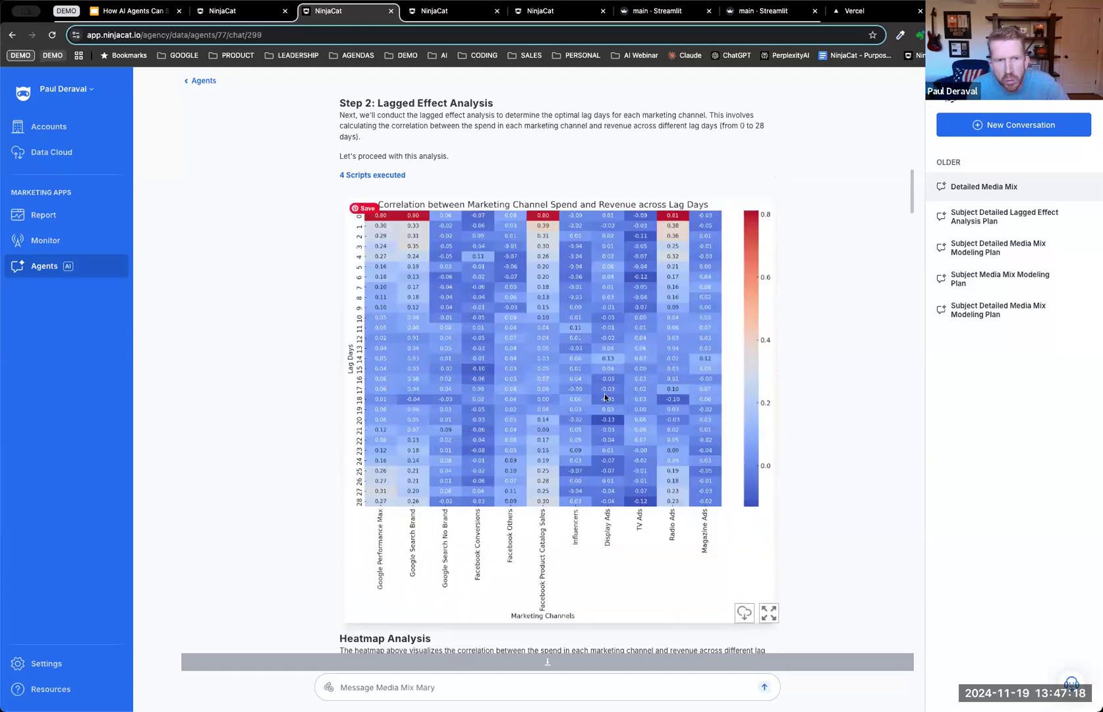
{"action": "scroll", "scroll_direction": "down", "scroll_amount": 3}
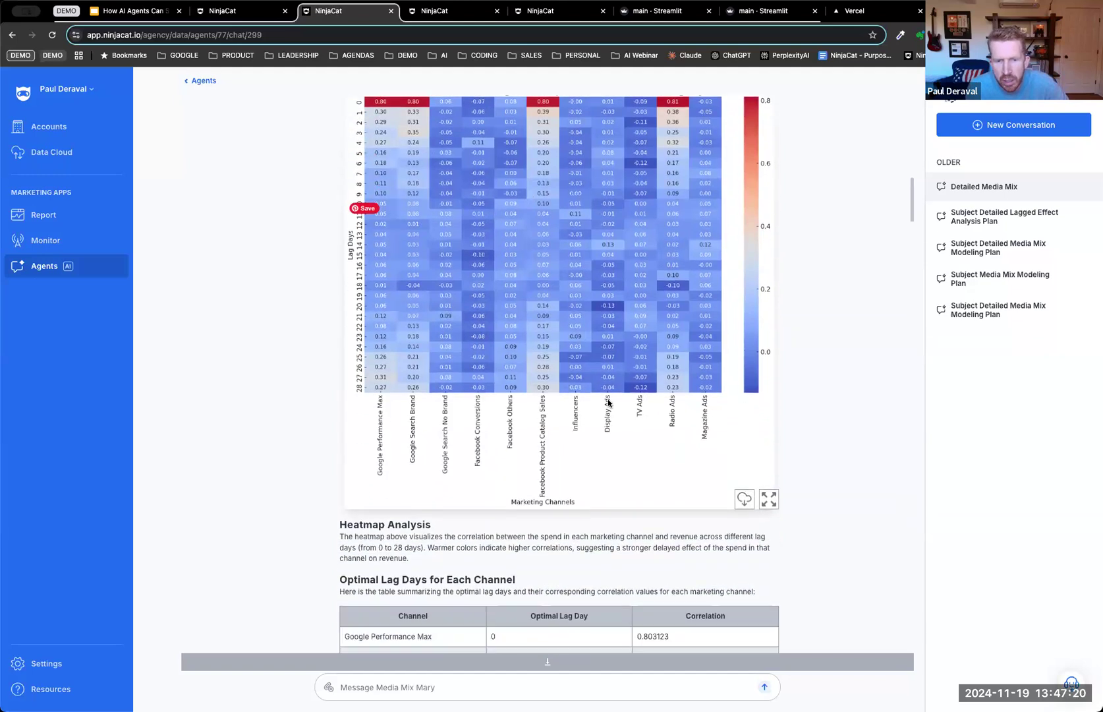
{"action": "scroll", "scroll_direction": "down", "scroll_amount": 3}
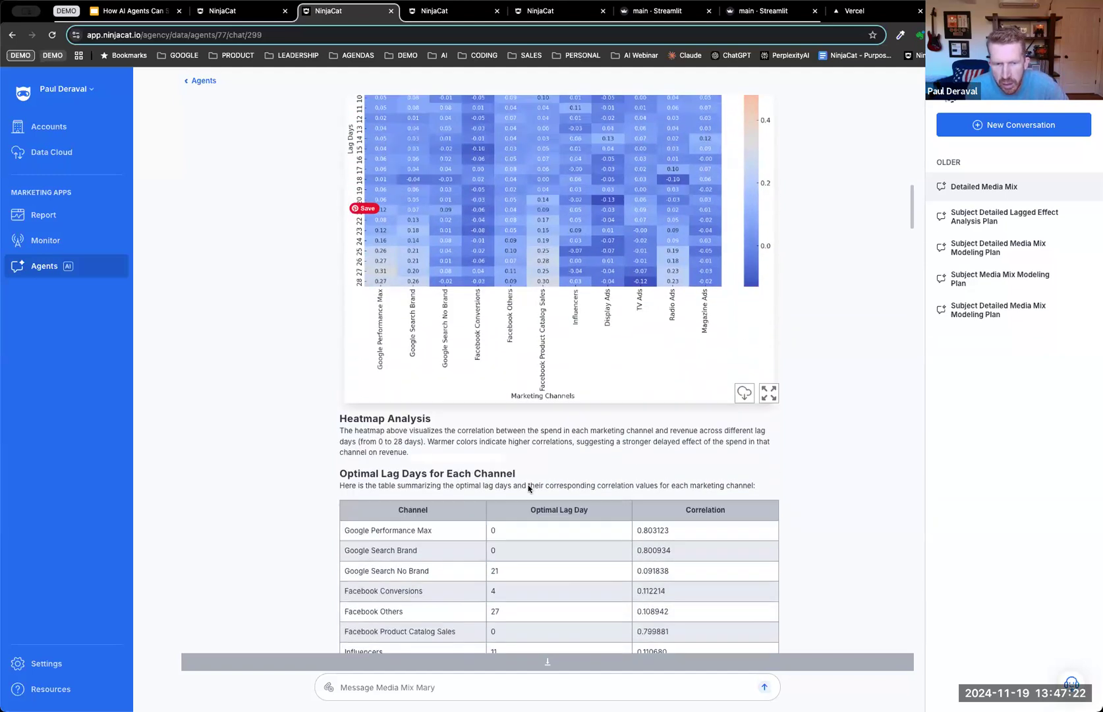
{"action": "scroll", "scroll_direction": "down", "scroll_amount": 3}
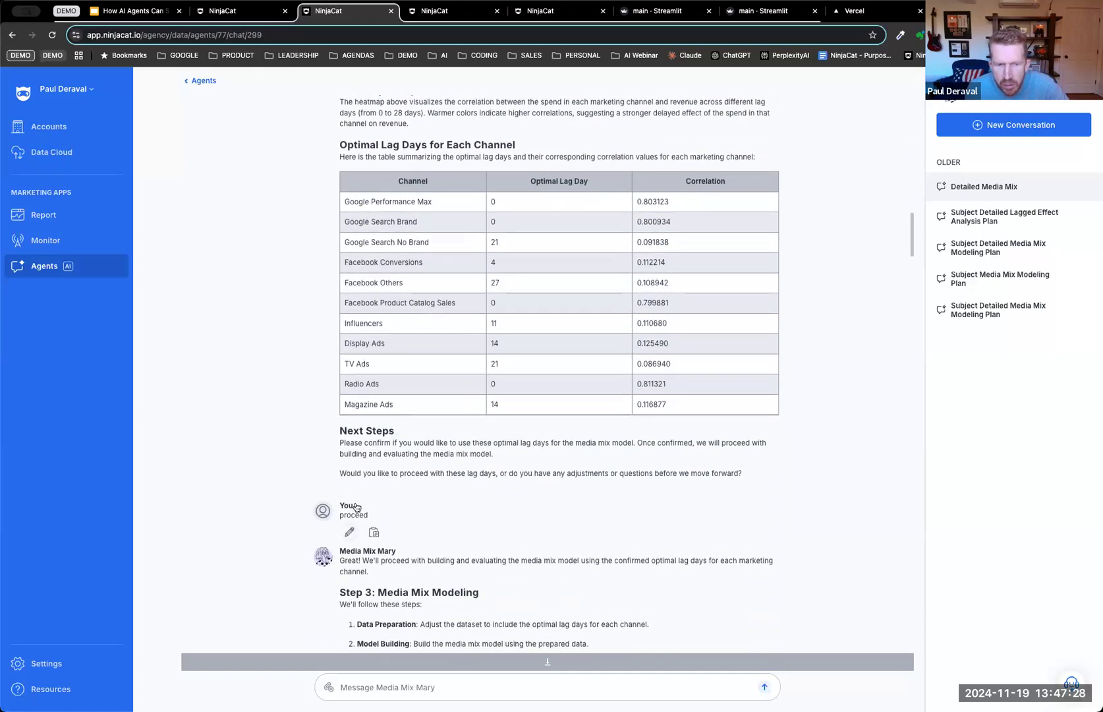
{"action": "scroll", "scroll_direction": "down", "scroll_amount": 3}
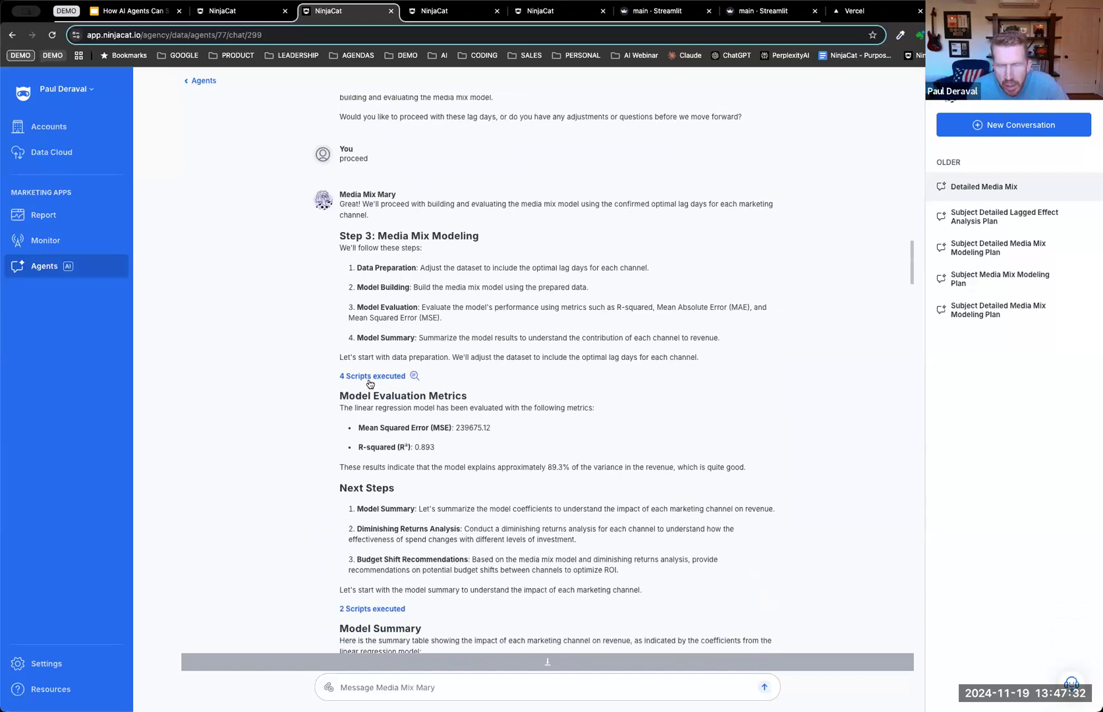
{"action": "left_click", "coordinate": [373, 376]}
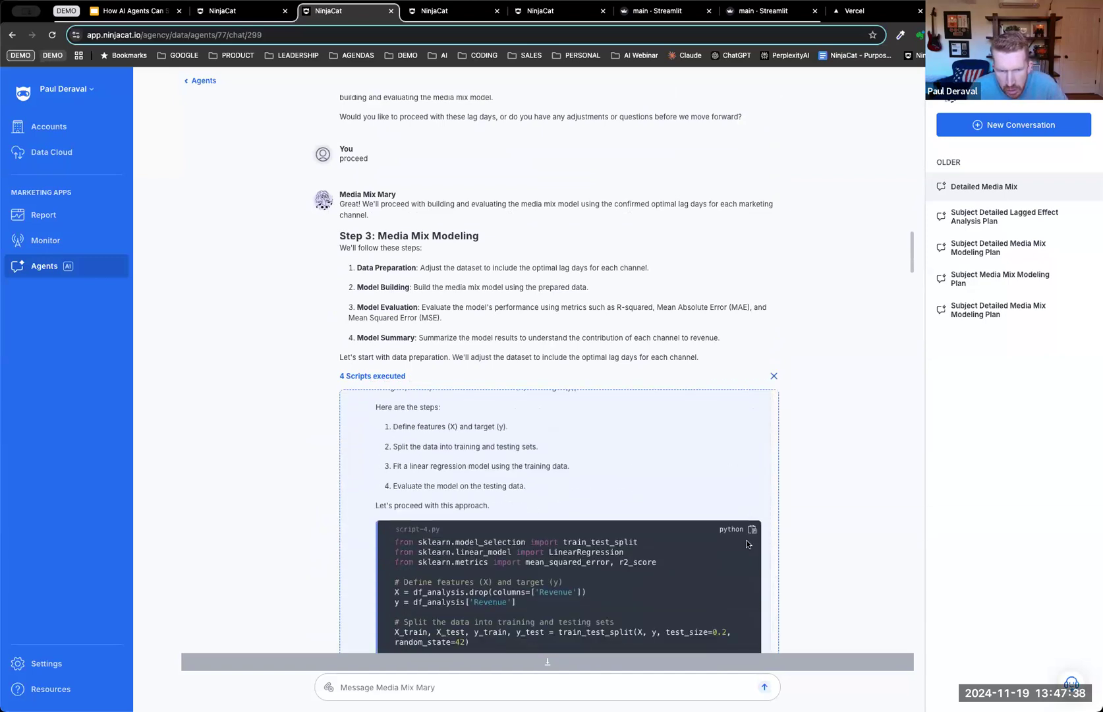
{"action": "left_click", "coordinate": [773, 375]}
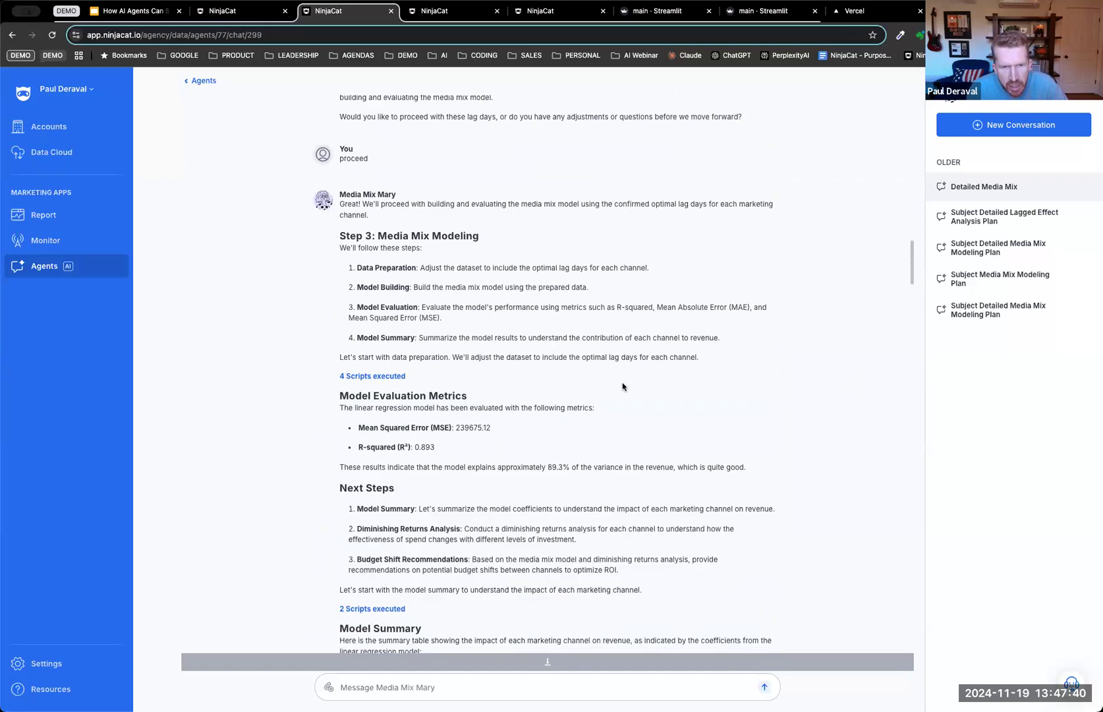
{"action": "scroll", "scroll_direction": "down", "scroll_amount": 3}
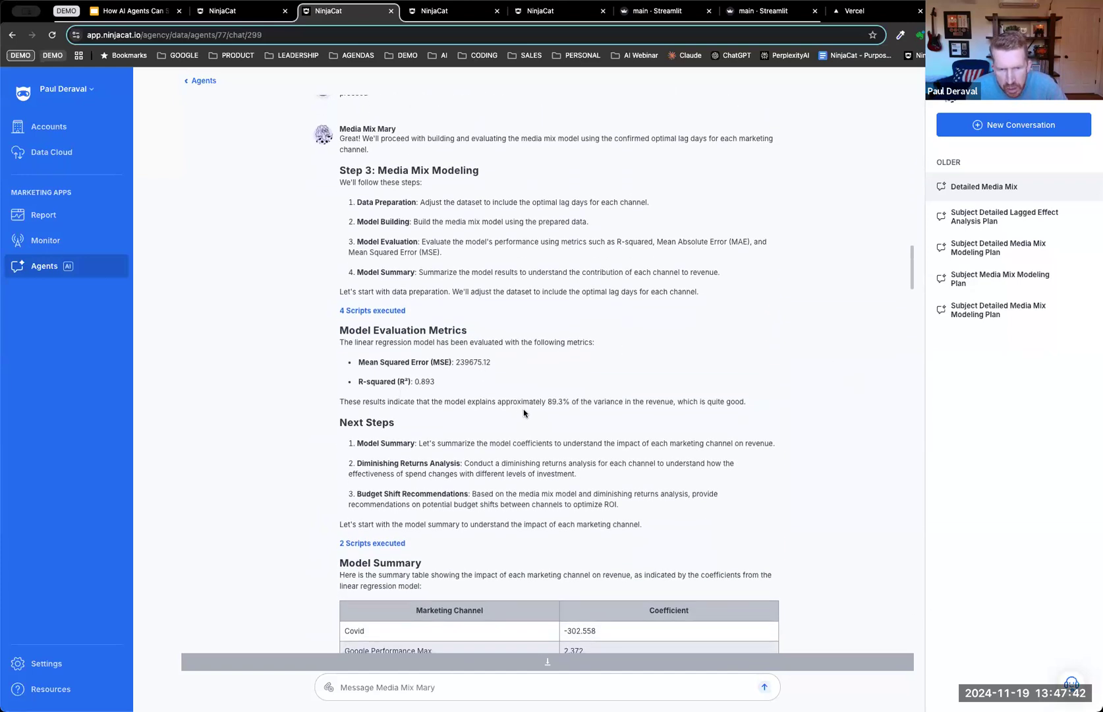
{"action": "scroll", "scroll_direction": "down", "scroll_amount": 3}
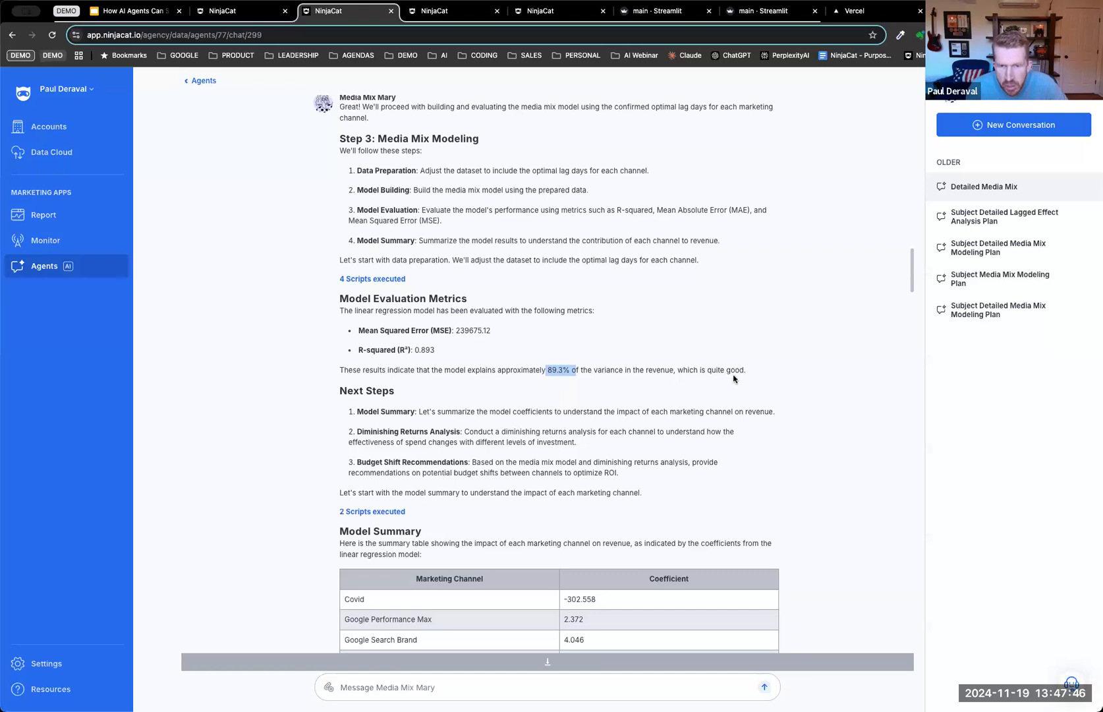
{"action": "scroll", "scroll_direction": "down", "scroll_amount": 3}
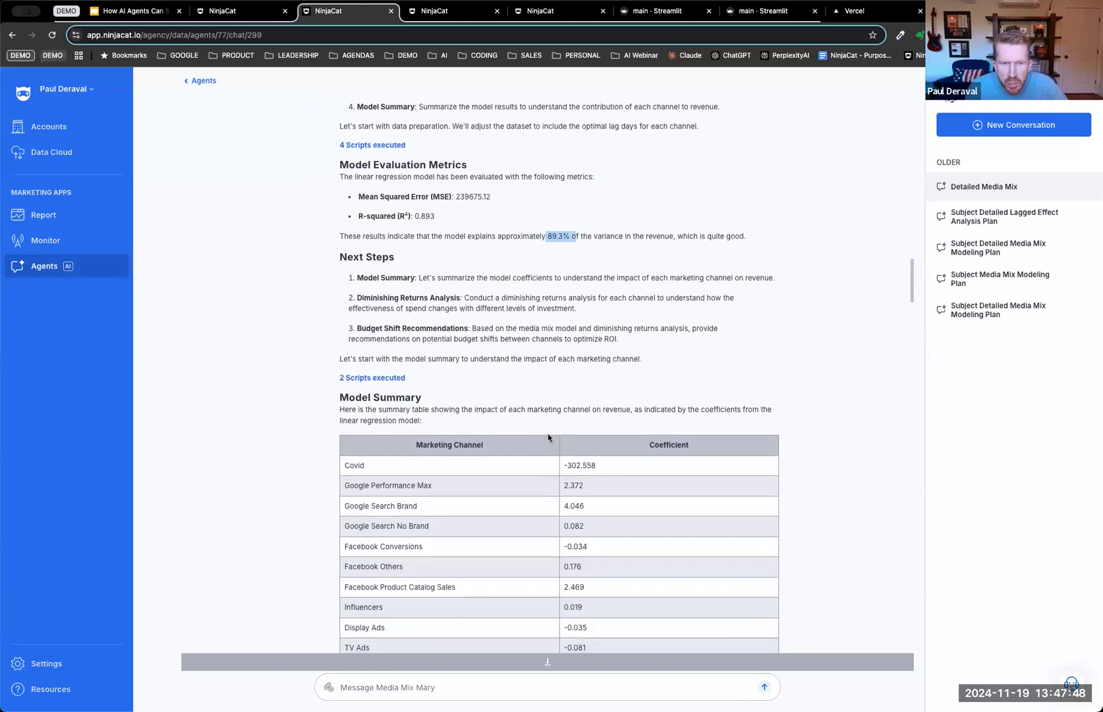
{"action": "scroll", "scroll_direction": "down", "scroll_amount": 3}
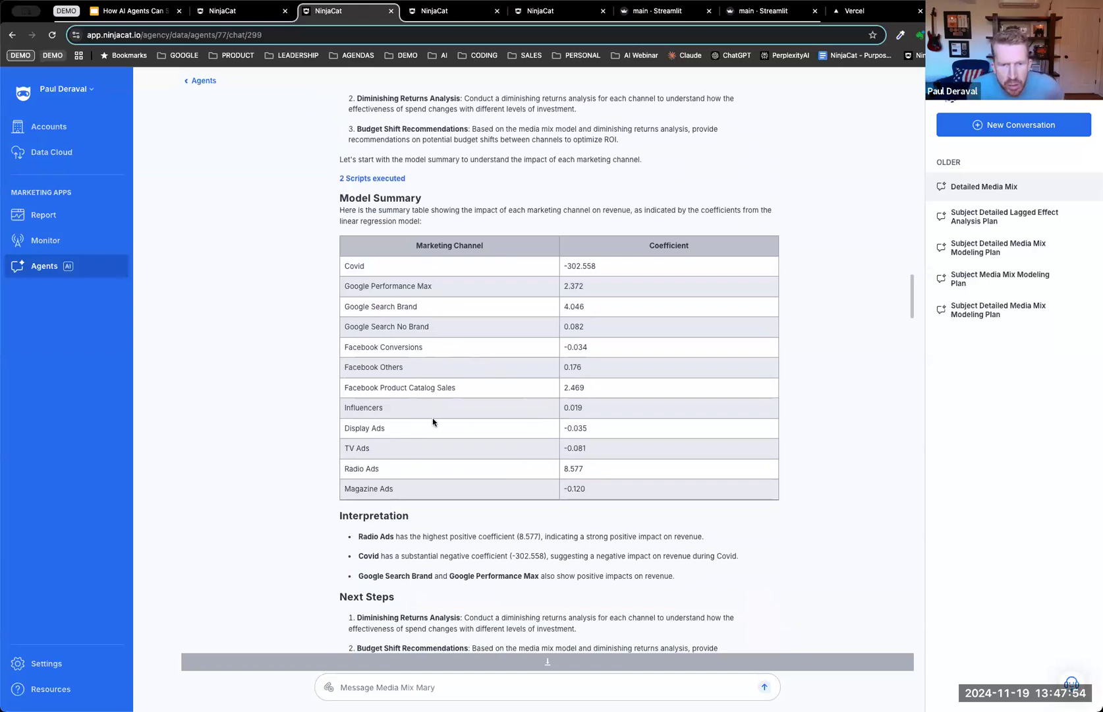
{"action": "double_click", "coordinate": [392, 388]}
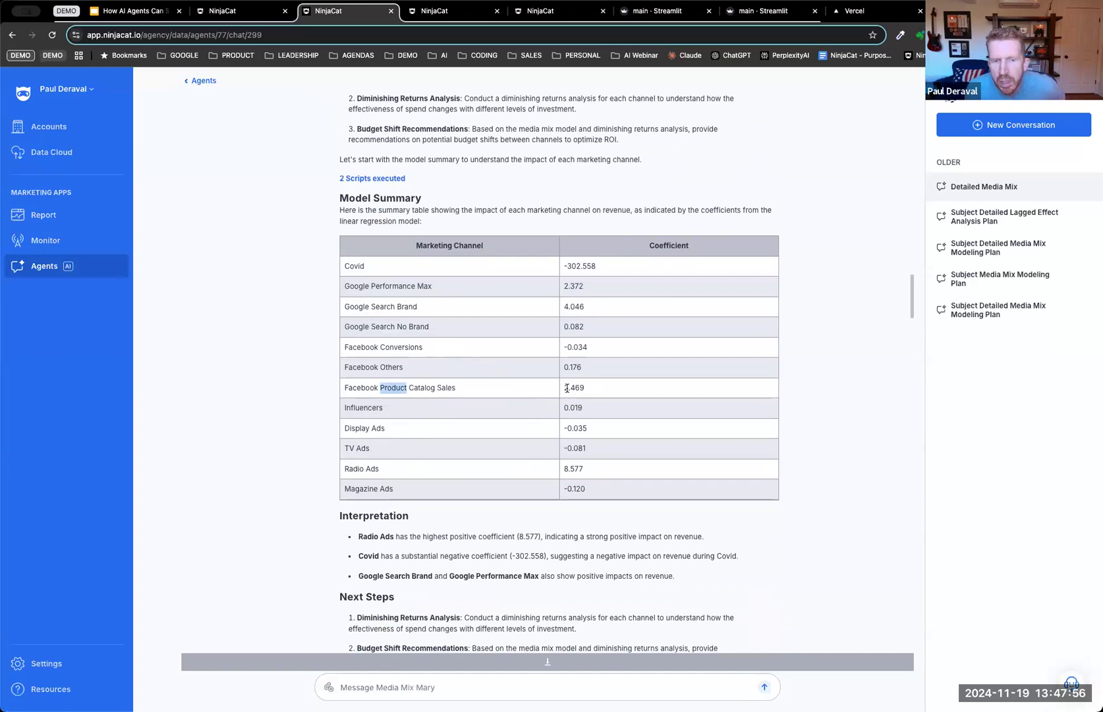
{"action": "mouse_move", "coordinate": [382, 430]}
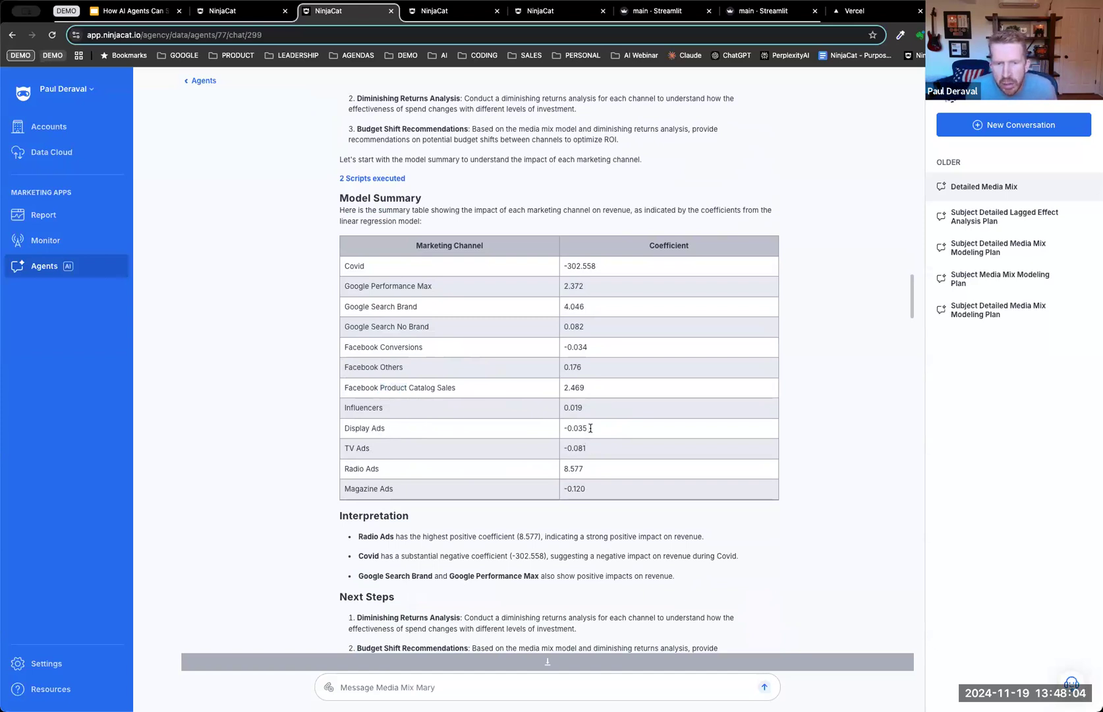
{"action": "scroll", "scroll_direction": "down", "scroll_amount": 3}
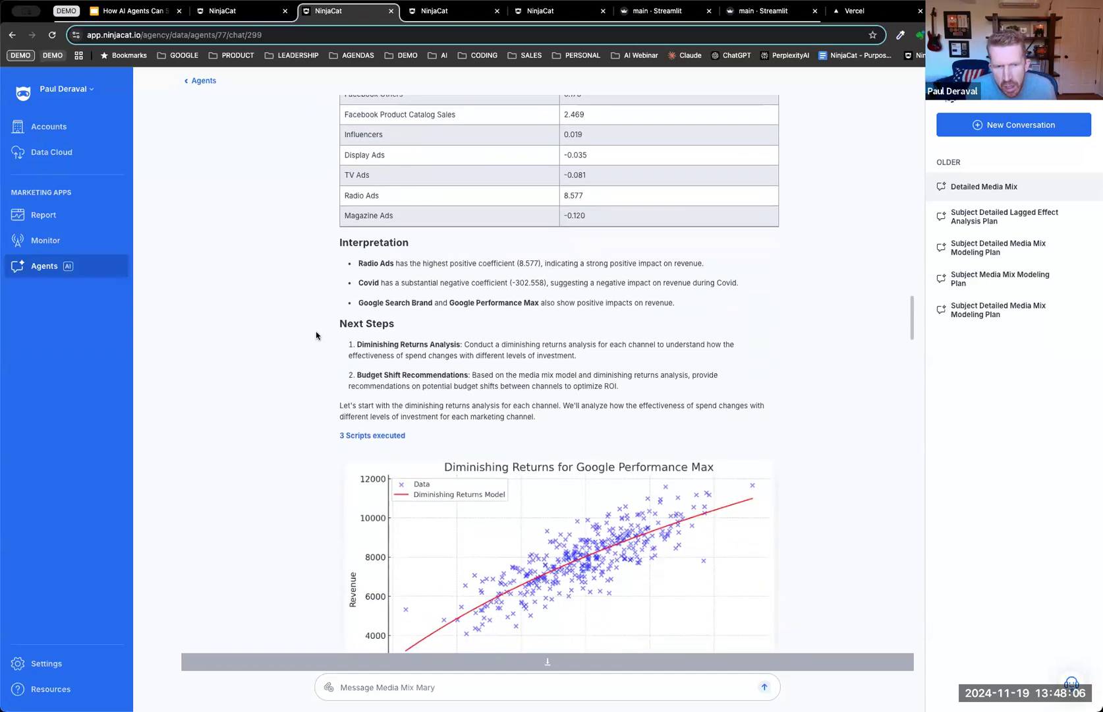
{"action": "scroll", "scroll_direction": "down", "scroll_amount": 3}
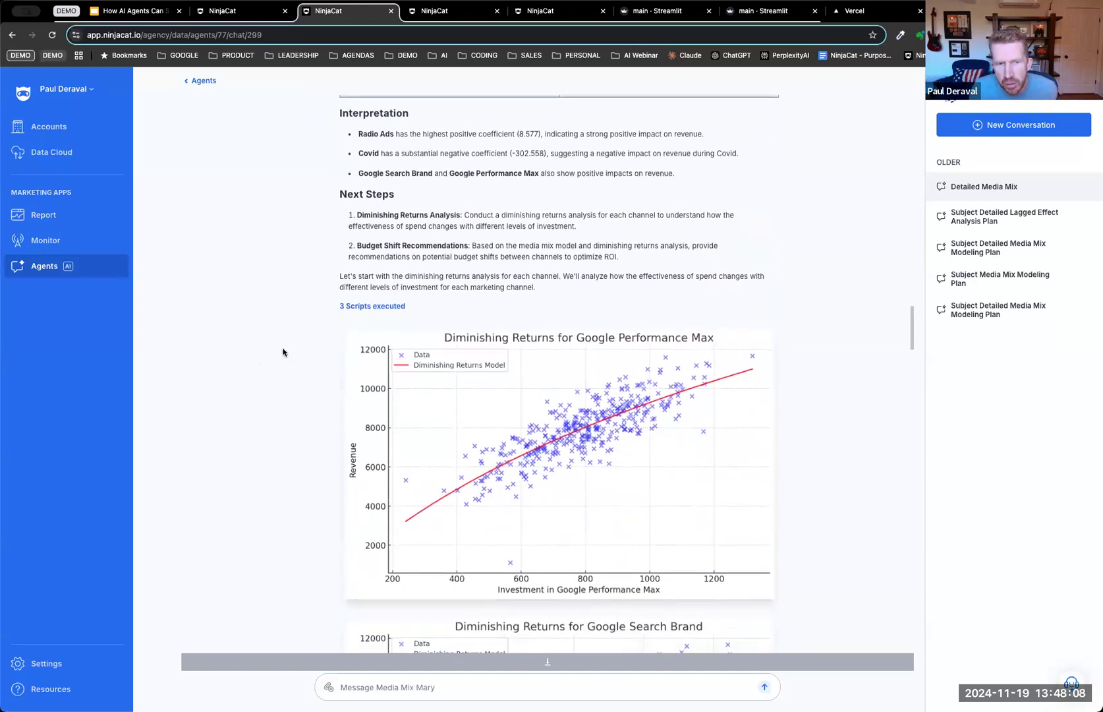
{"action": "scroll", "scroll_direction": "down", "scroll_amount": 3}
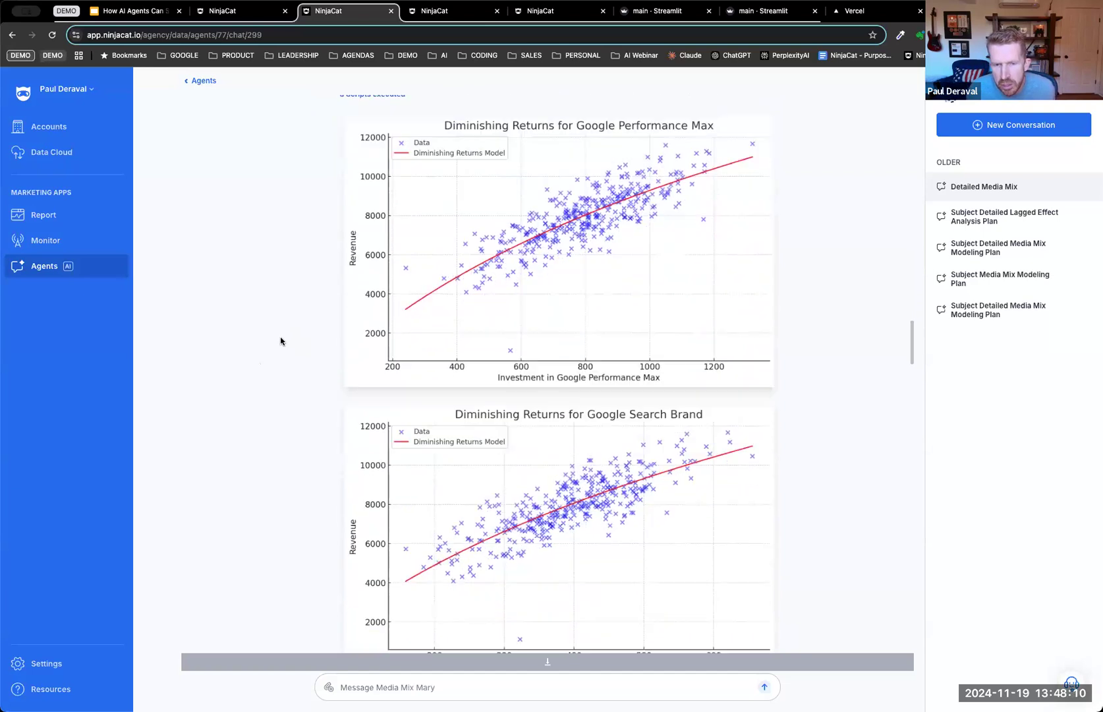
{"action": "scroll", "scroll_direction": "down", "scroll_amount": 3}
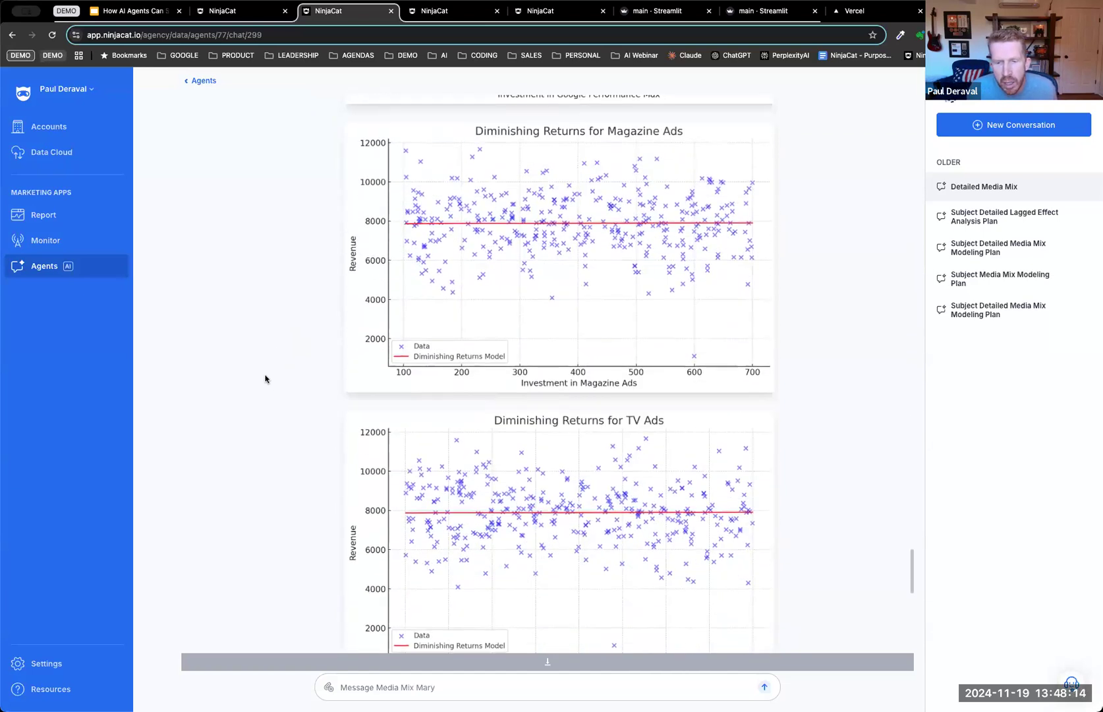
{"action": "scroll", "scroll_direction": "down", "scroll_amount": 3}
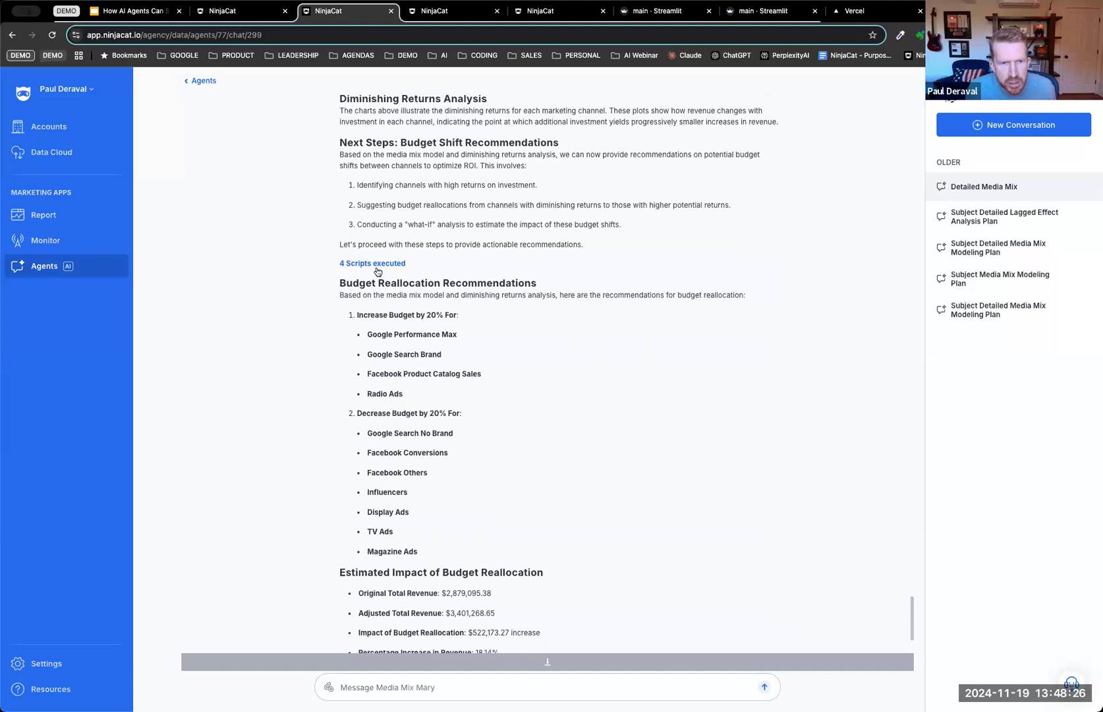
{"action": "scroll", "scroll_direction": "down", "scroll_amount": 3}
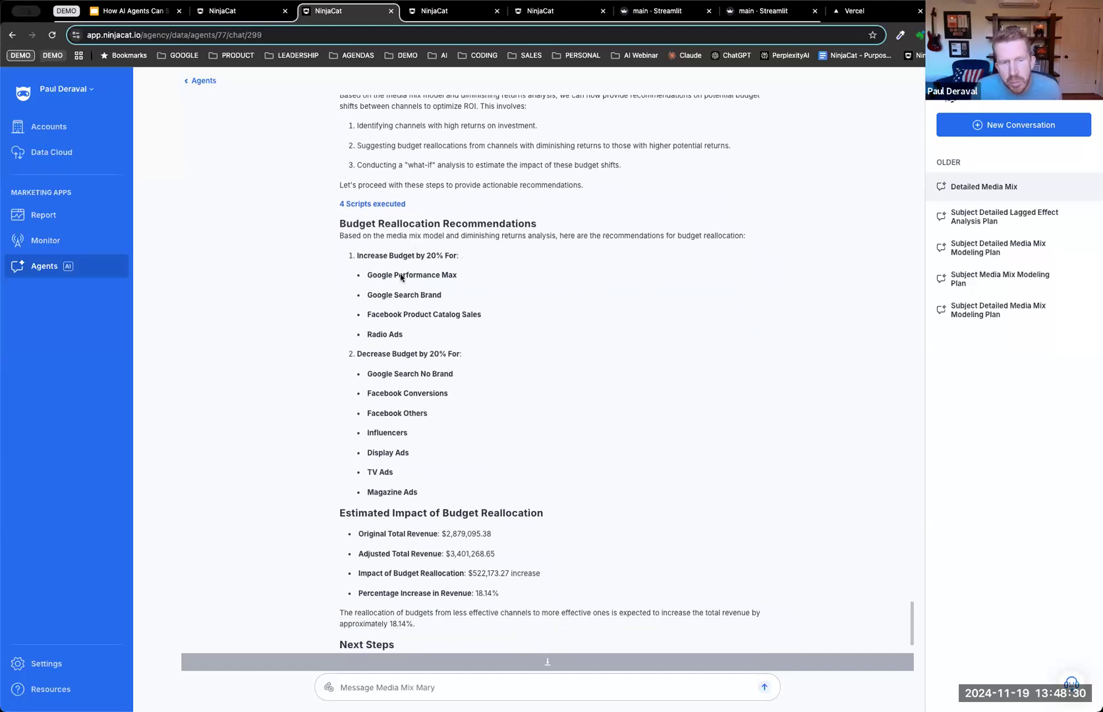
{"action": "scroll", "scroll_direction": "down", "scroll_amount": 3}
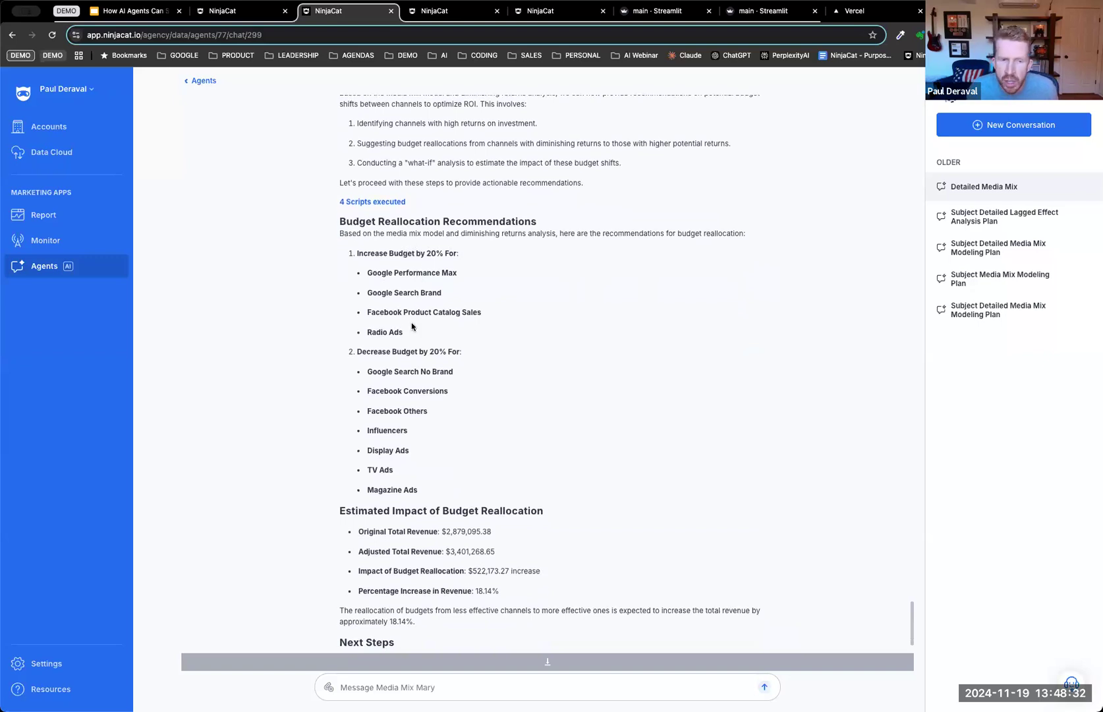
{"action": "scroll", "scroll_direction": "down", "scroll_amount": 3}
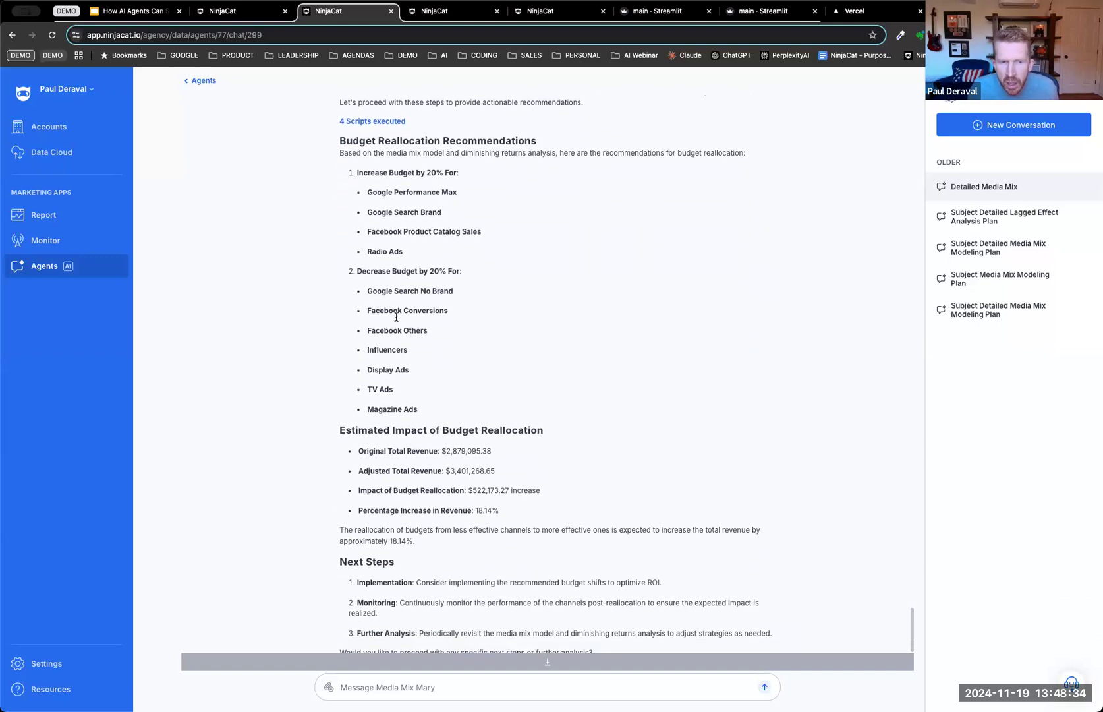
{"action": "scroll", "scroll_direction": "down", "scroll_amount": 3}
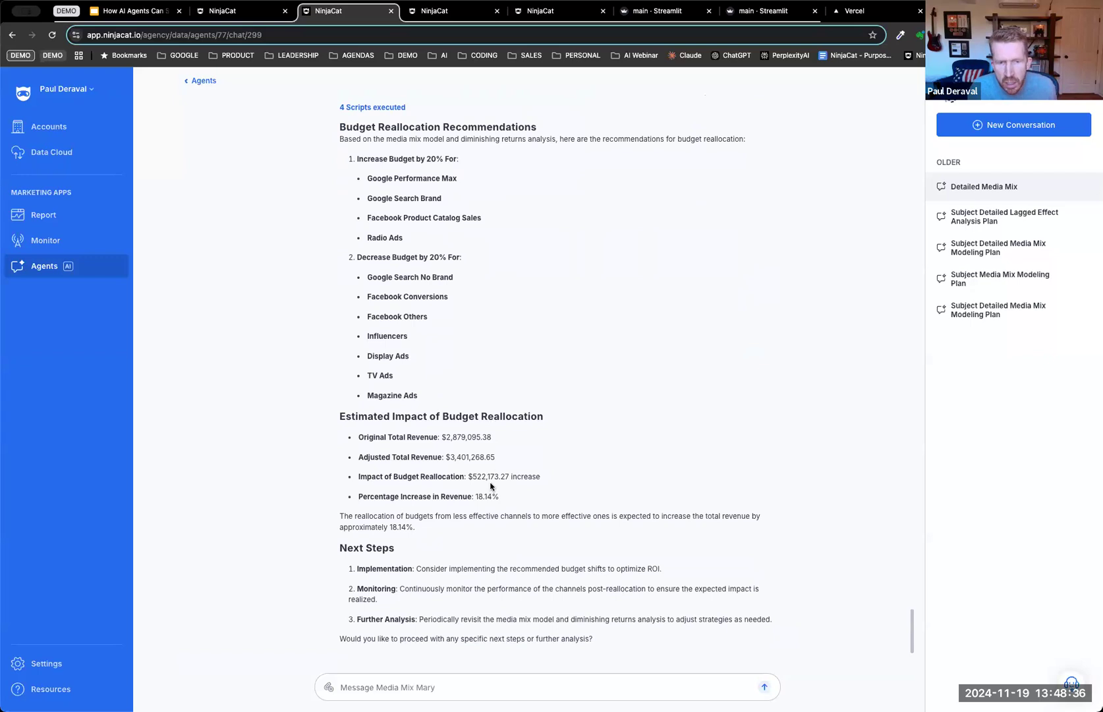
{"action": "mouse_move", "coordinate": [480, 480]}
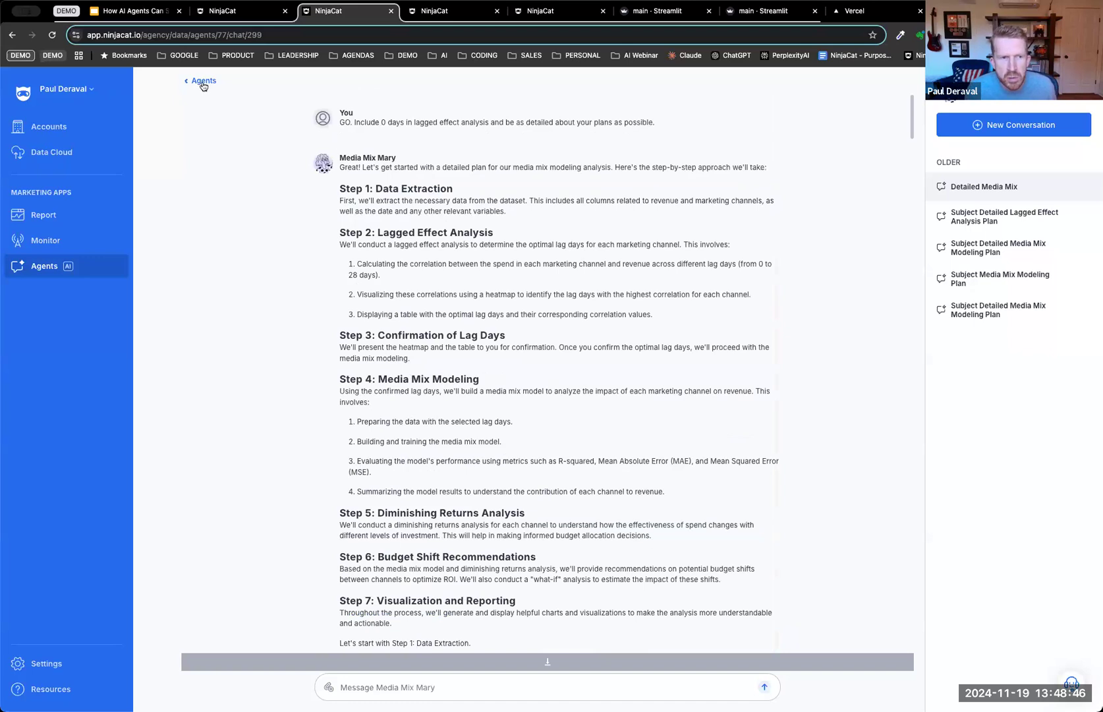
Step: Go back from Media Mix Mary's conversation to the Agents list
{"action": "left_click", "coordinate": [204, 81]}
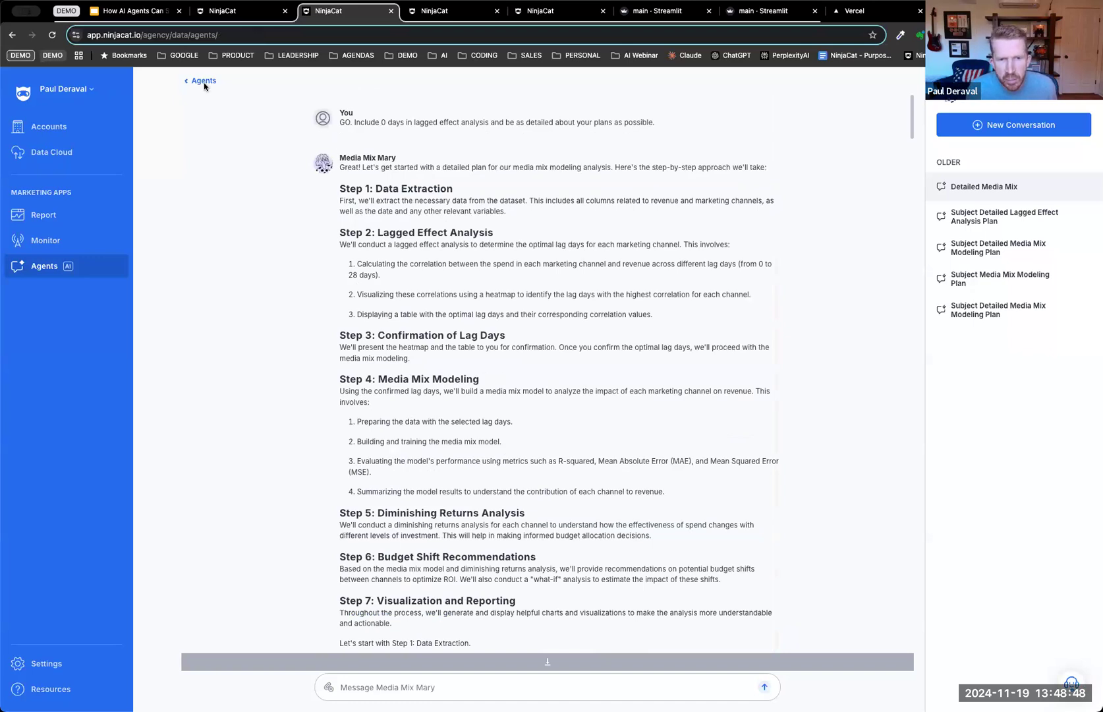
{"action": "left_click", "coordinate": [202, 81]}
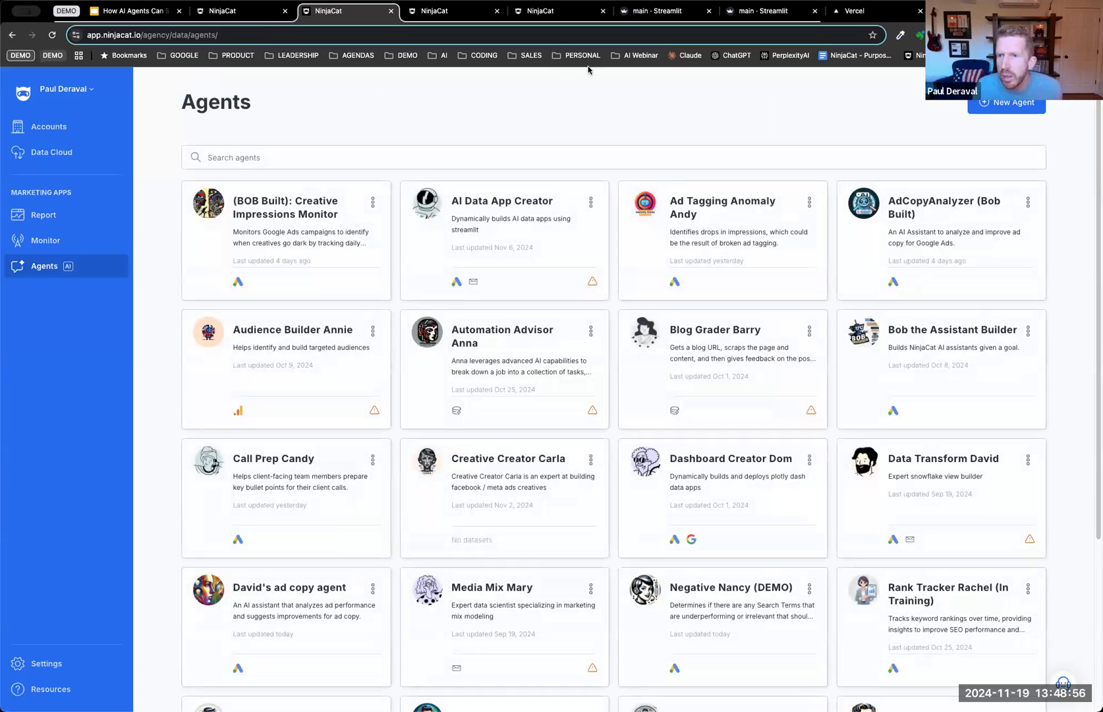
{"action": "mouse_move", "coordinate": [510, 207]}
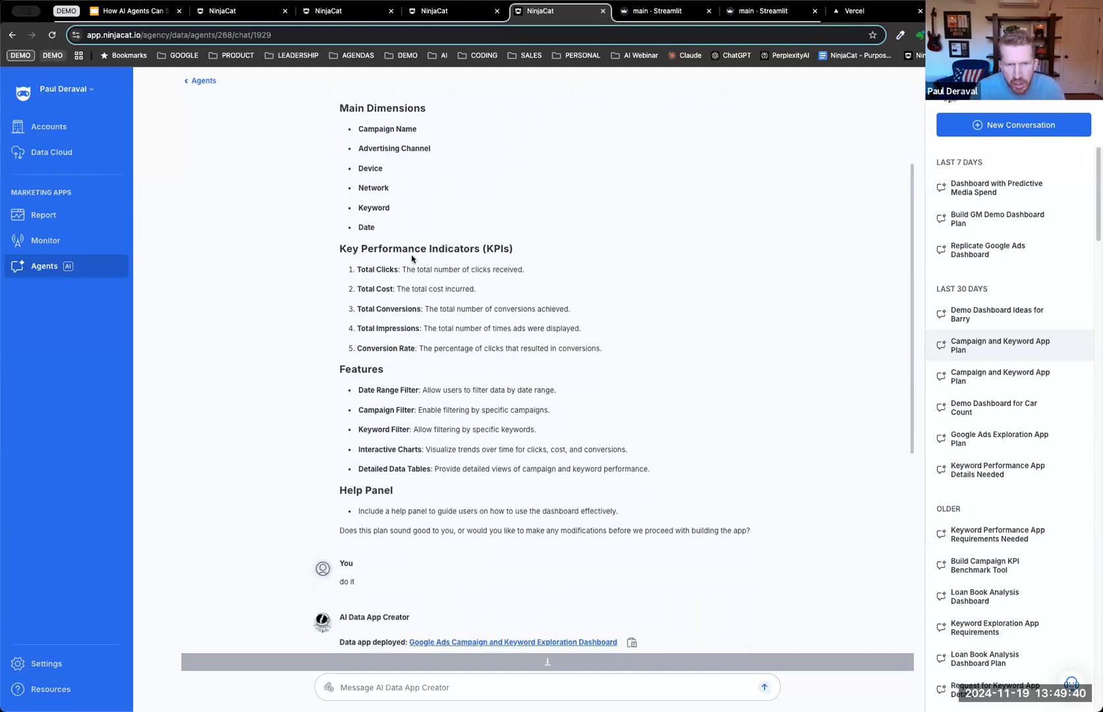
{"action": "scroll", "scroll_direction": "down", "scroll_amount": 3}
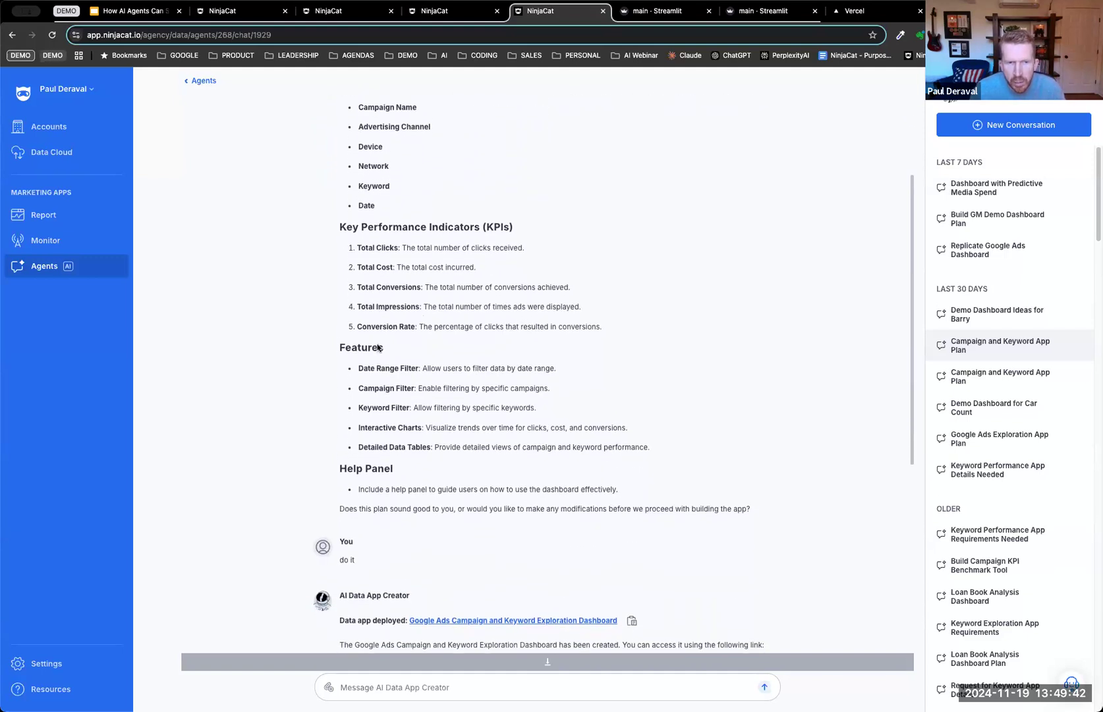
{"action": "scroll", "scroll_direction": "down", "scroll_amount": 3}
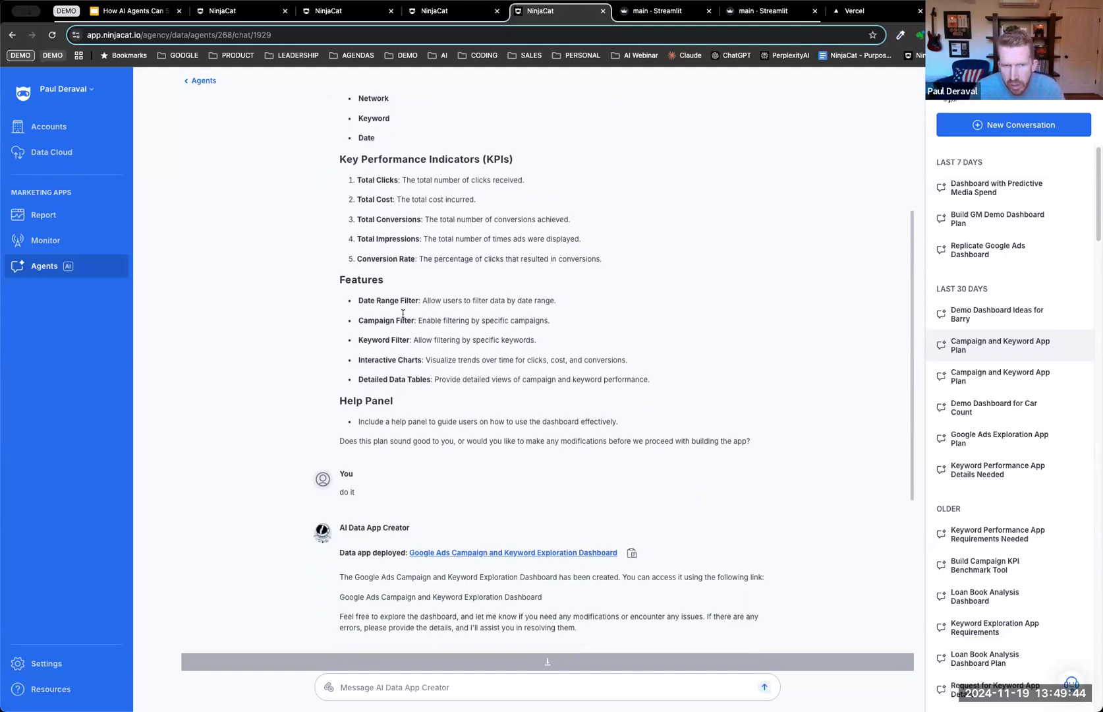
{"action": "scroll", "scroll_direction": "down", "scroll_amount": 3}
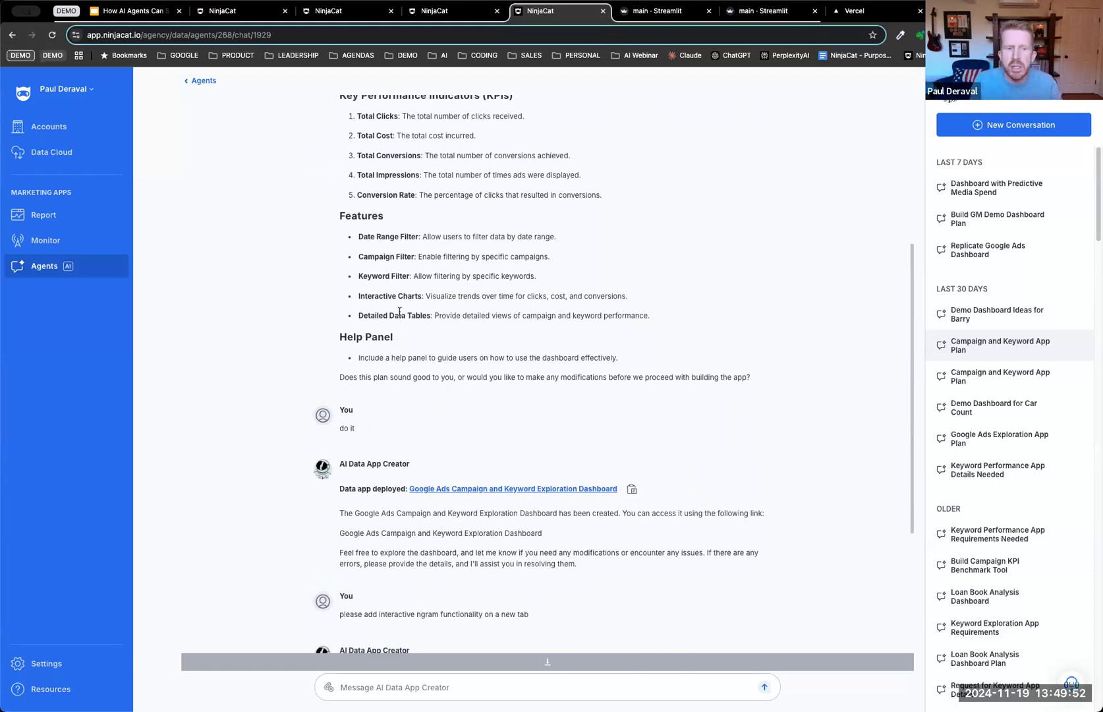
{"action": "scroll", "scroll_direction": "up", "scroll_amount": 3}
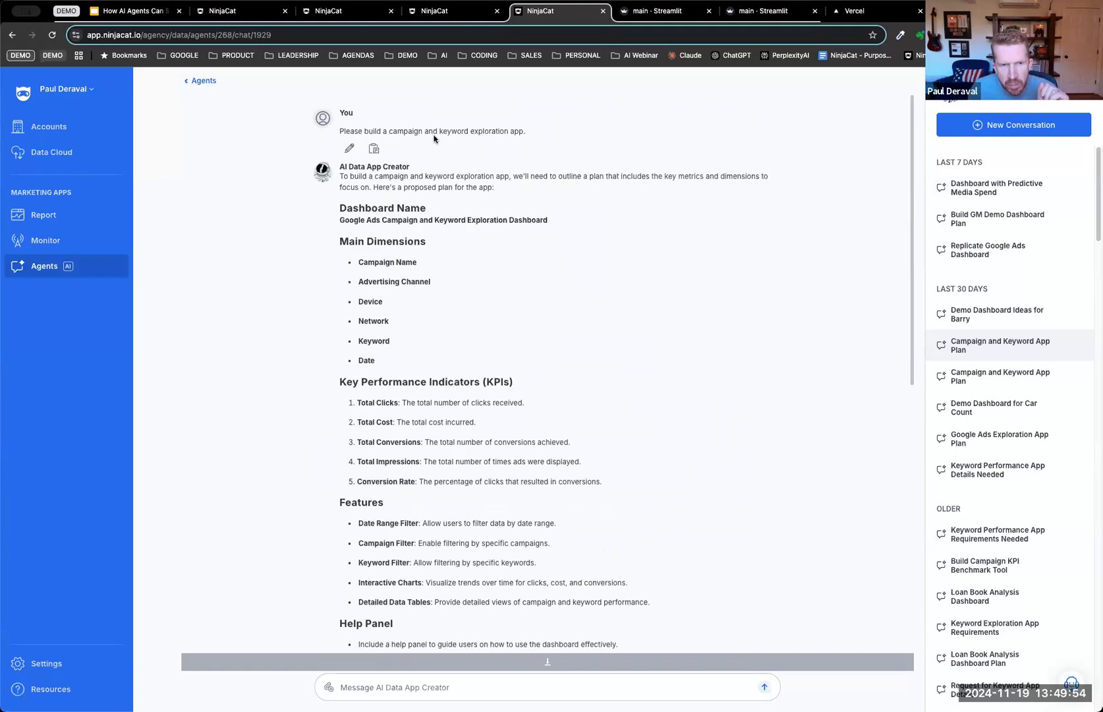
{"action": "scroll", "scroll_direction": "down", "scroll_amount": 3}
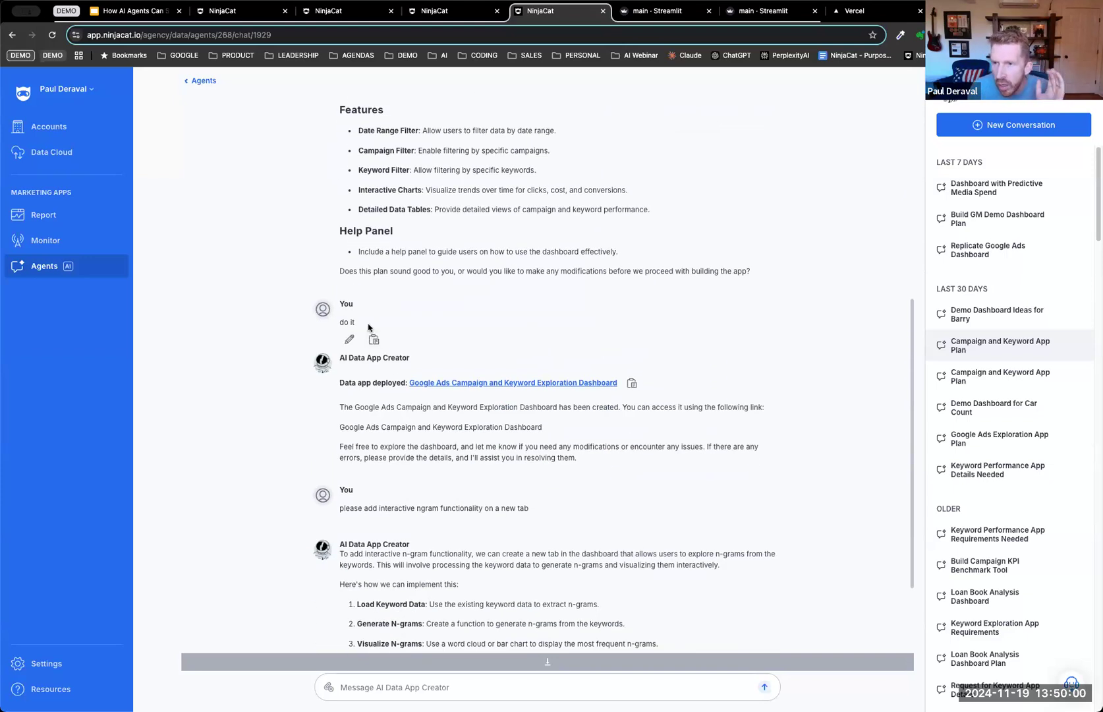
{"action": "mouse_move", "coordinate": [367, 328]}
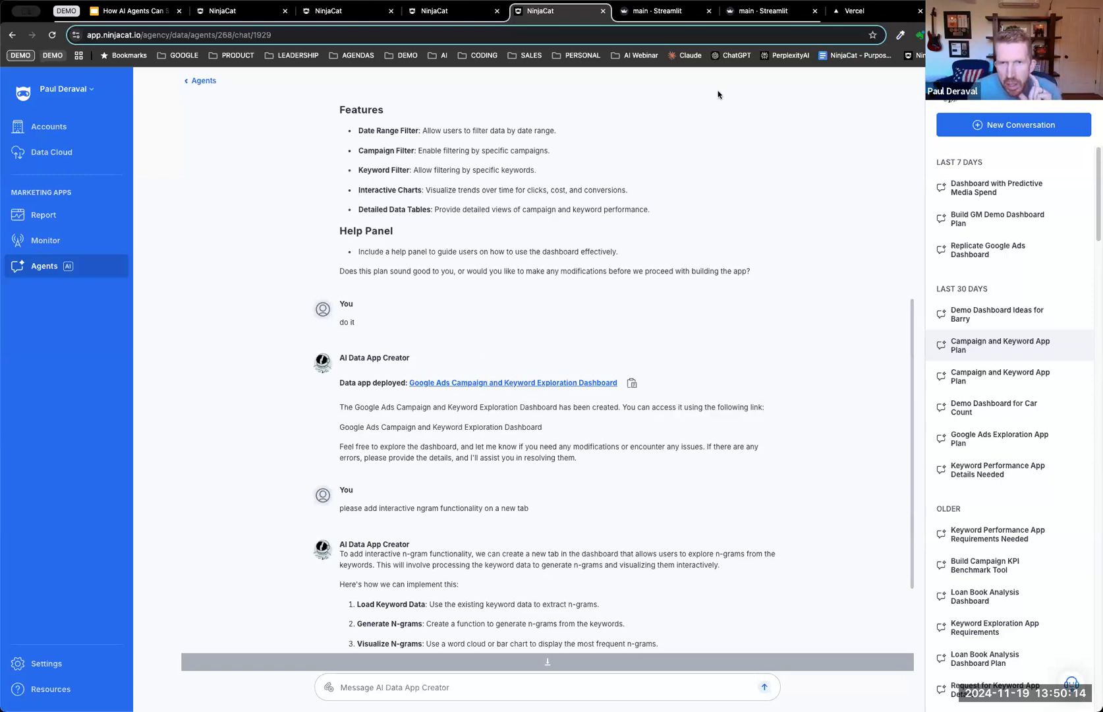
Step: Check the deployed dashboard's Keyword Performance tab, then return to the NinjaCat chat
{"action": "left_click", "coordinate": [662, 10]}
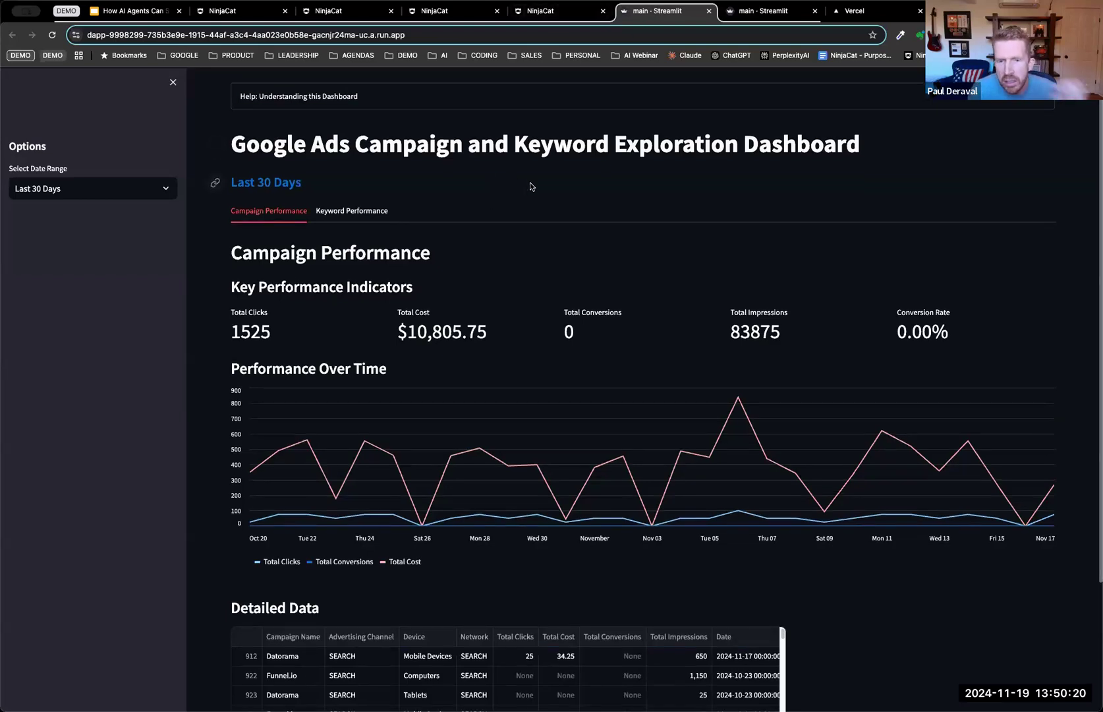
{"action": "scroll", "scroll_direction": "down", "scroll_amount": 3}
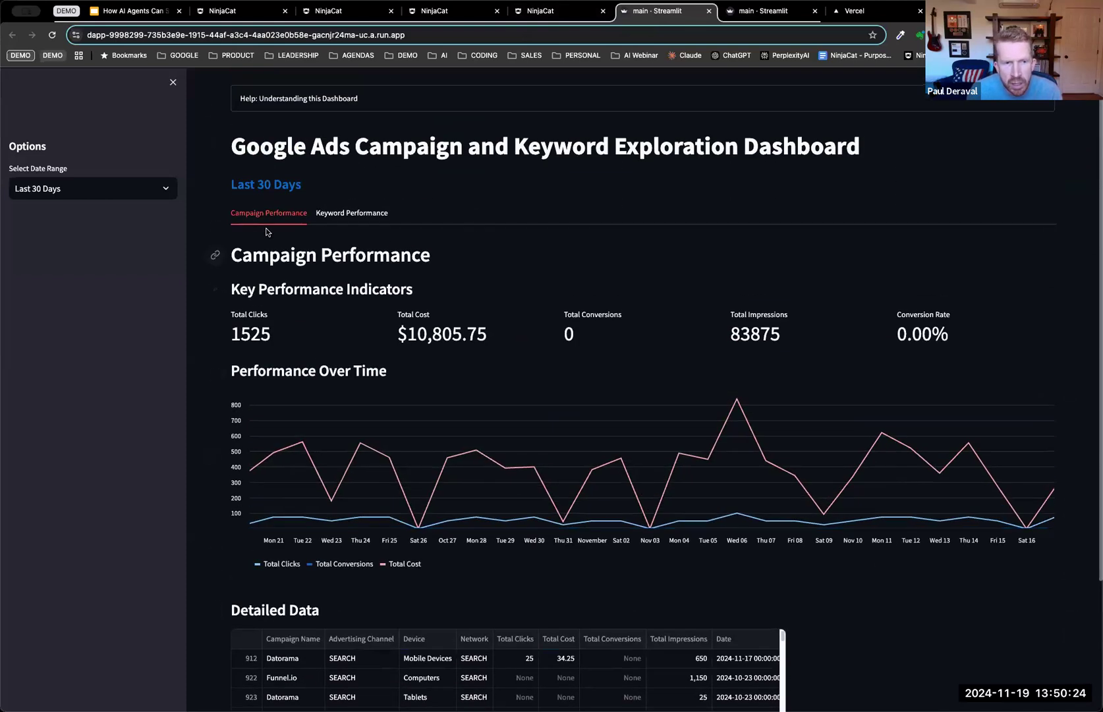
{"action": "left_click", "coordinate": [351, 213]}
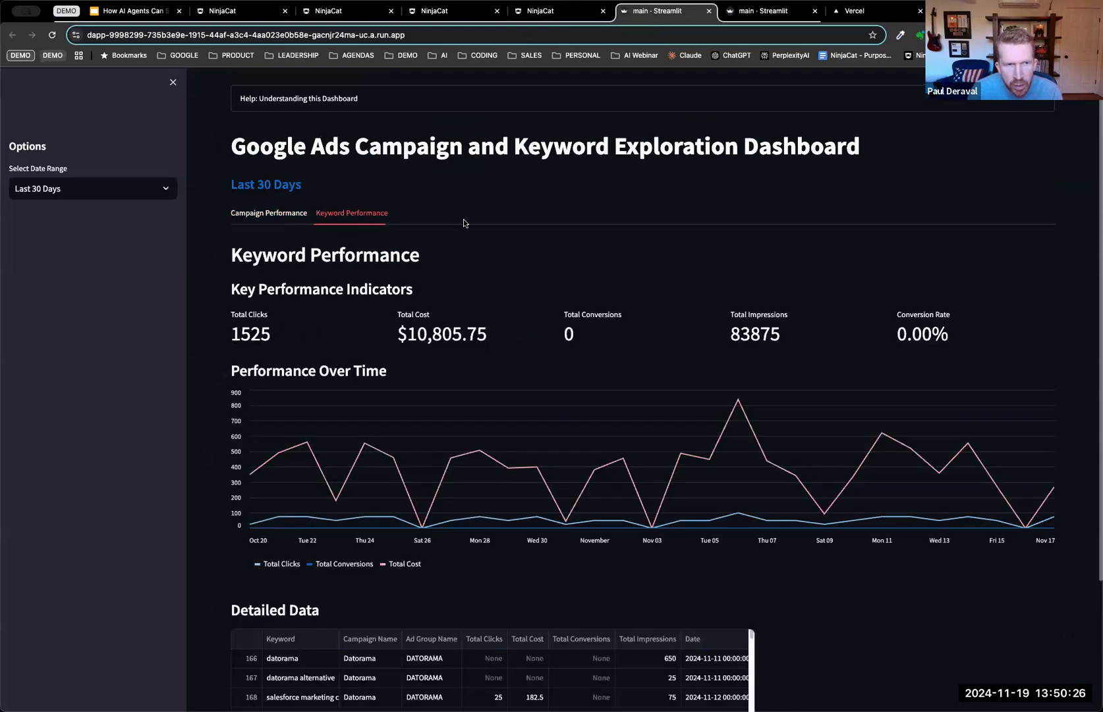
{"action": "mouse_move", "coordinate": [85, 214]}
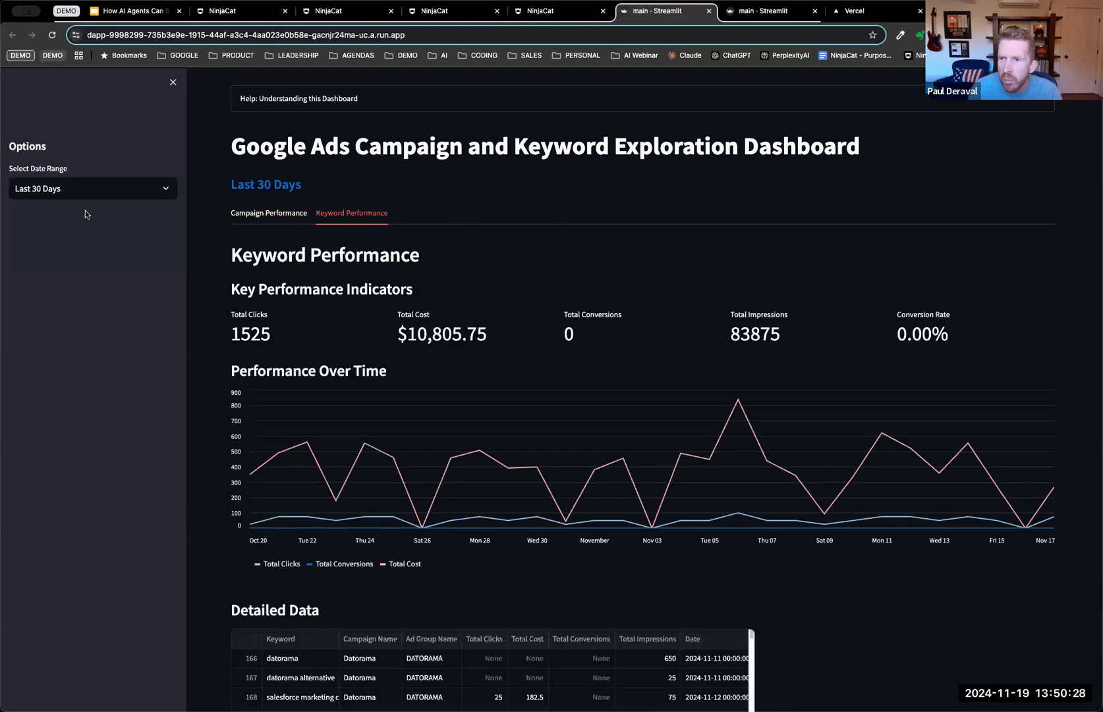
{"action": "mouse_move", "coordinate": [101, 248]}
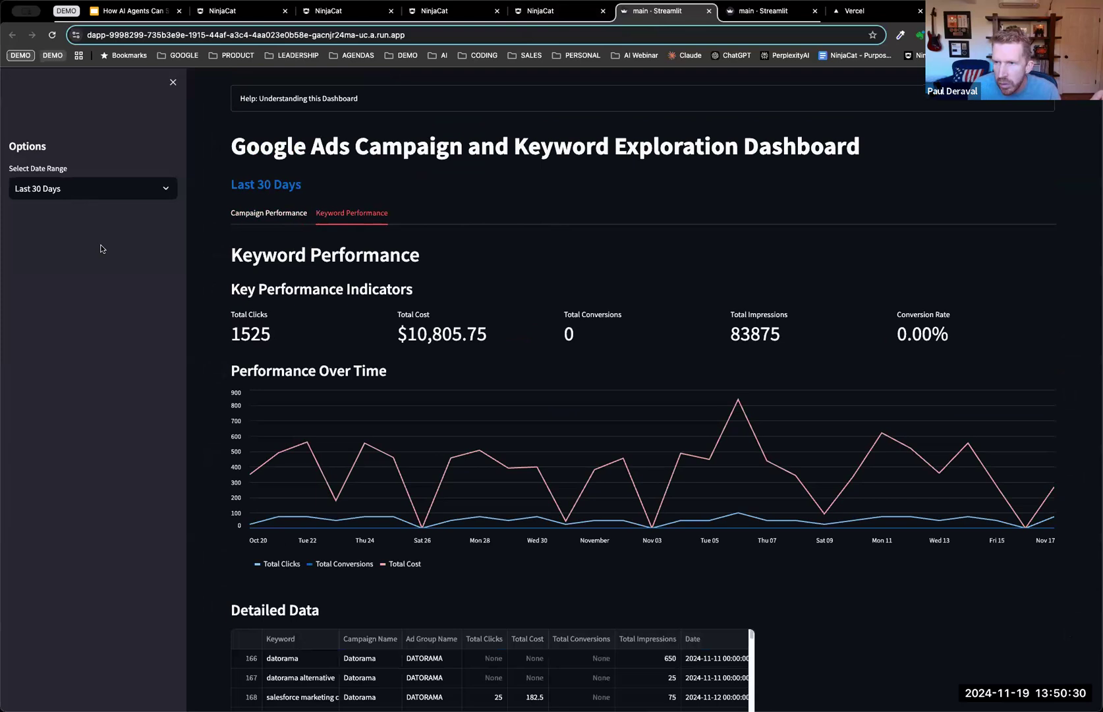
{"action": "mouse_move", "coordinate": [371, 304]}
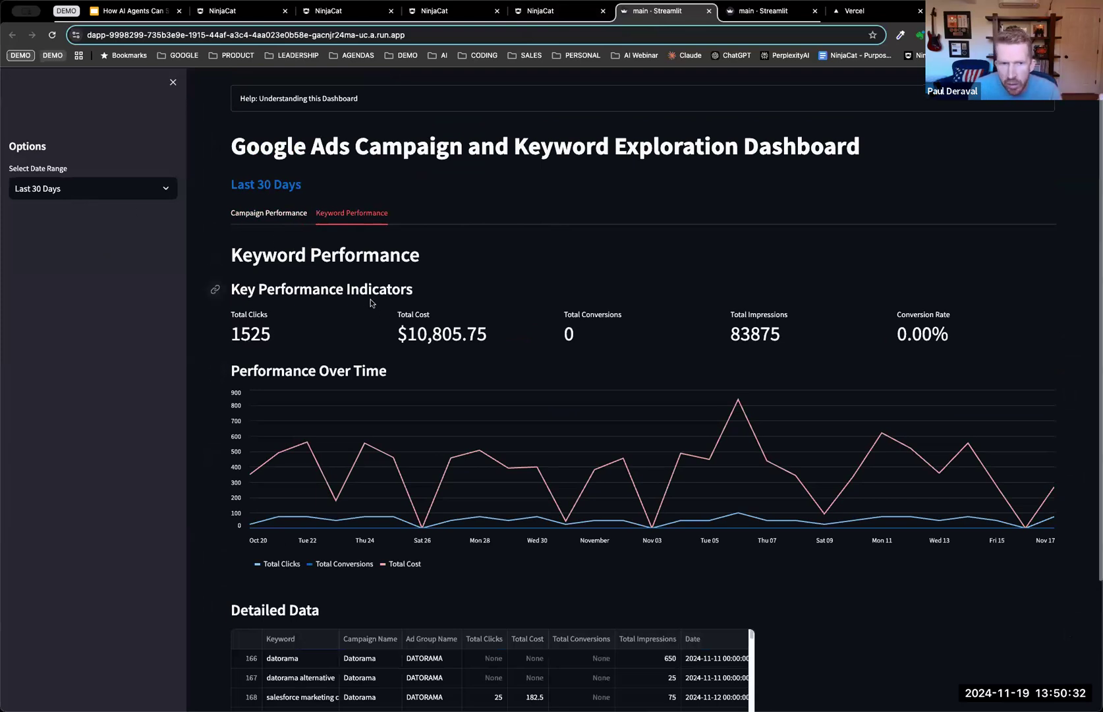
{"action": "left_click", "coordinate": [538, 11]}
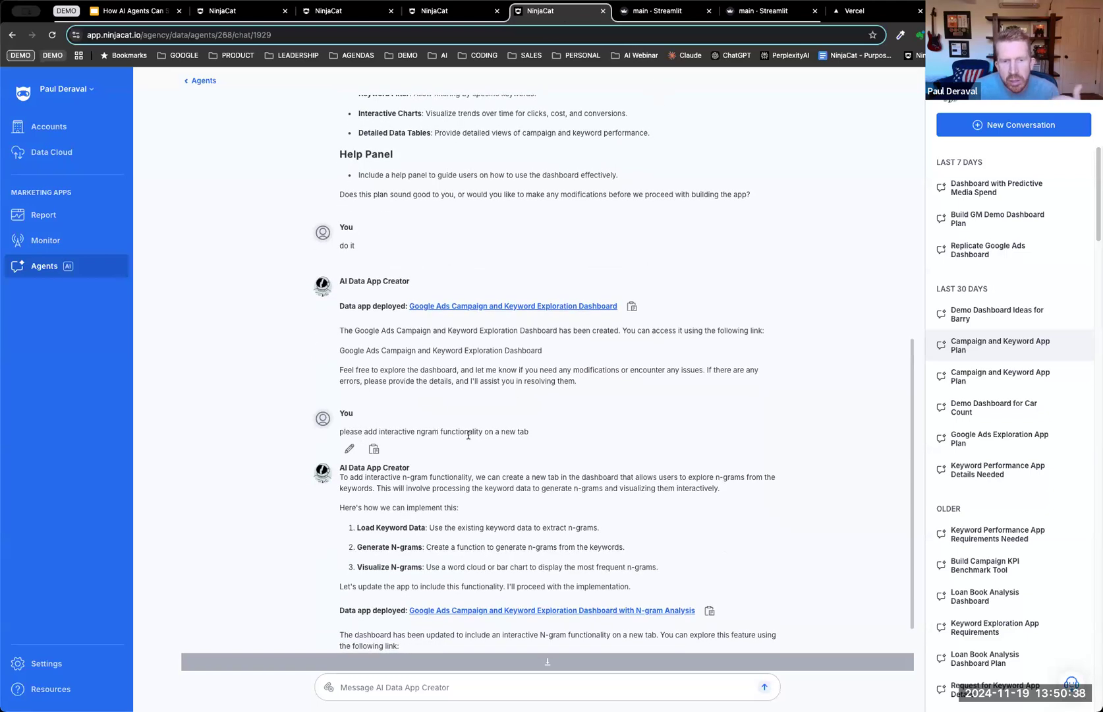
Step: View the top keyword n-grams chart under N-gram Analysis, then return to Campaign Performance
{"action": "scroll", "scroll_direction": "down", "scroll_amount": 3}
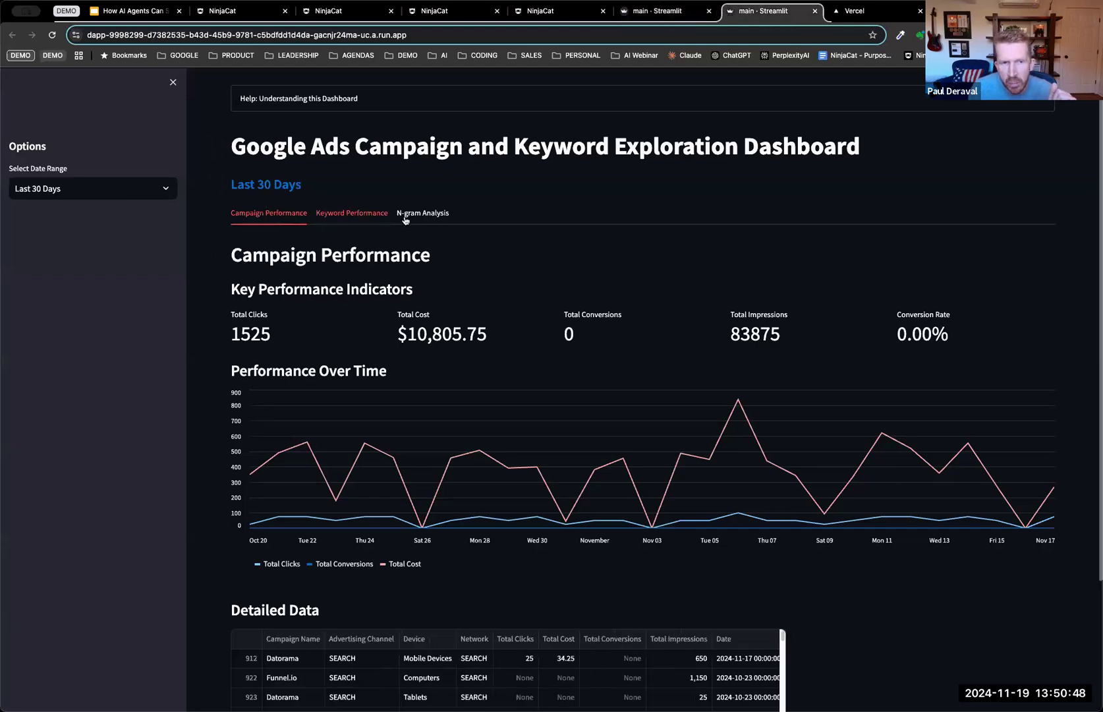
{"action": "left_click", "coordinate": [422, 212]}
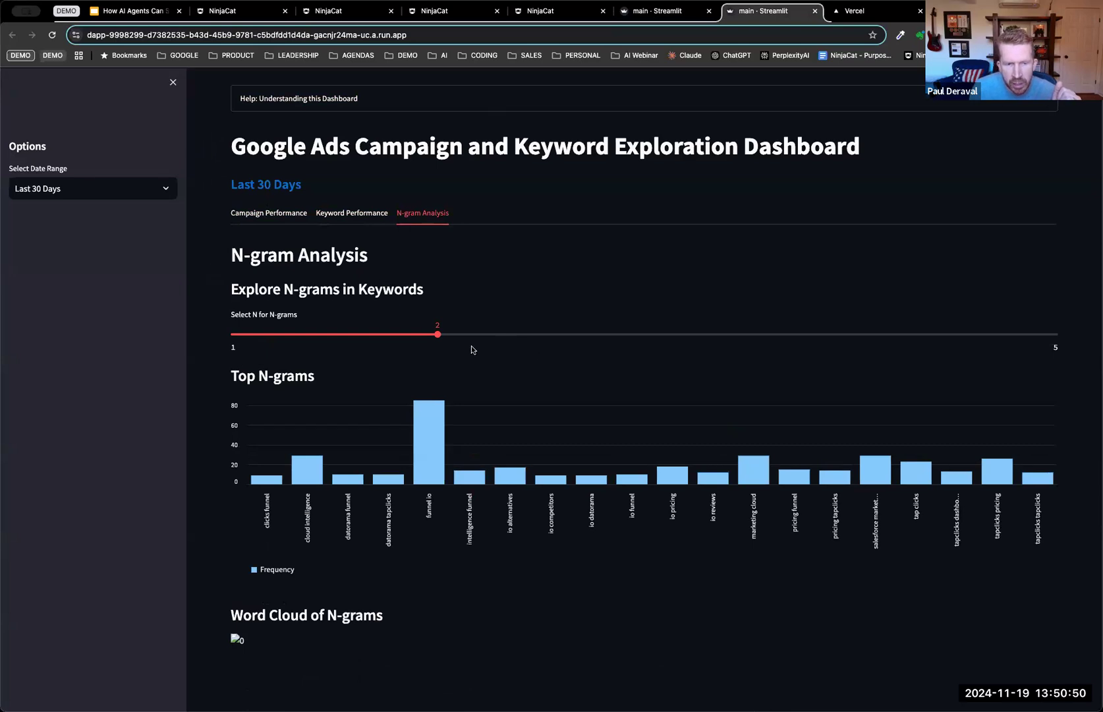
{"action": "mouse_move", "coordinate": [541, 342]}
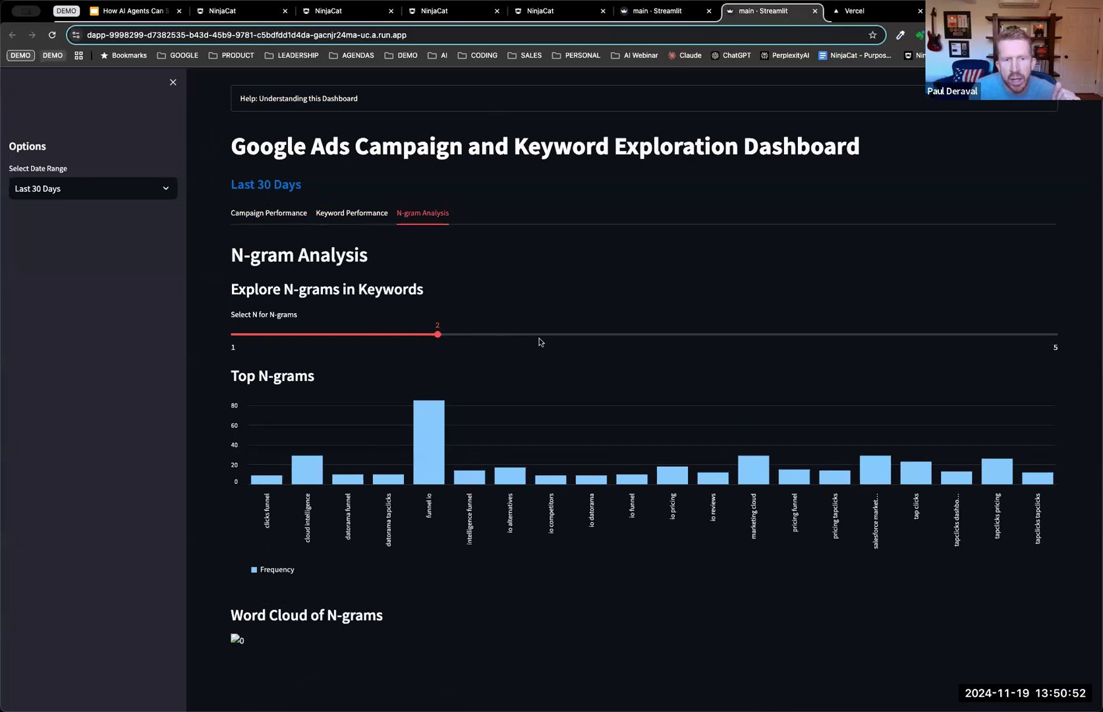
{"action": "left_click", "coordinate": [269, 212]}
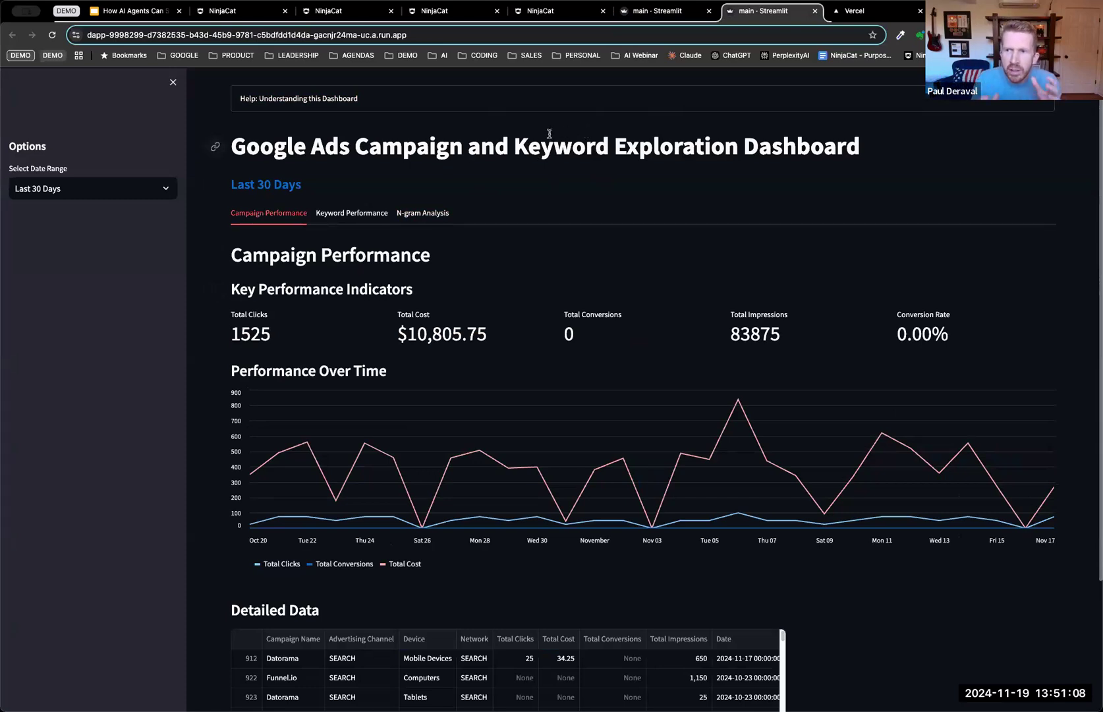
{"action": "mouse_move", "coordinate": [442, 109]}
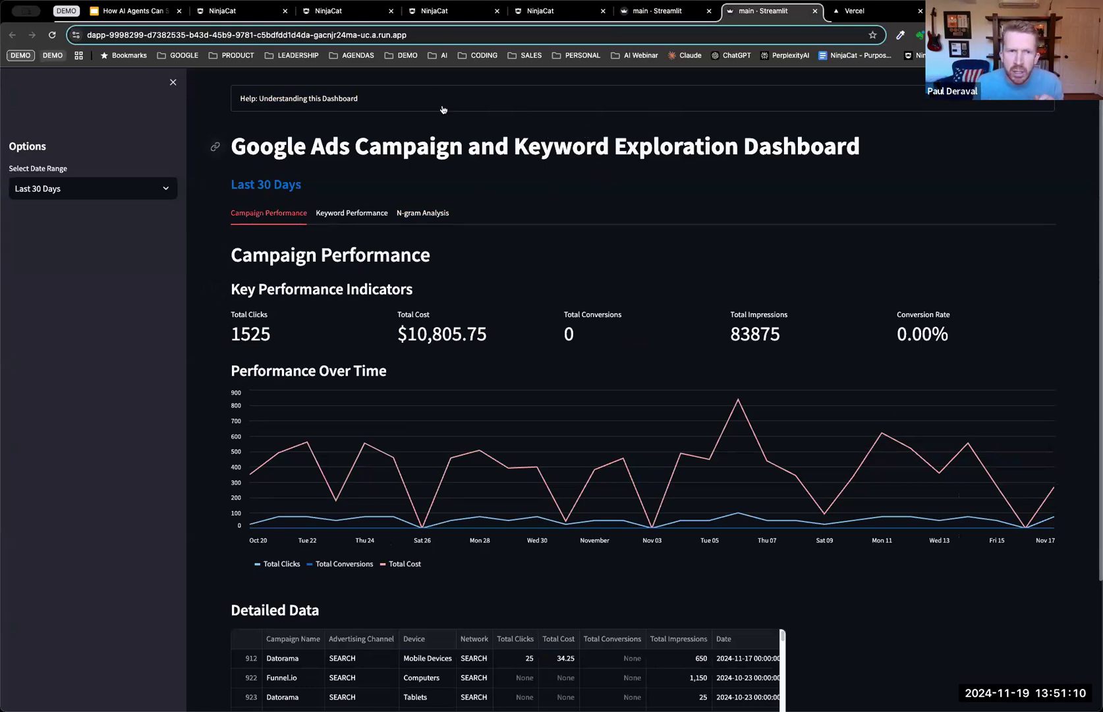
Step: Return to the NinjaCat Agents list and scroll through the agent cards
{"action": "left_click", "coordinate": [344, 10]}
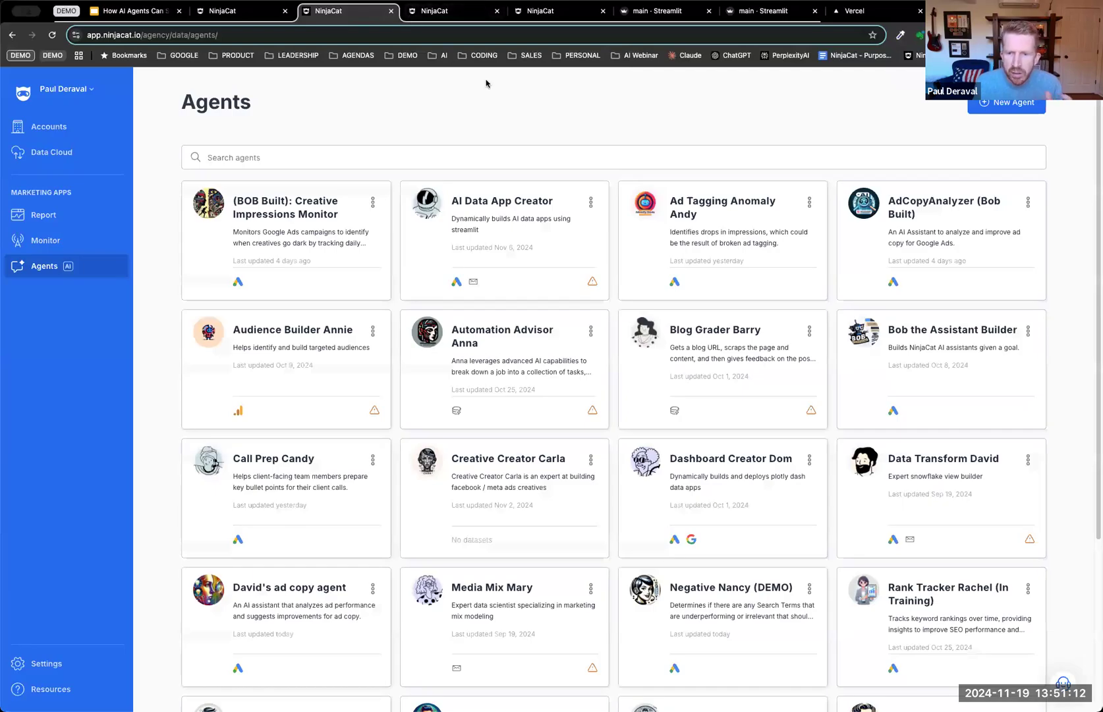
{"action": "scroll", "scroll_direction": "down", "scroll_amount": 3}
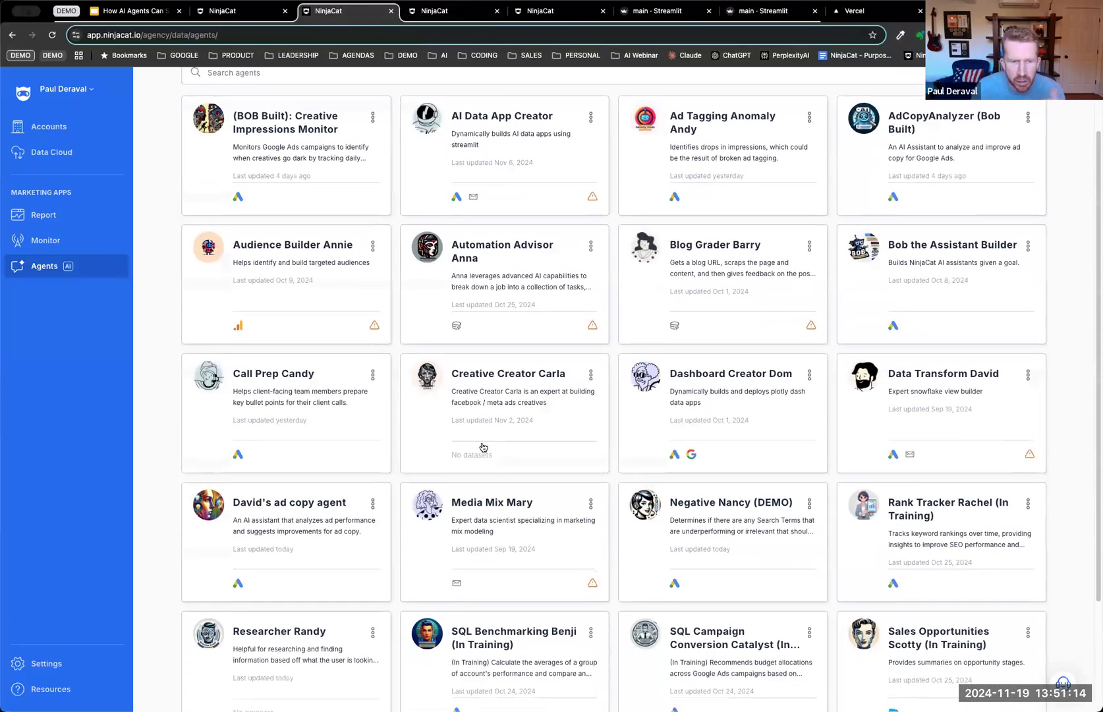
{"action": "scroll", "scroll_direction": "down", "scroll_amount": 3}
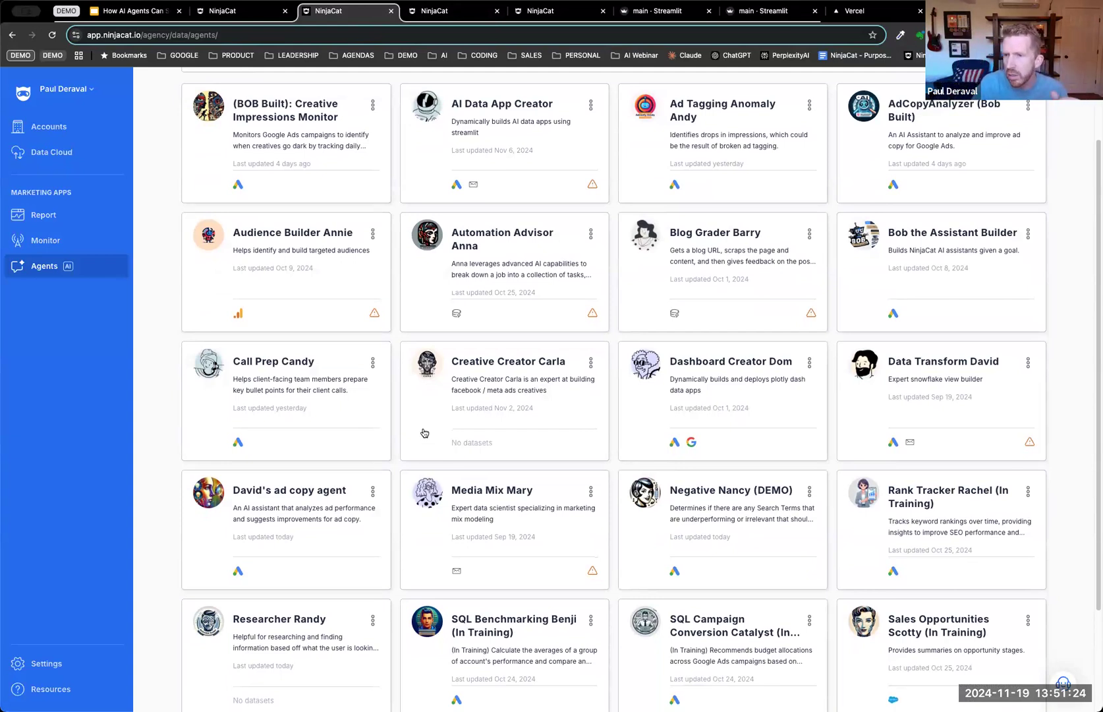
{"action": "mouse_move", "coordinate": [481, 345]}
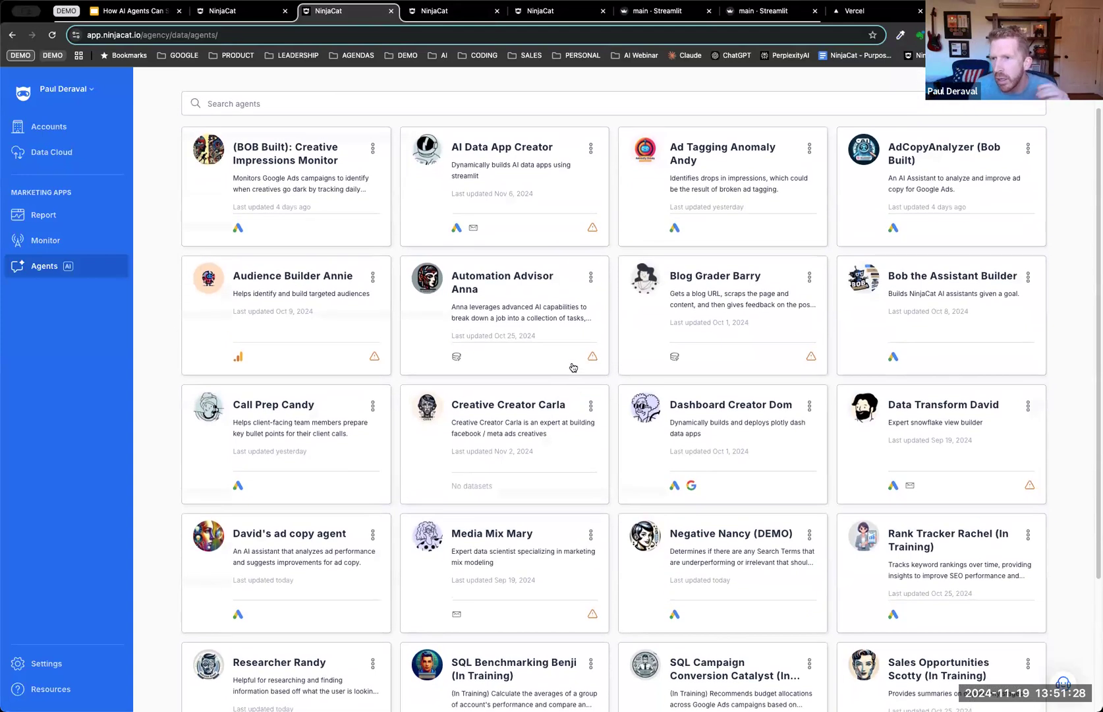
{"action": "mouse_move", "coordinate": [563, 347]}
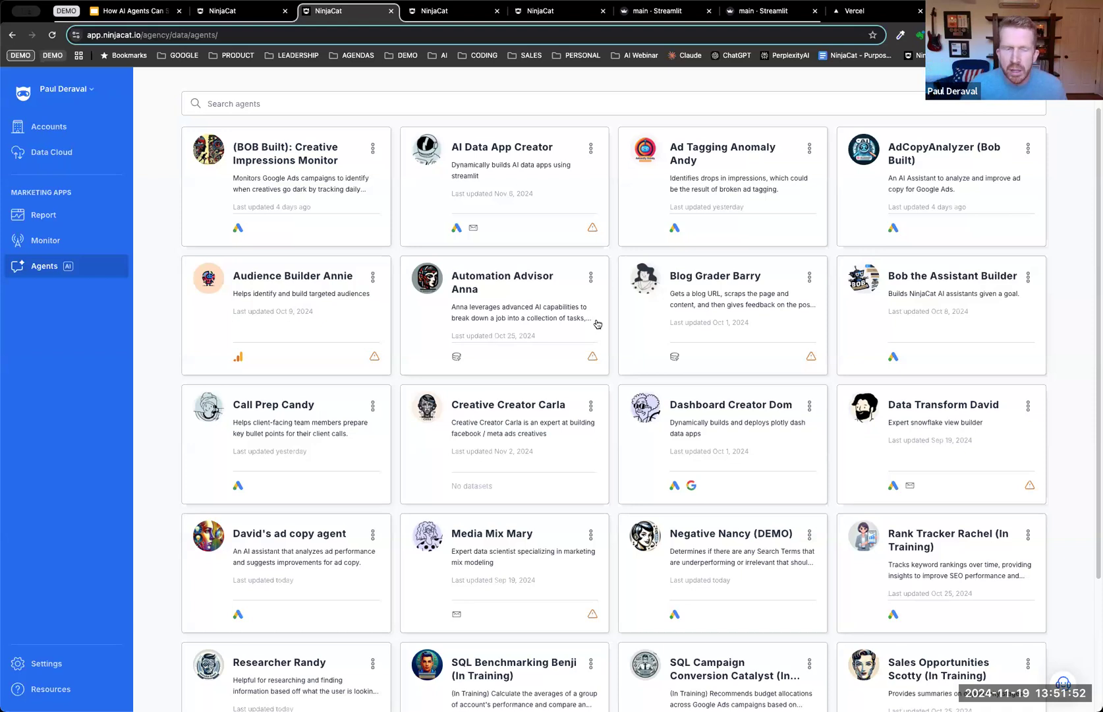
{"action": "mouse_move", "coordinate": [415, 357]}
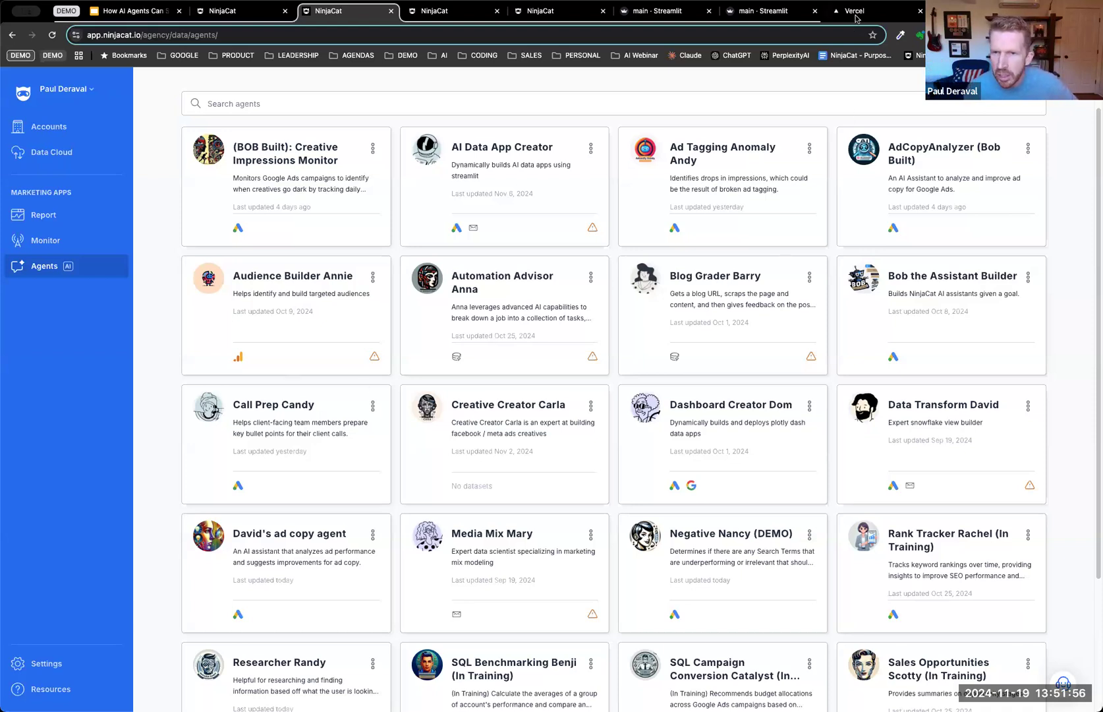
{"action": "mouse_move", "coordinate": [856, 10]}
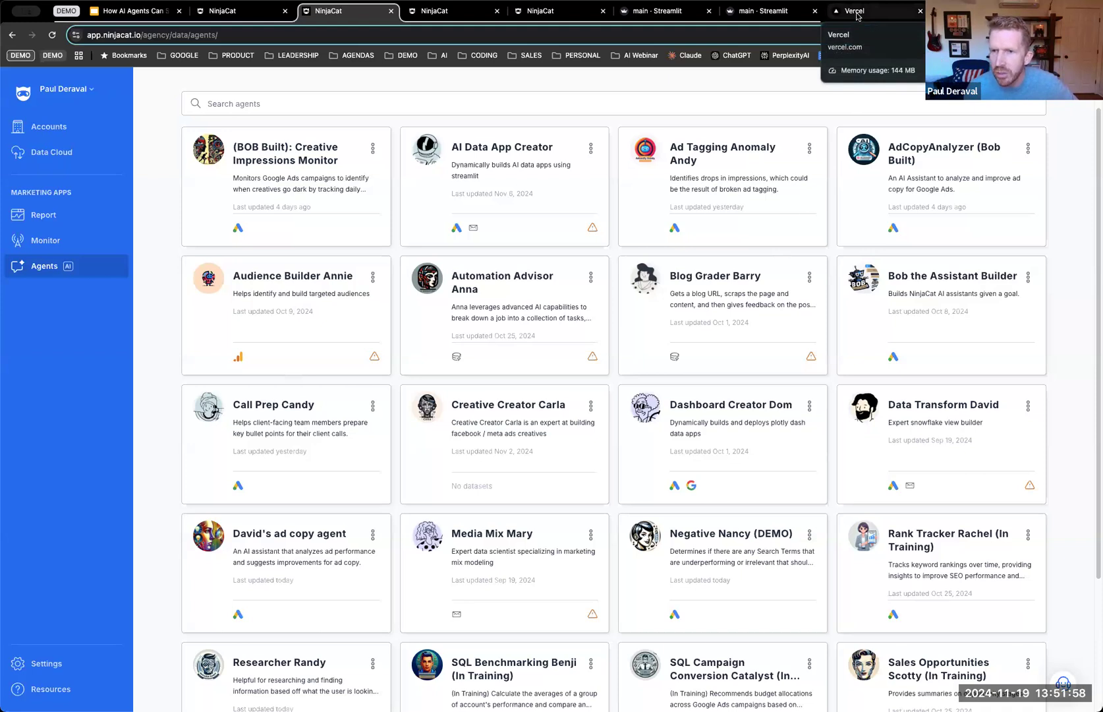
Step: Show the MAGI voice agent app, then jump to slide 19, the Marketing AGI vision quote
{"action": "left_click", "coordinate": [854, 10]}
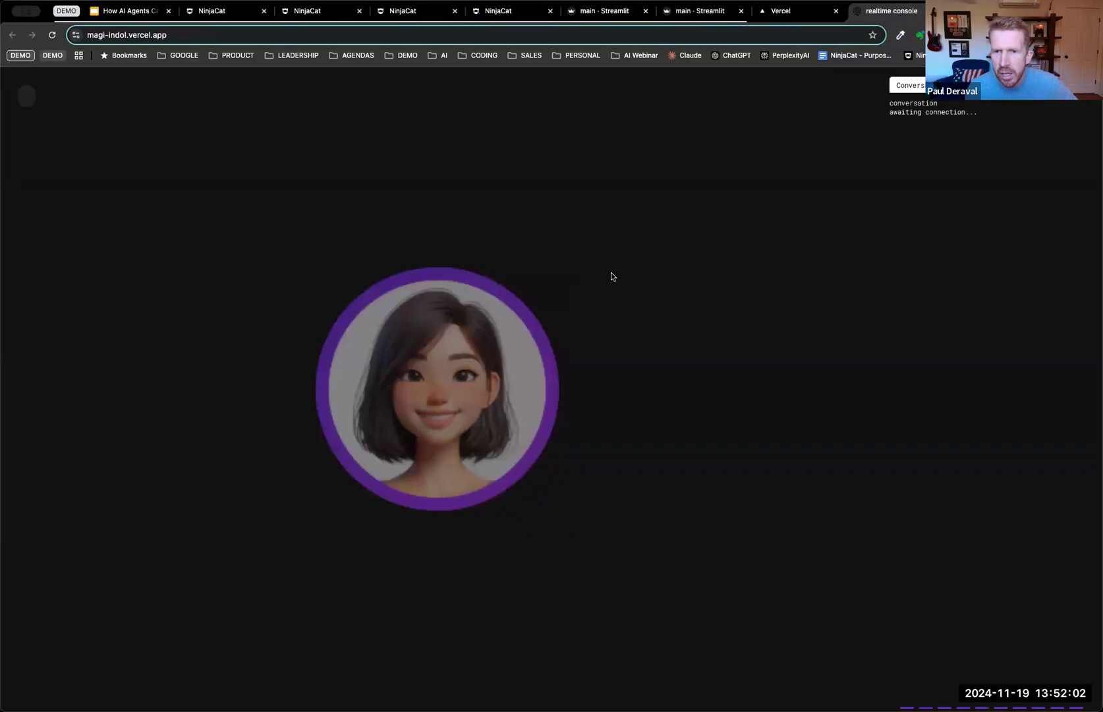
{"action": "mouse_move", "coordinate": [613, 261]}
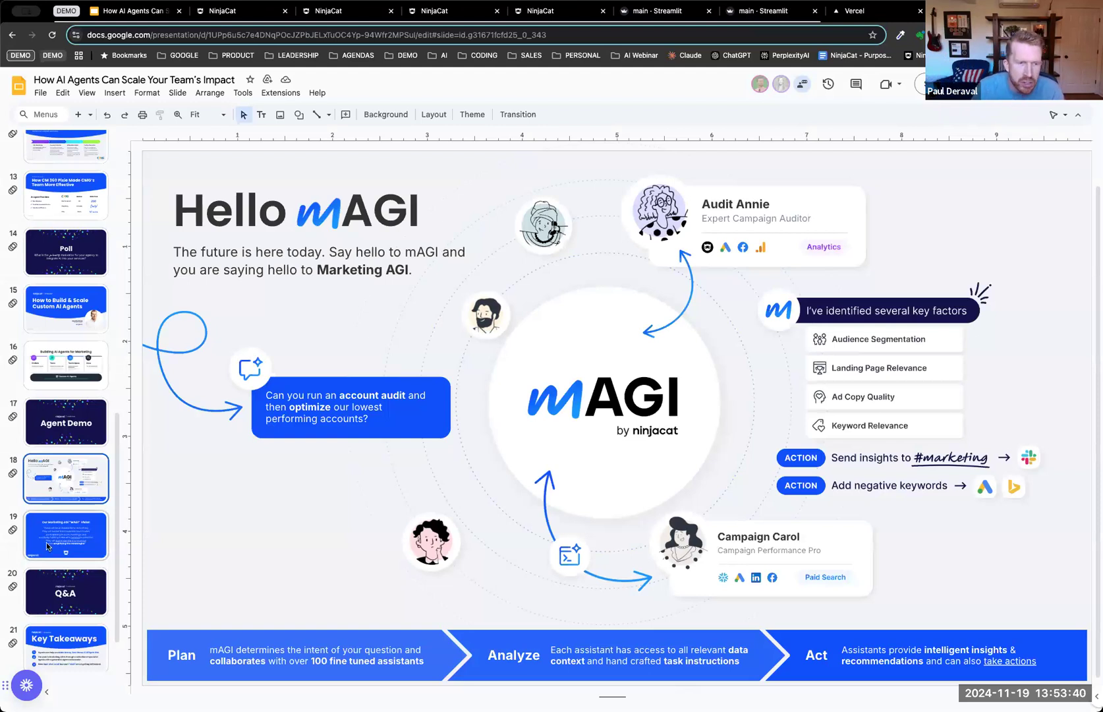
{"action": "left_click", "coordinate": [65, 534]}
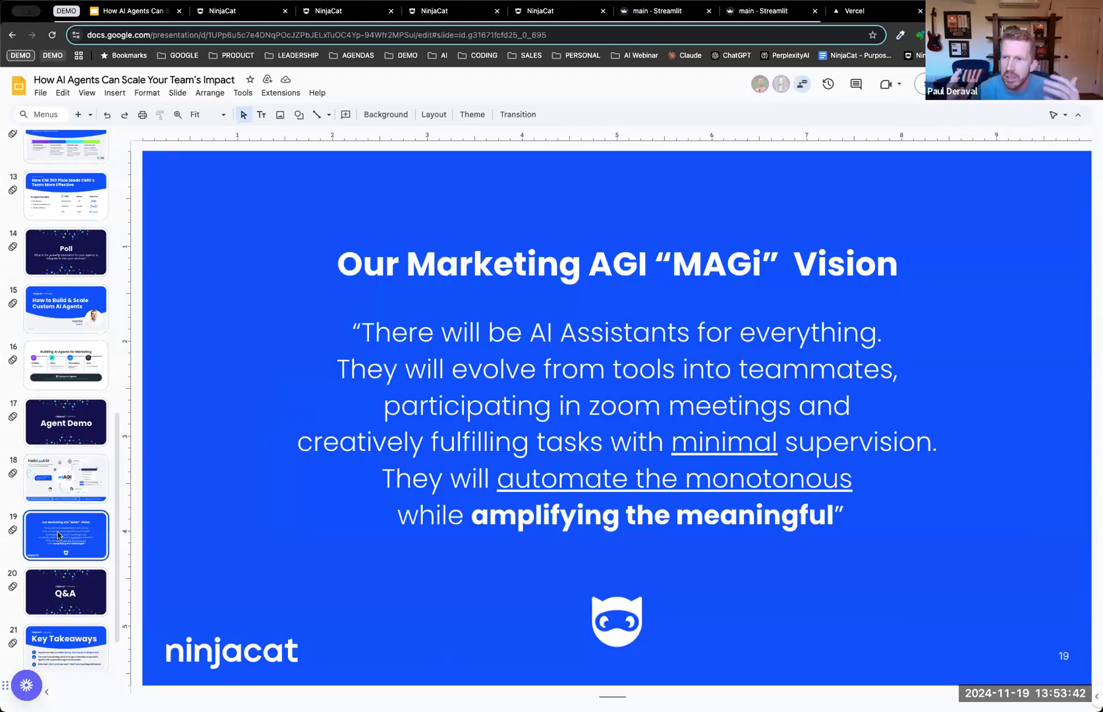